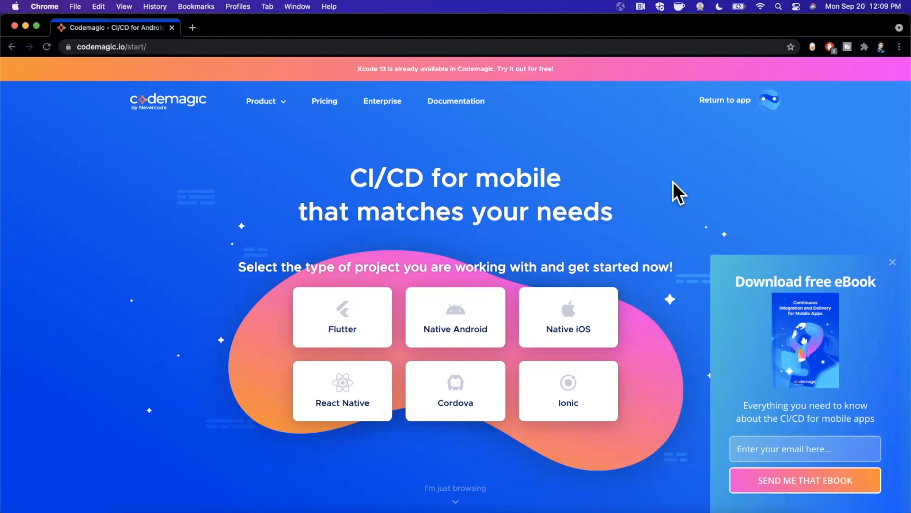
mouse_move(521, 172)
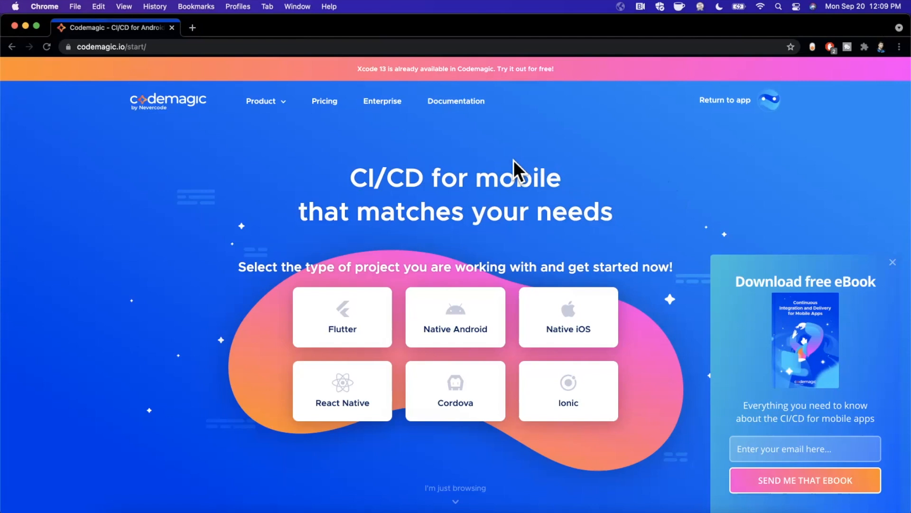
mouse_move(14, 38)
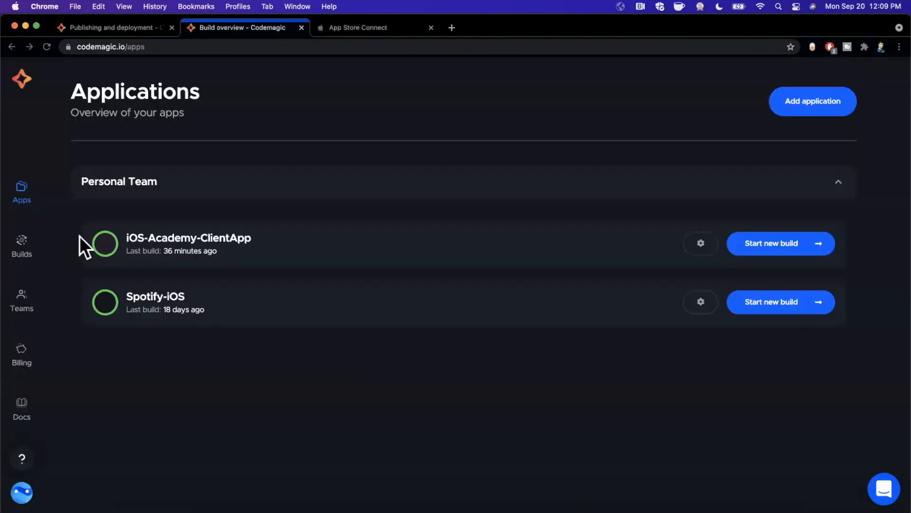
mouse_move(254, 392)
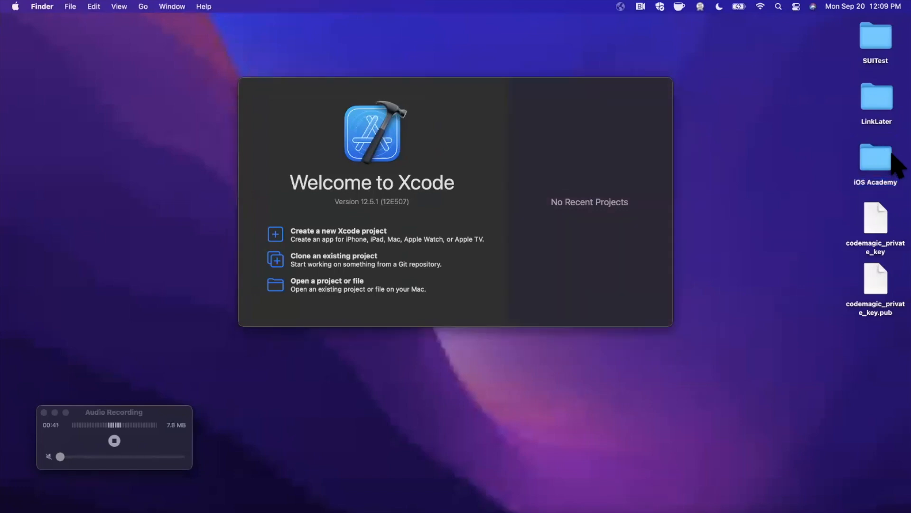
Step: Launch the IA.xcworkspace from the iOS Academy desktop folder in Xcode
left_click(875, 156)
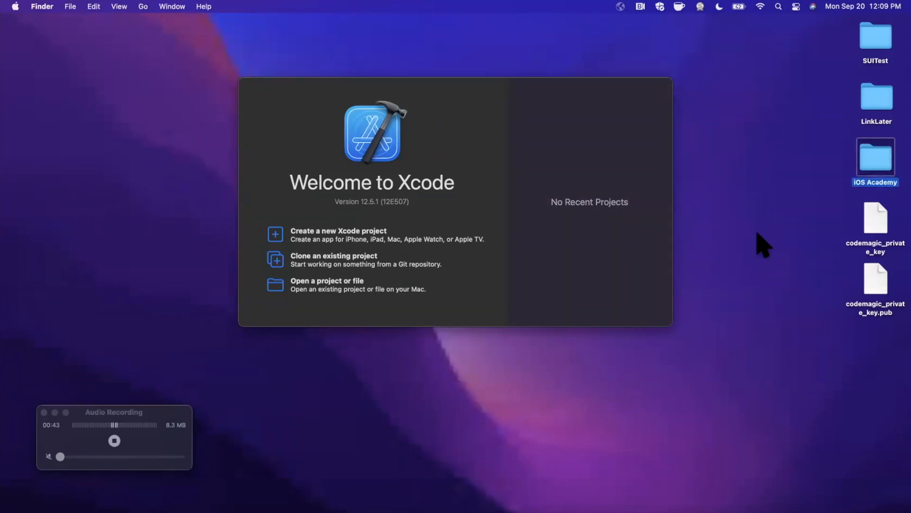
double_click(874, 155)
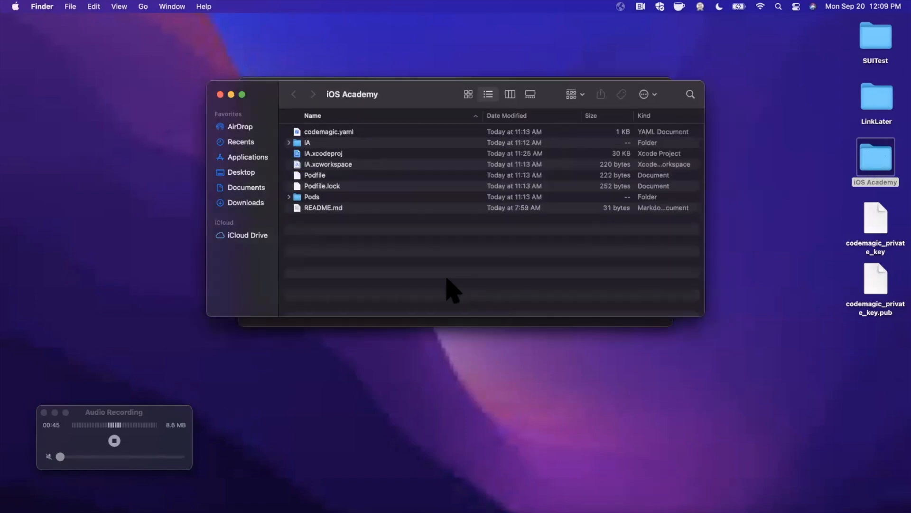
mouse_move(328, 177)
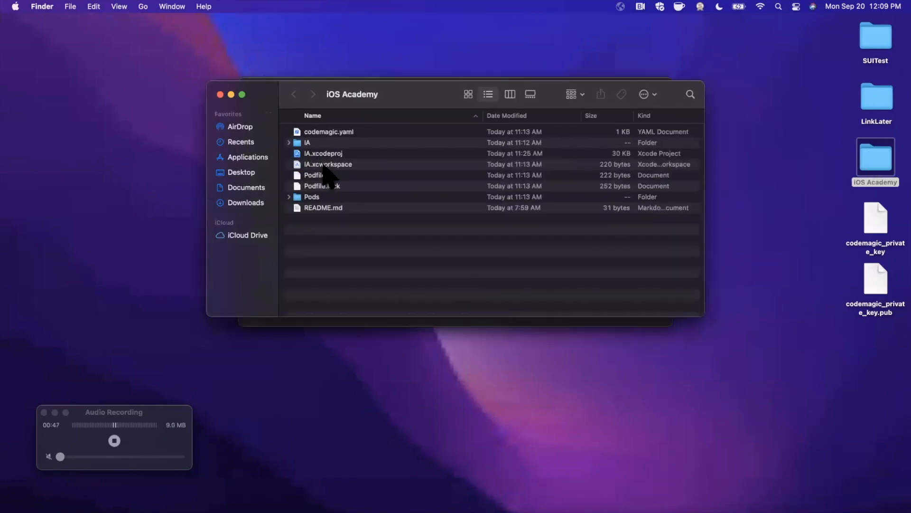
double_click(328, 164)
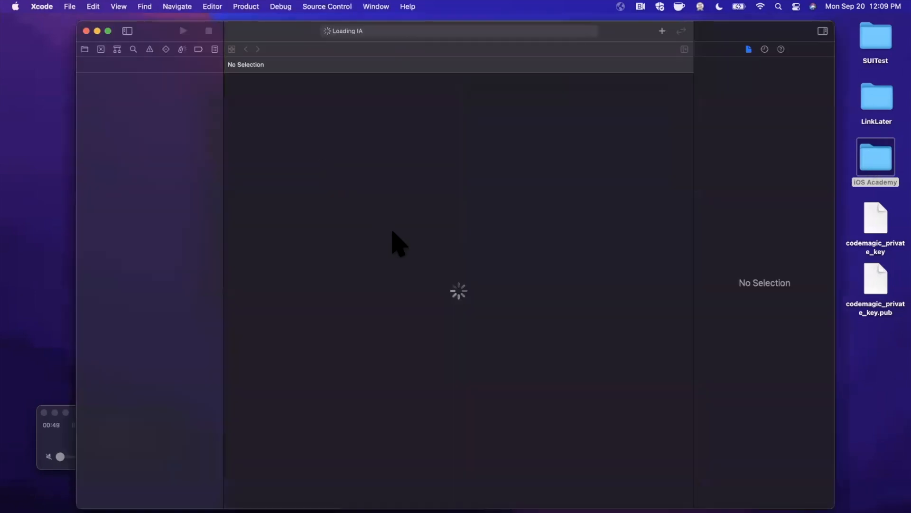
mouse_move(354, 227)
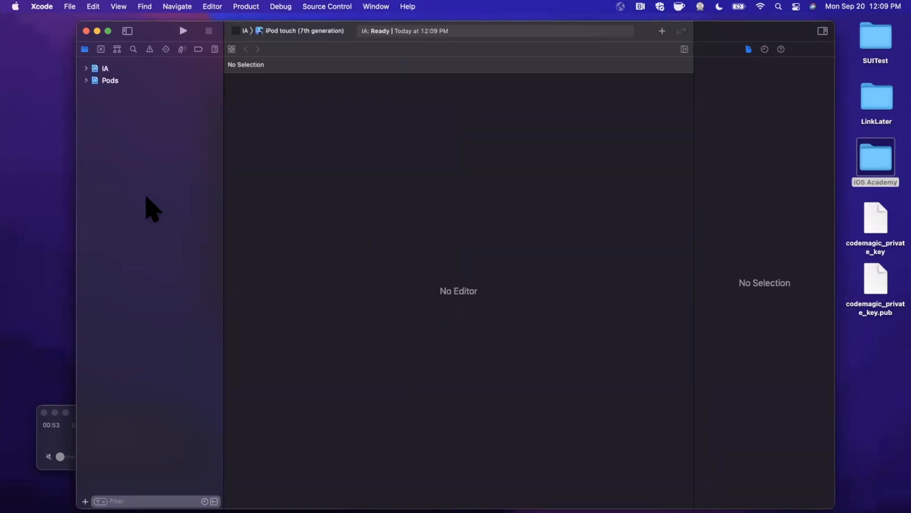
Step: In ViewController.swift's viewDidLoad, add view.backgroundColor = .systemPink
left_click(86, 68)
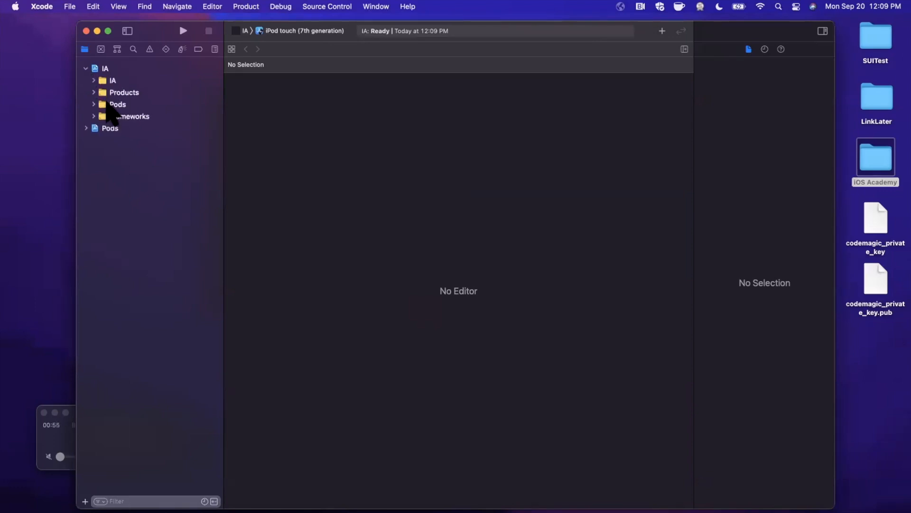
left_click(112, 80)
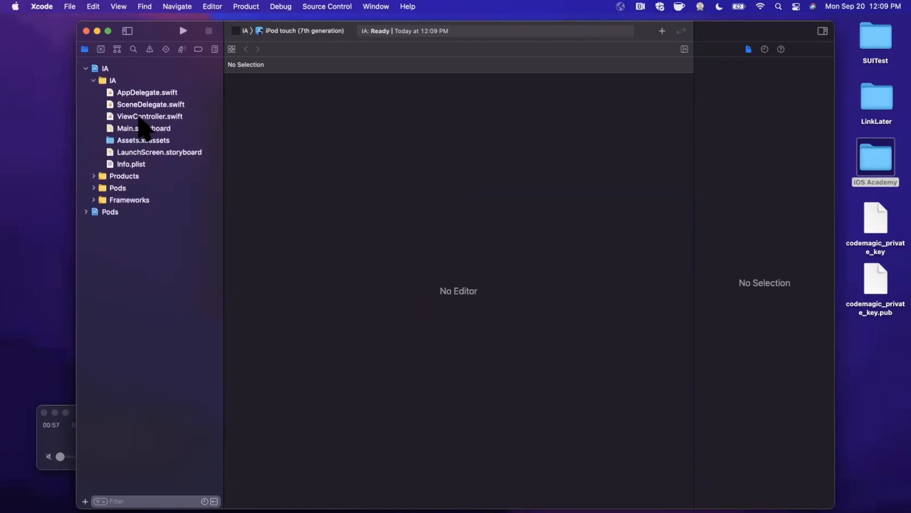
left_click(149, 116)
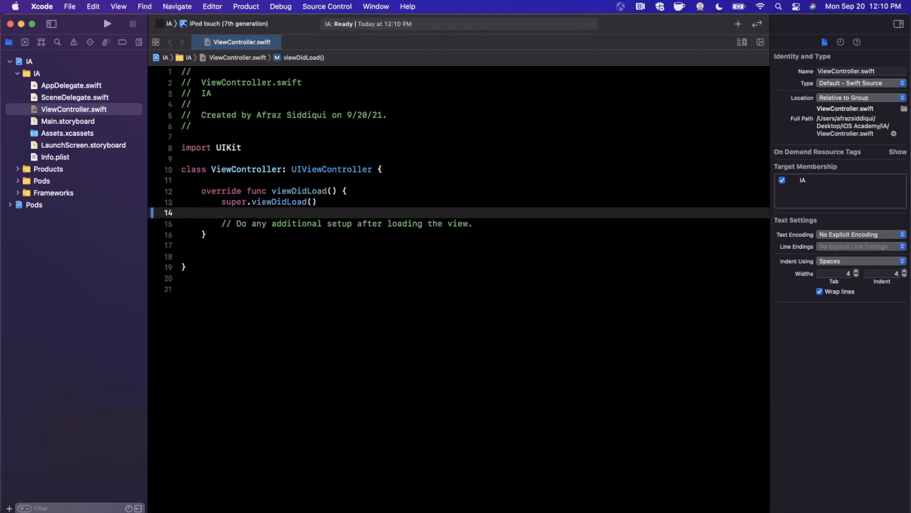
type("view.backgroundColor =")
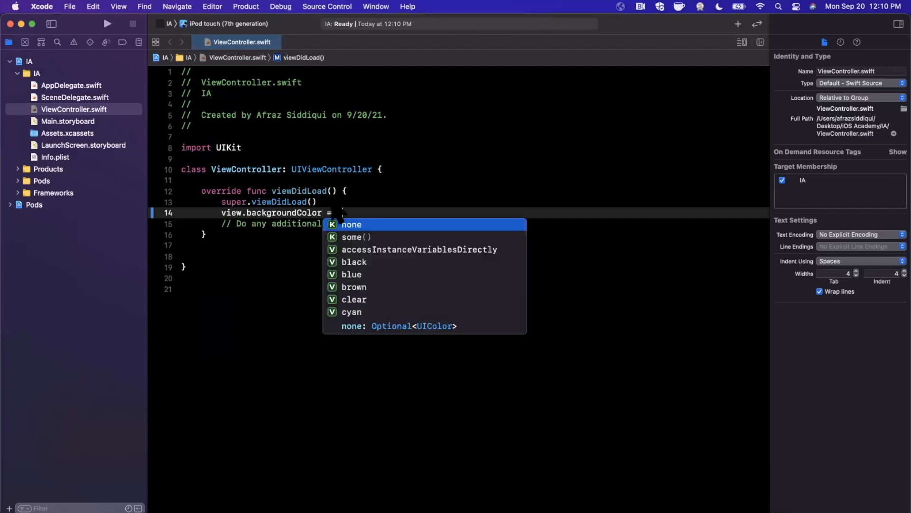
type(".systempi")
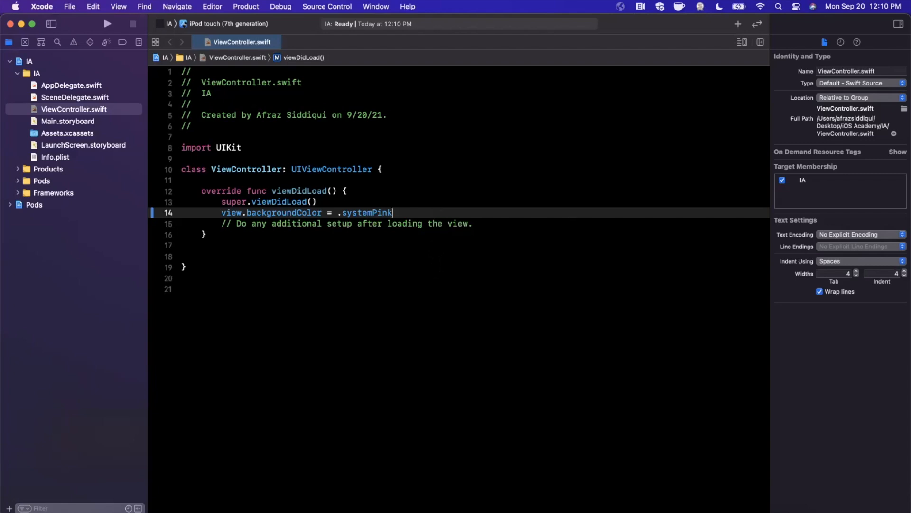
Step: Bring up App Store Connect's TestFlight iOS builds for the iOS Academy app
left_click(291, 278)
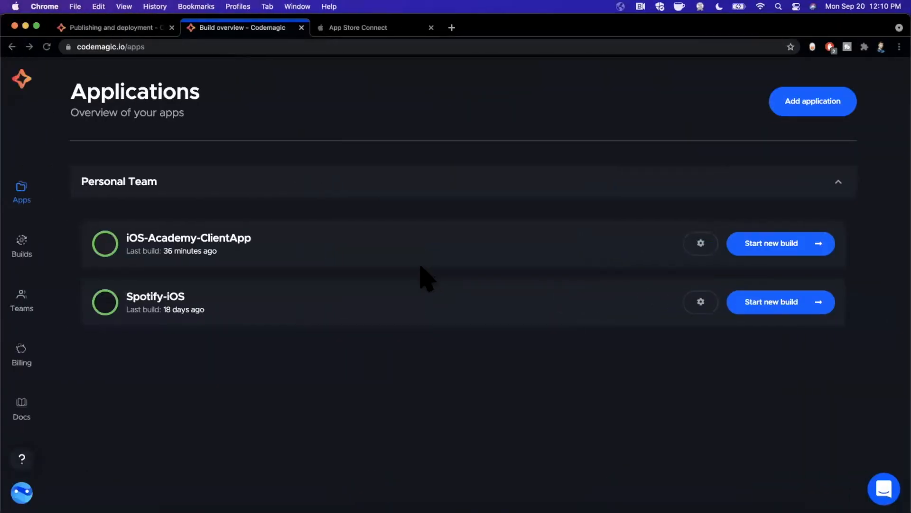
mouse_move(372, 217)
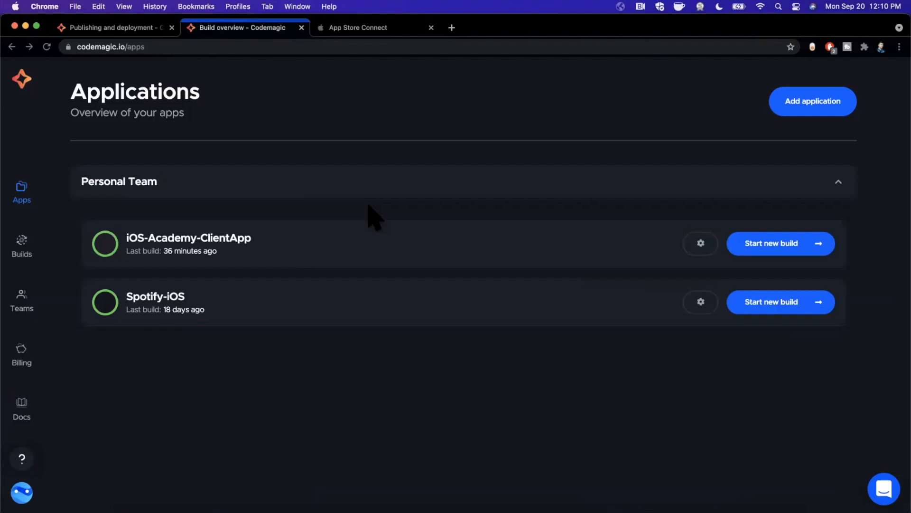
left_click(372, 28)
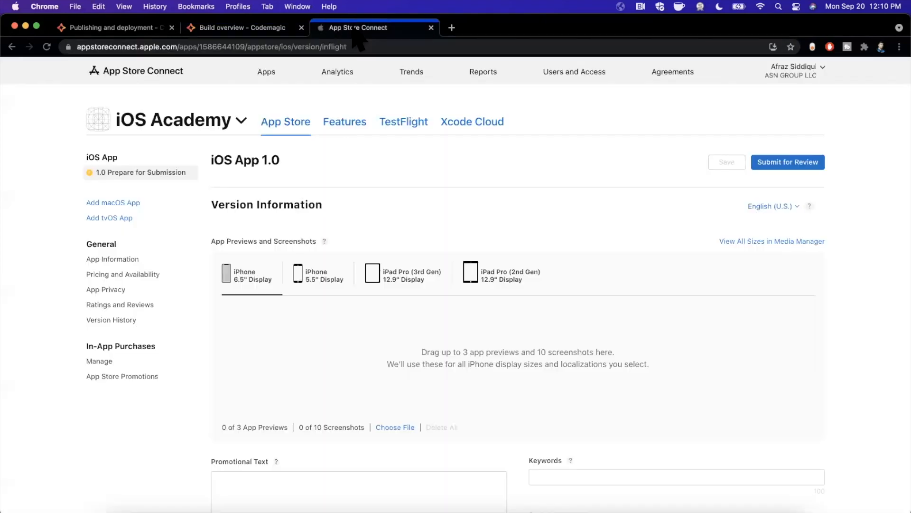
mouse_move(328, 227)
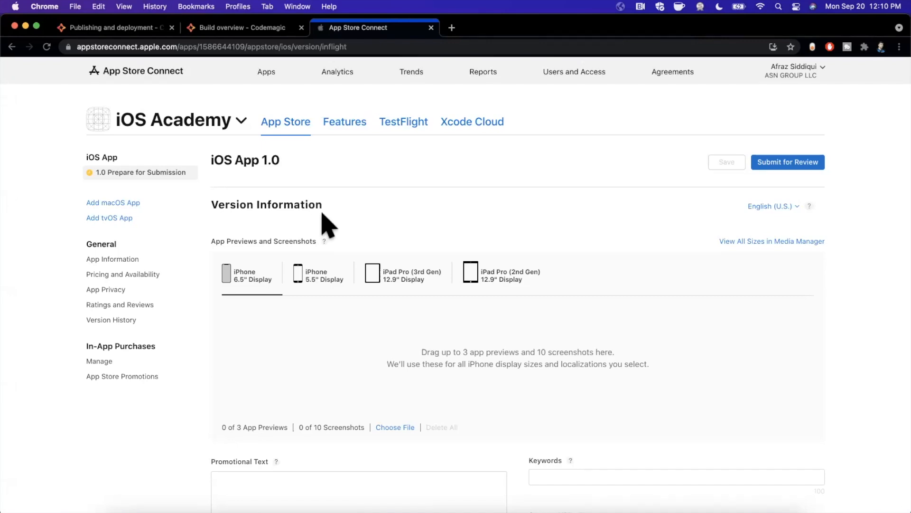
mouse_move(335, 222)
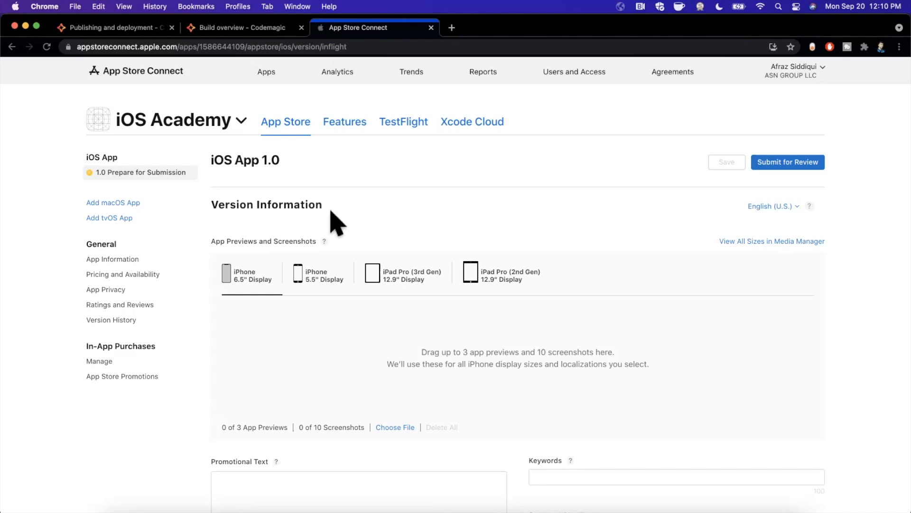
mouse_move(411, 160)
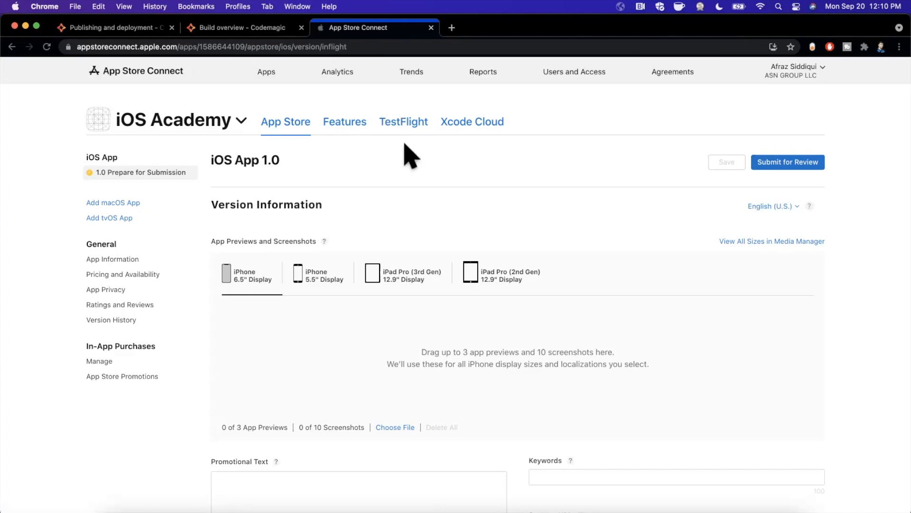
mouse_move(348, 177)
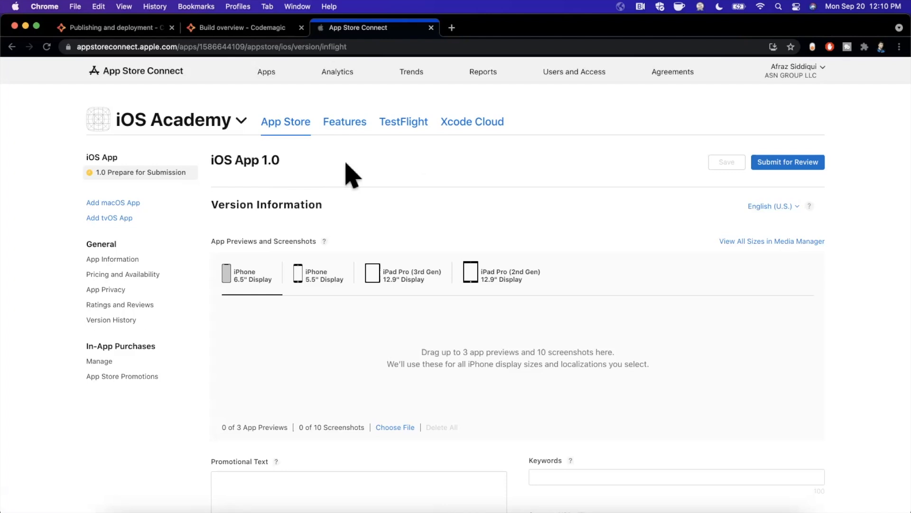
left_click(404, 121)
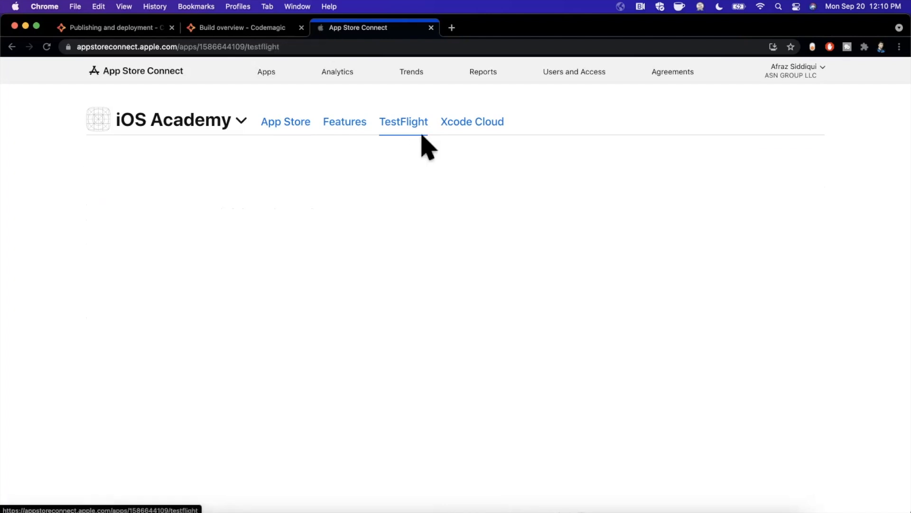
mouse_move(307, 272)
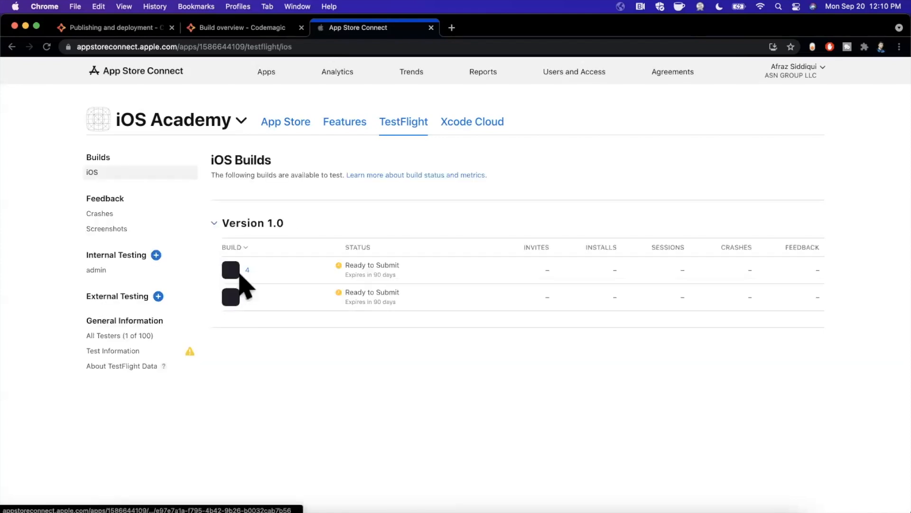
mouse_move(265, 308)
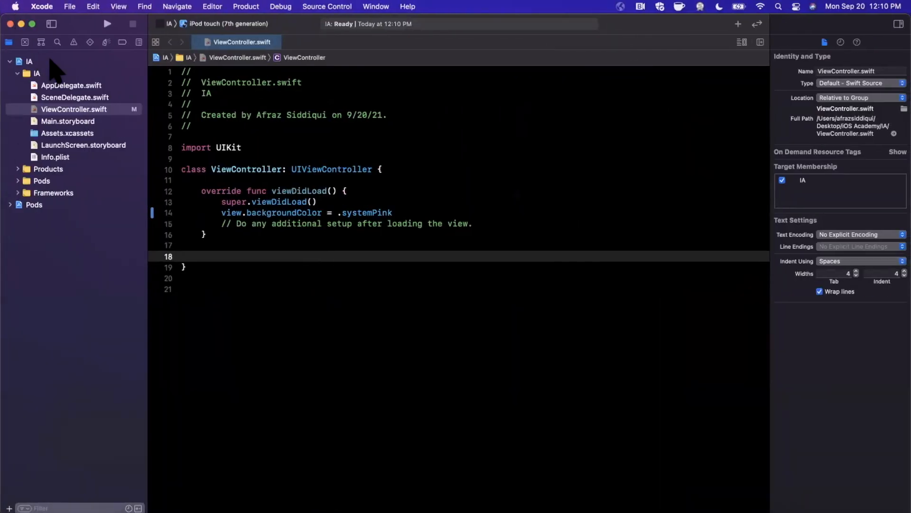
Step: Set the IA target's build number to 10 in its General settings
left_click(183, 256)
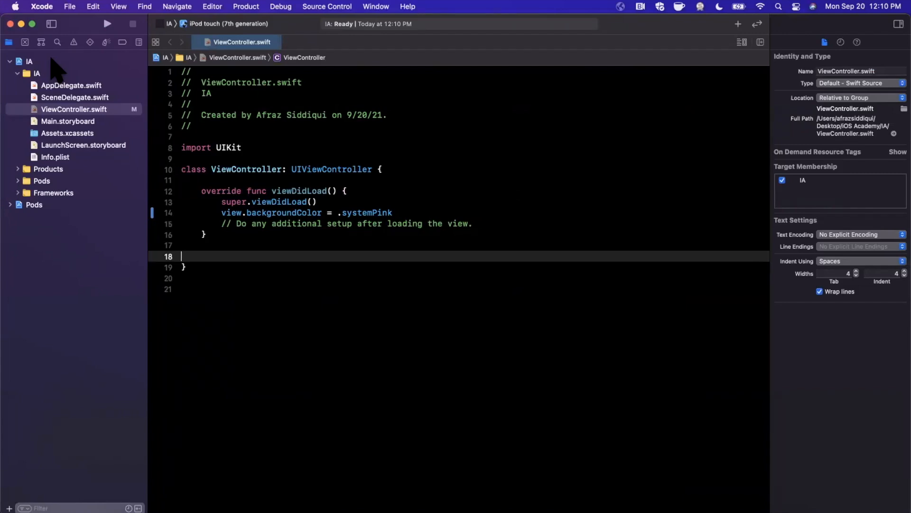
left_click(29, 61)
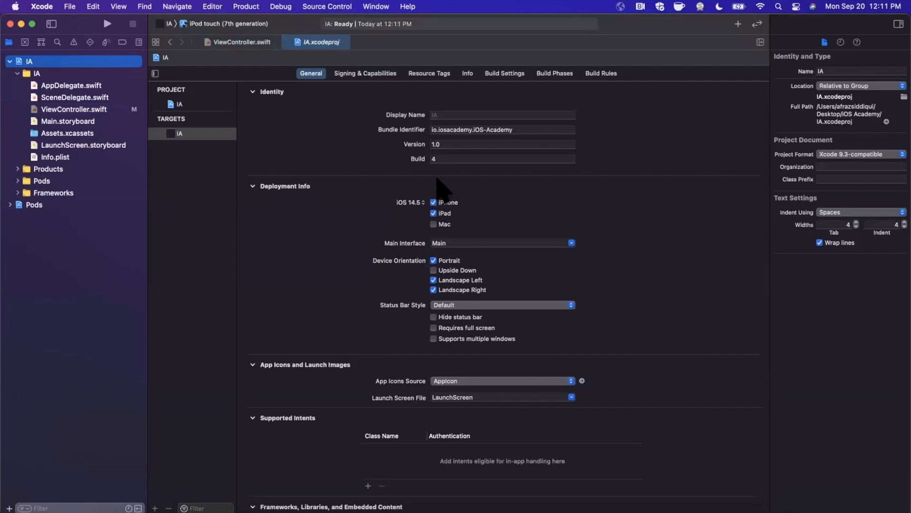
mouse_move(462, 162)
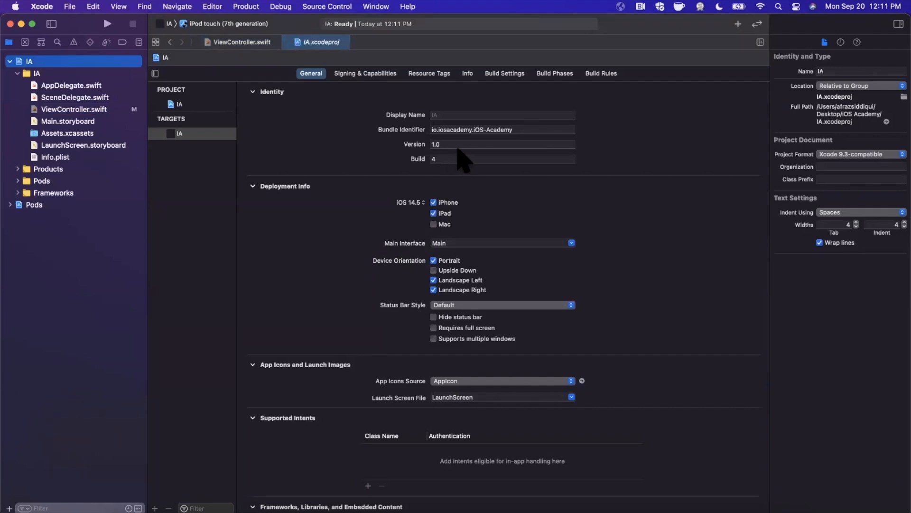
mouse_move(456, 158)
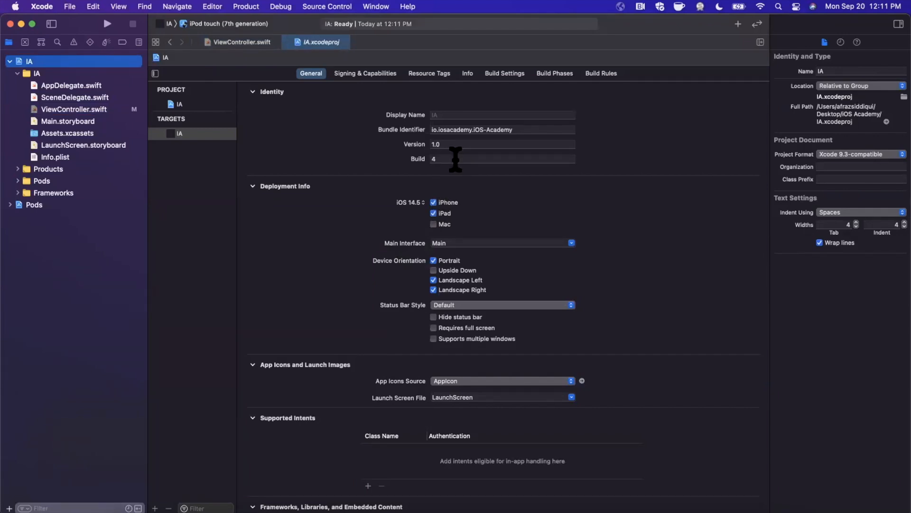
left_click(501, 158)
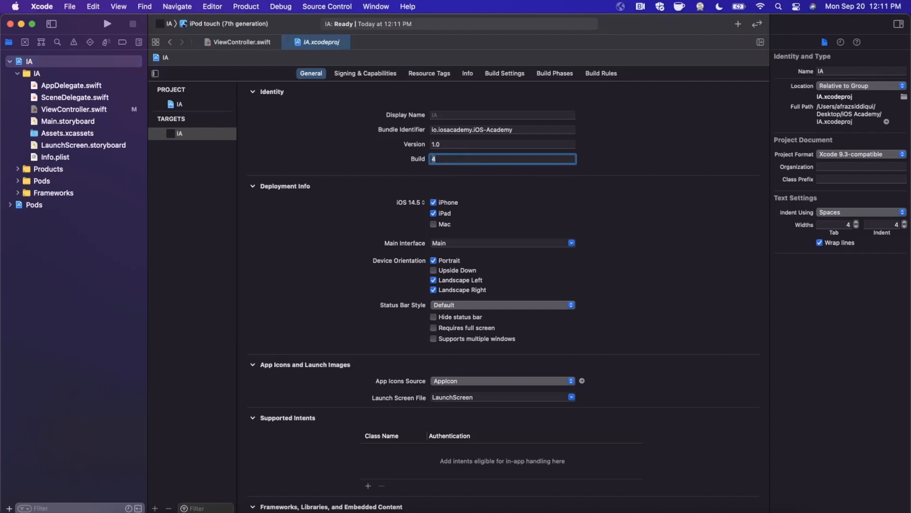
type("10")
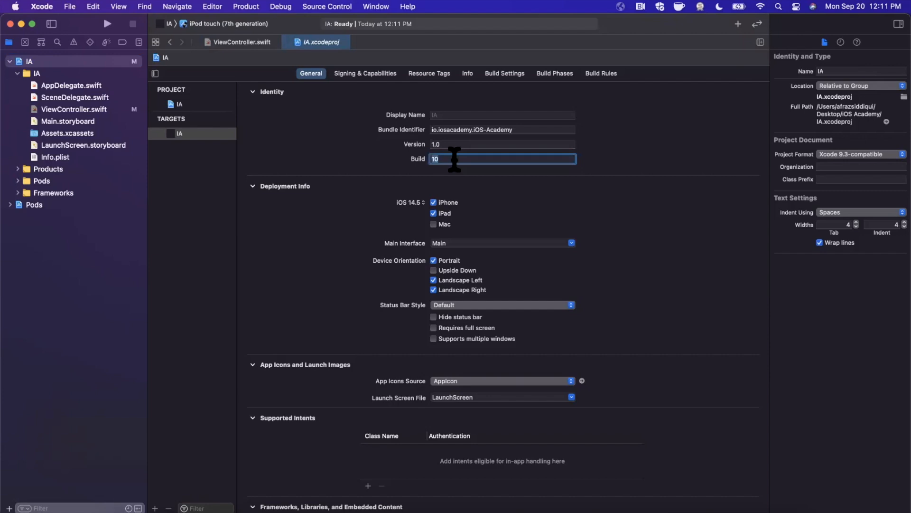
mouse_move(390, 187)
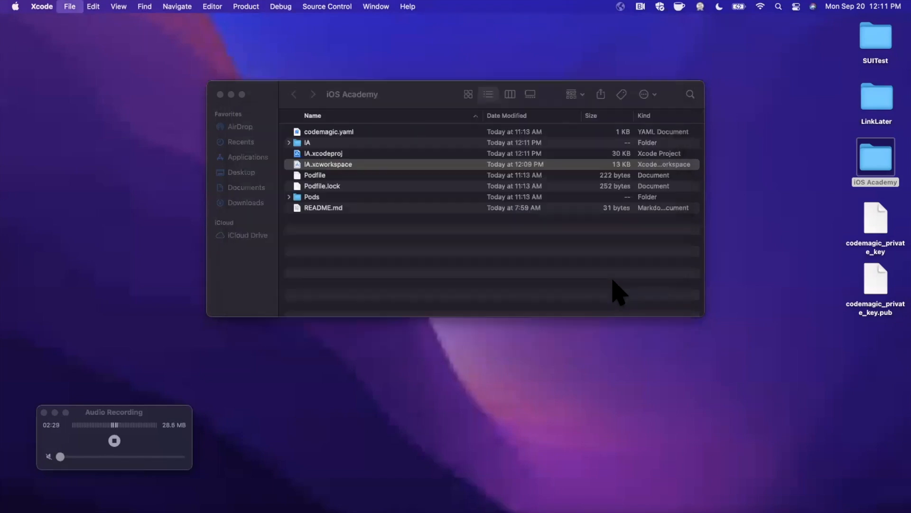
Step: Launch Terminal via Spotlight and cd into Desktop/iOS Academy
key("cmd+space")
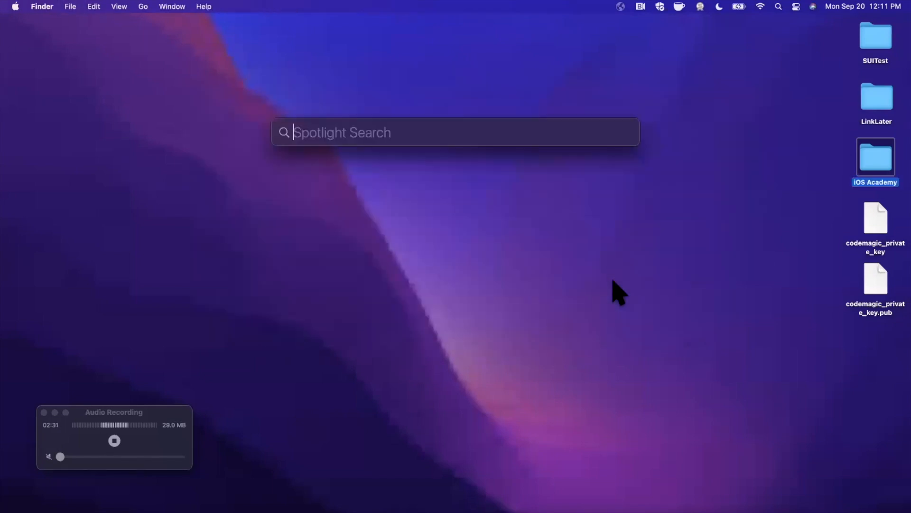
type("terminal")
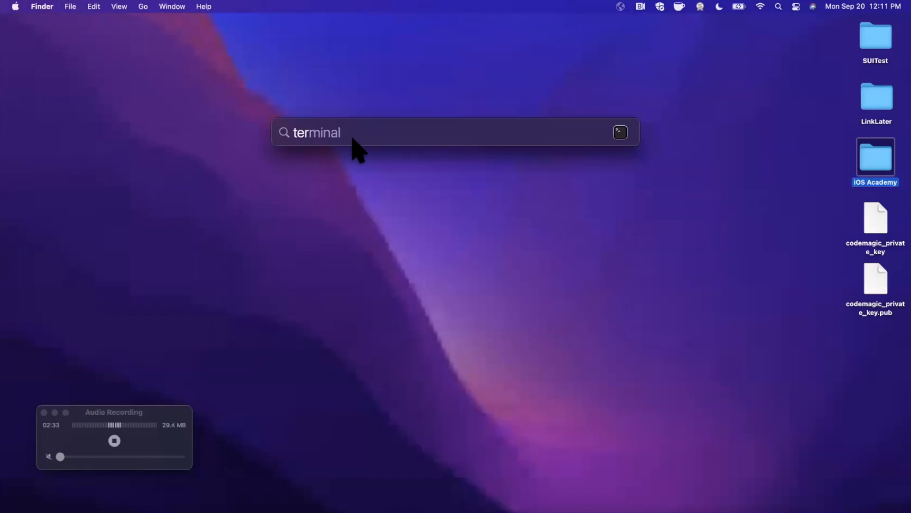
key("Return")
type("cd")
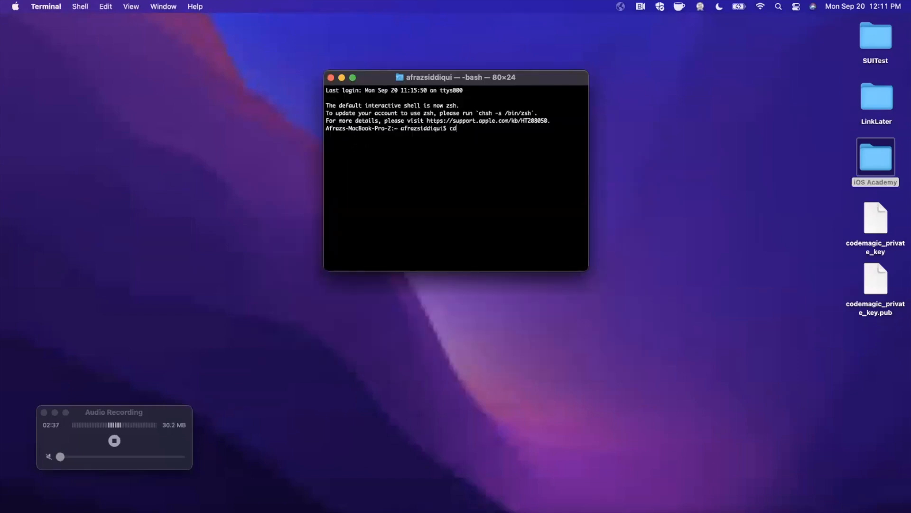
type("Desktop/iO")
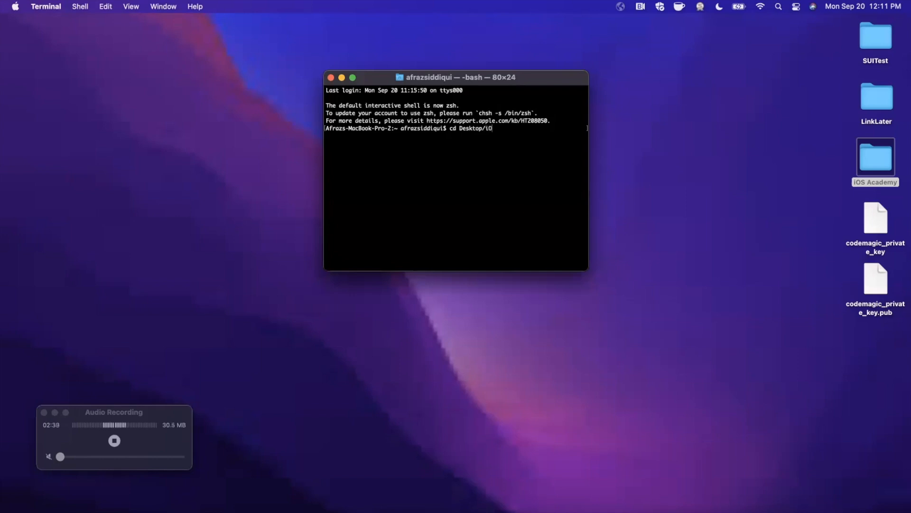
key("Return")
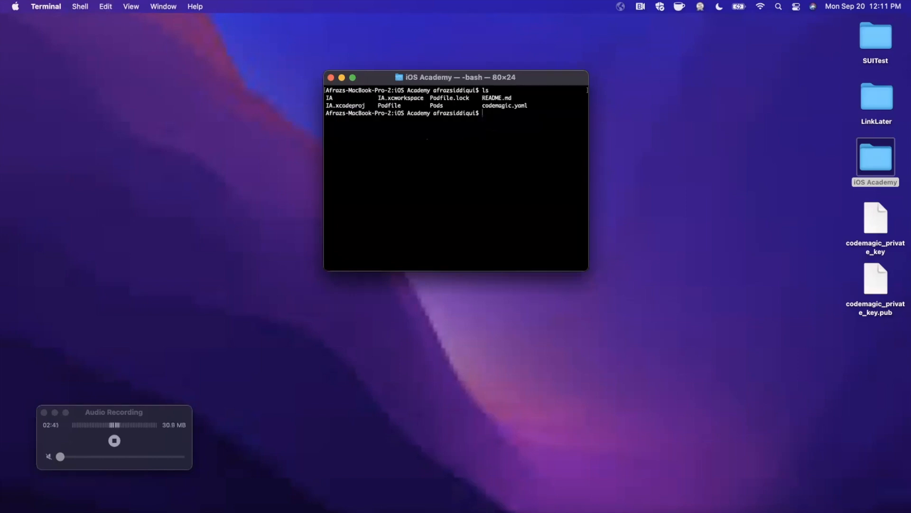
Step: Open codemagic.yaml in Atom from the shell
type("ato")
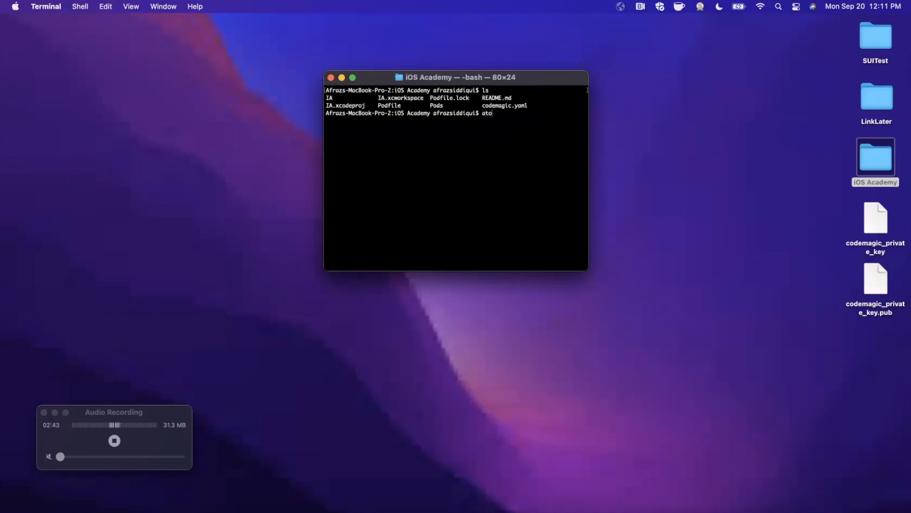
key("Return")
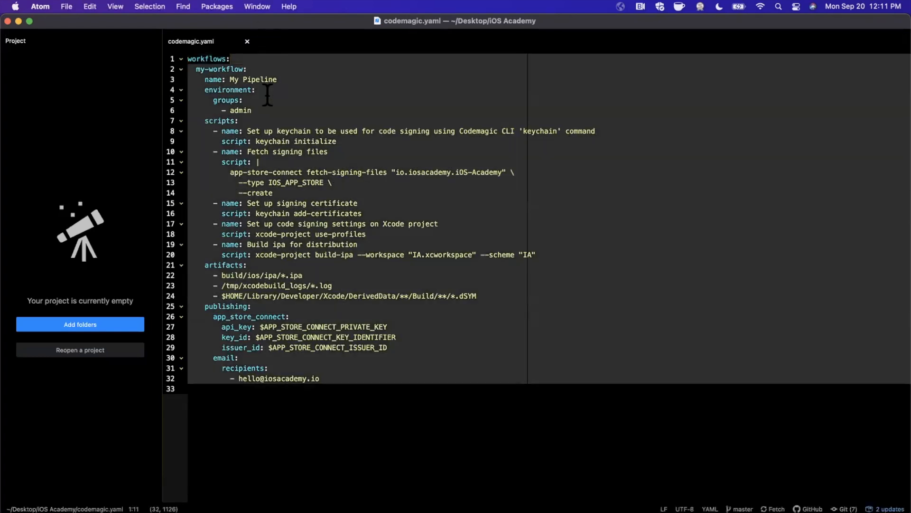
Step: Review codemagic.yaml's publishing keys in Atom, then show the TestFlight builds in Chrome
left_click(243, 99)
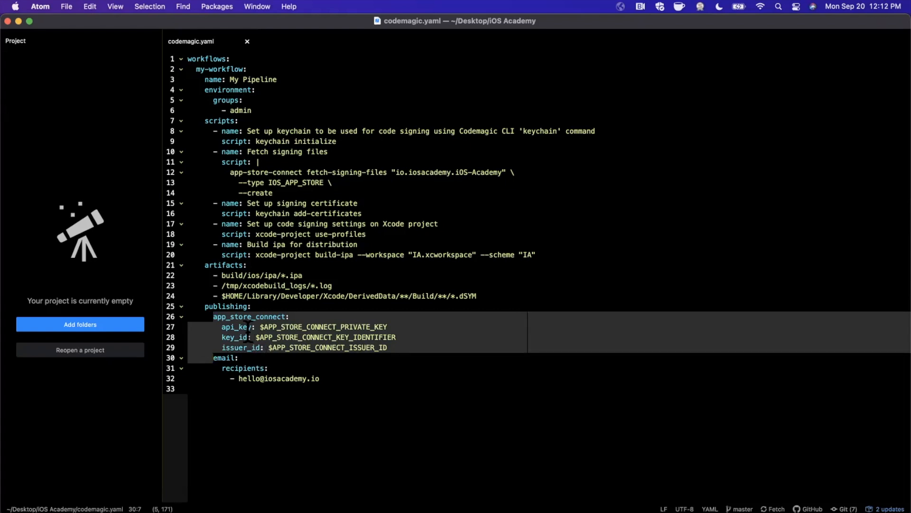
left_click(237, 337)
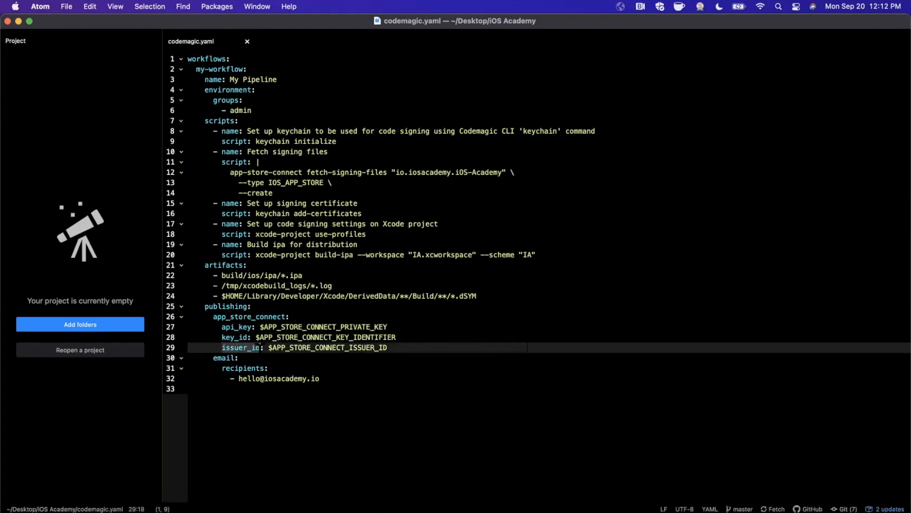
left_click(291, 327)
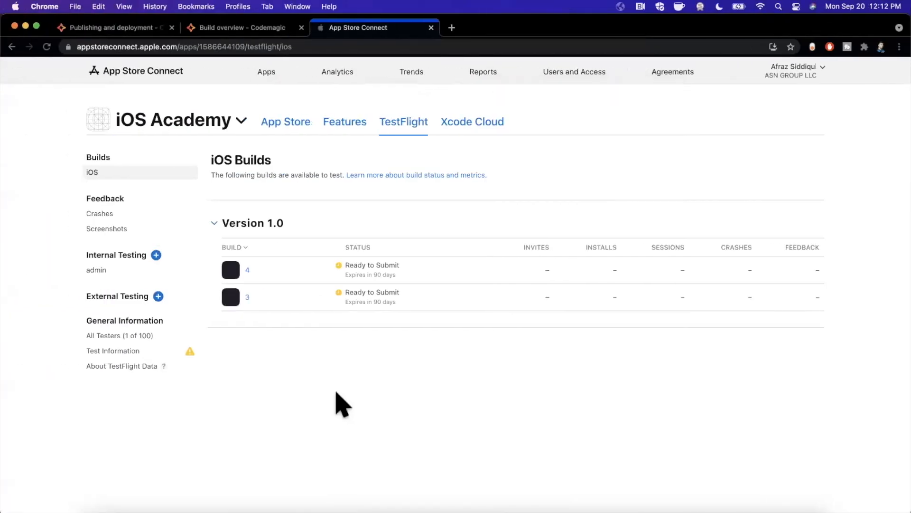
Step: View the iOS-Academy-ClientApp environment variables with the admin group's certificate and App Store Connect keys
left_click(244, 28)
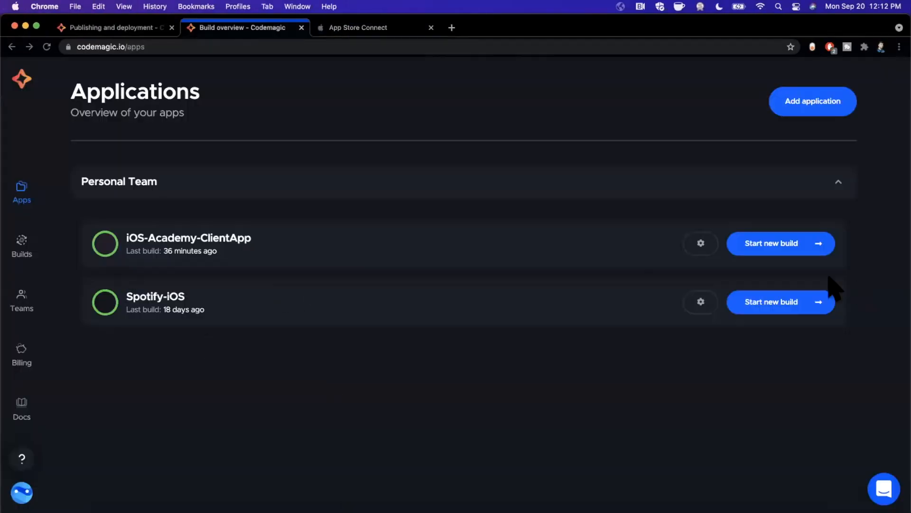
left_click(699, 243)
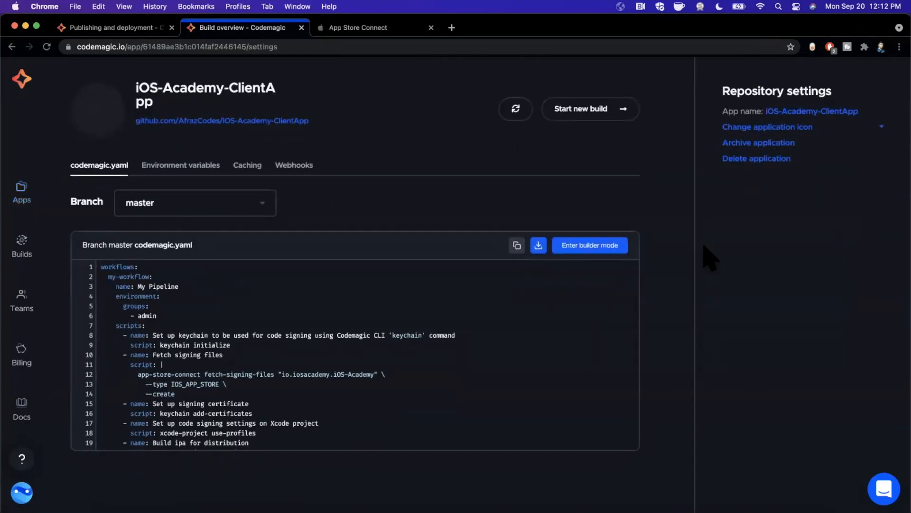
mouse_move(156, 167)
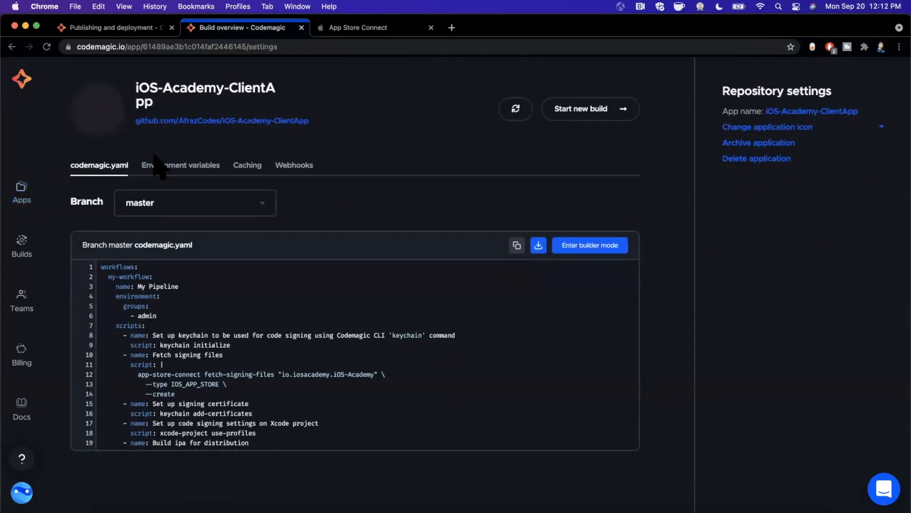
left_click(180, 165)
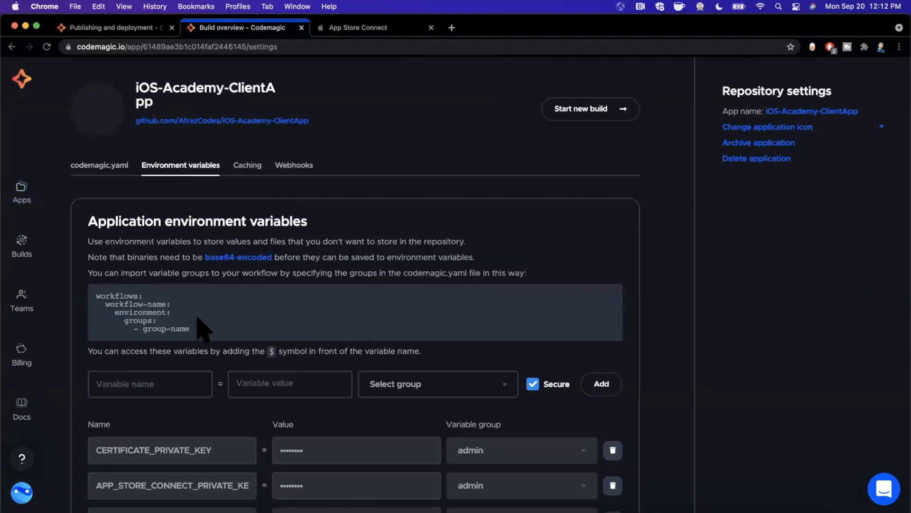
scroll("down", 3)
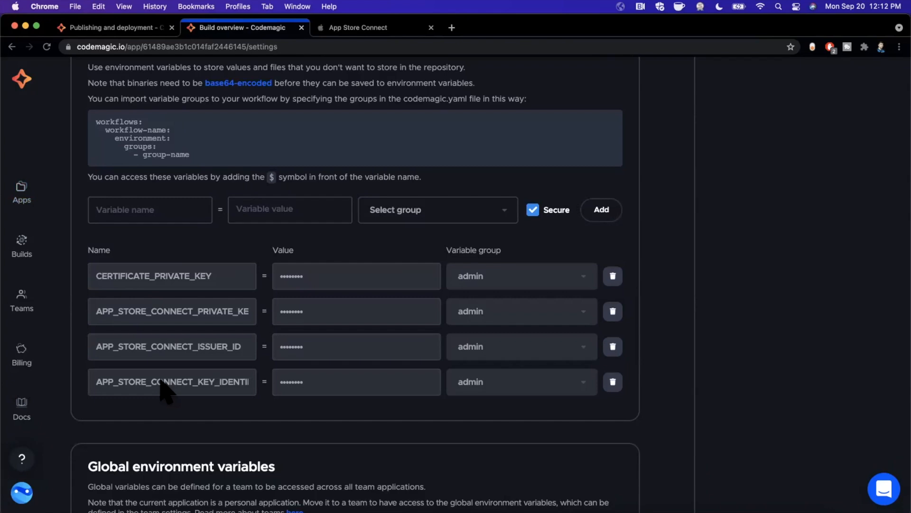
mouse_move(175, 389)
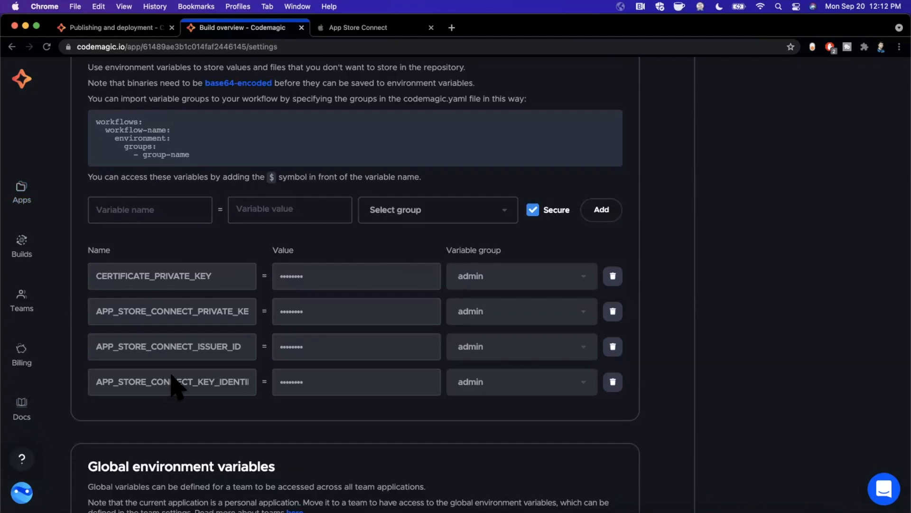
mouse_move(197, 386)
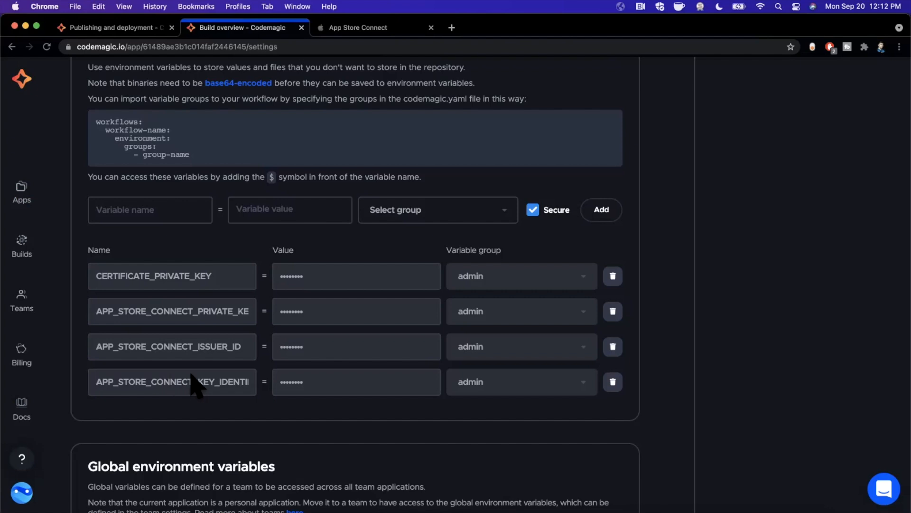
mouse_move(255, 407)
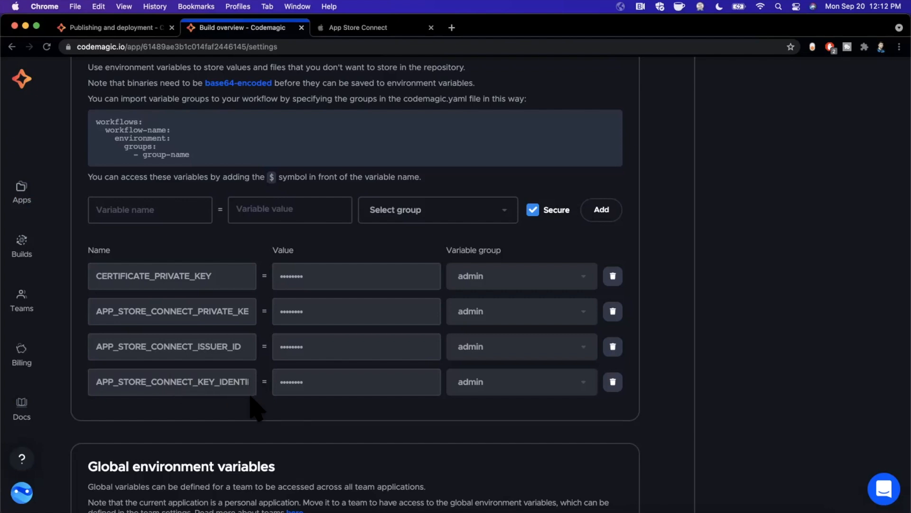
mouse_move(304, 419)
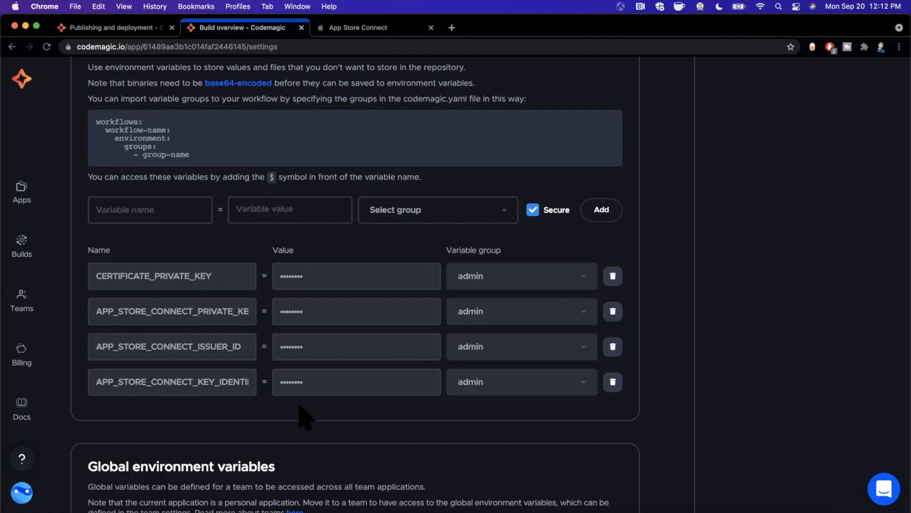
mouse_move(270, 334)
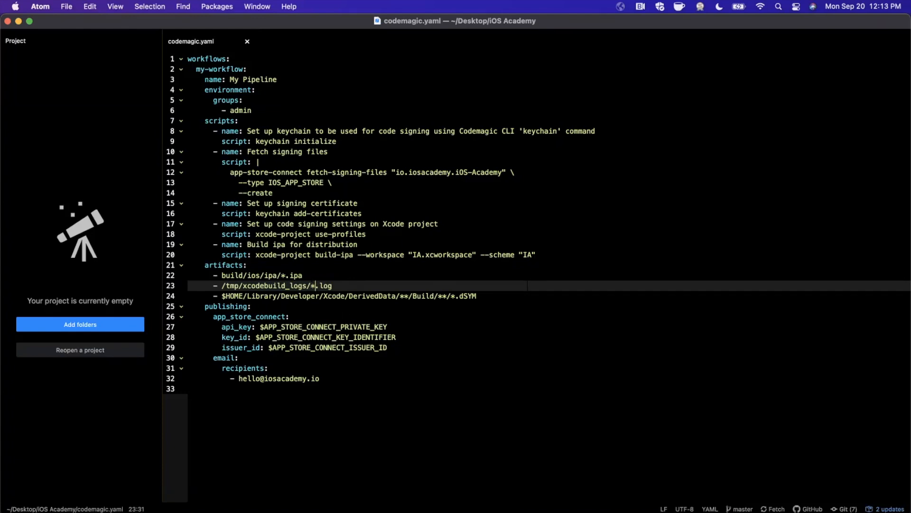
Step: Create an empty release_notes.json in the iOS Academy folder with touch
left_click(320, 379)
type("ter")
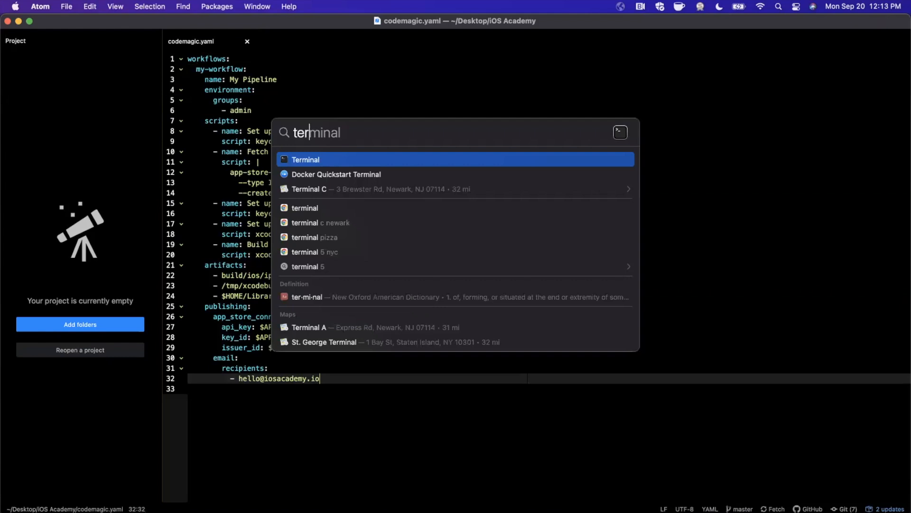
left_click(306, 160)
type("ls")
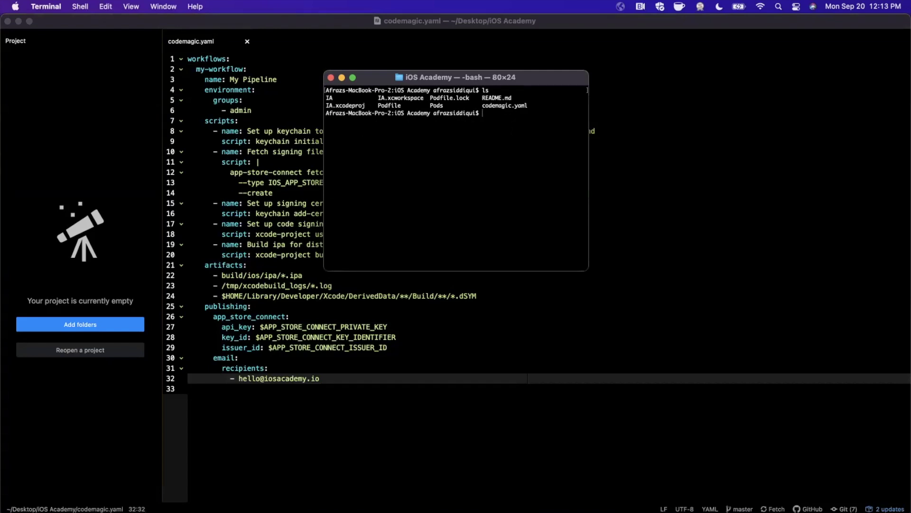
type("tuch")
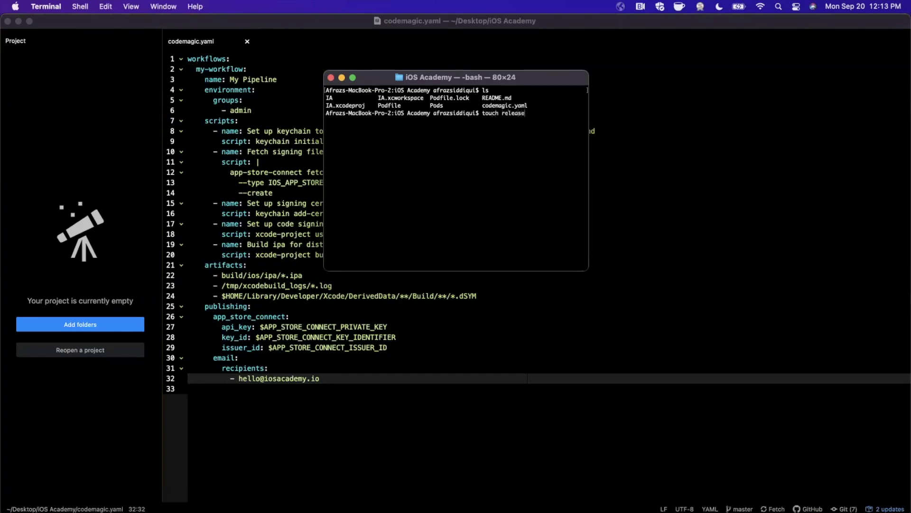
type("_nootes")
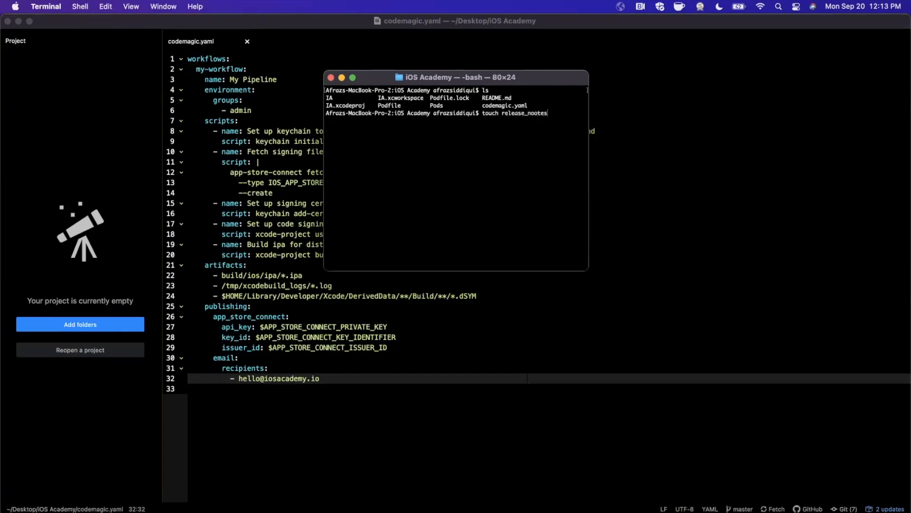
key("Backspace")
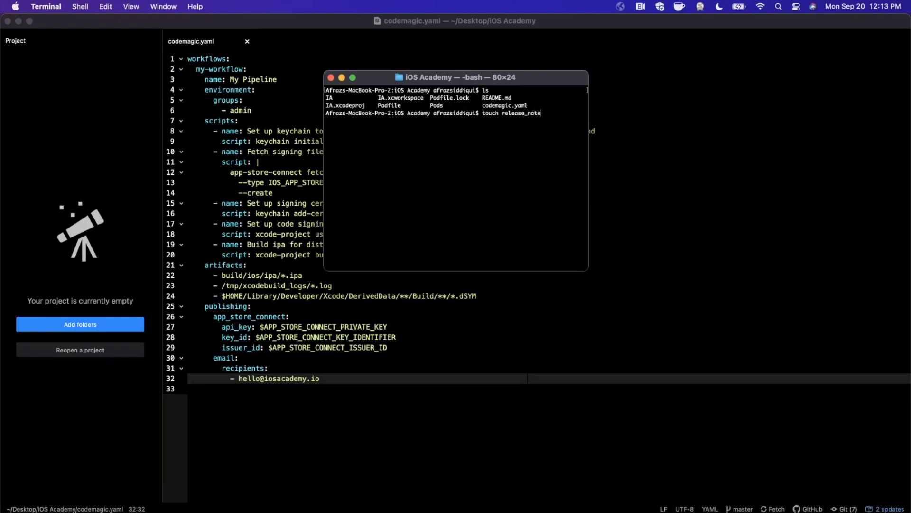
type("s.json")
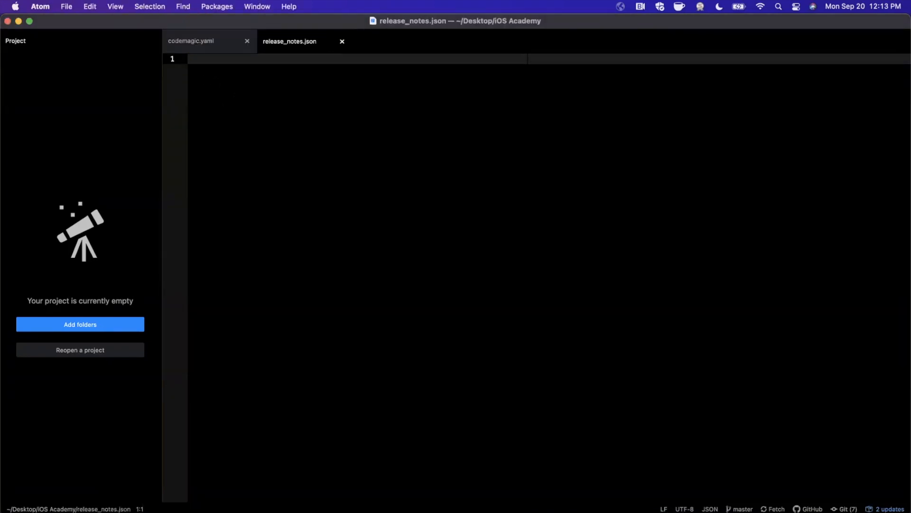
Step: Write the en-US JSON object with language and text keys in release_notes.json
type("{}")
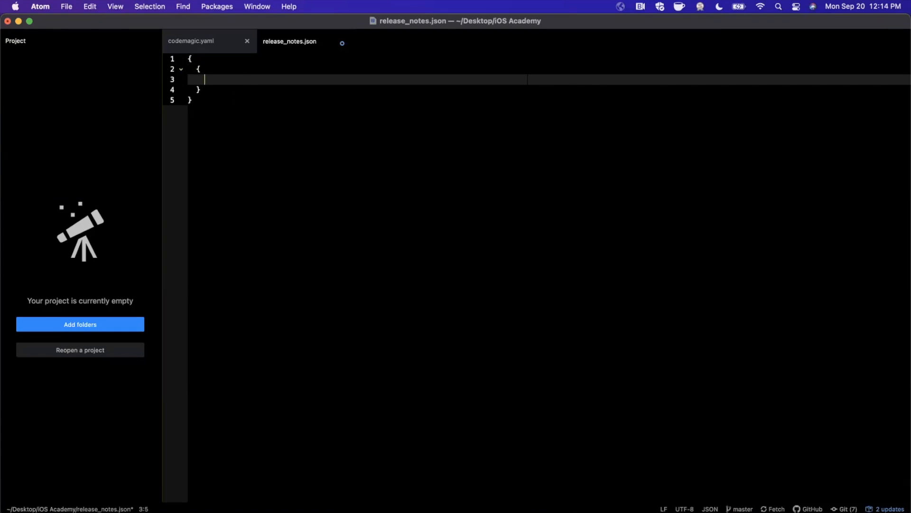
type("\"\"")
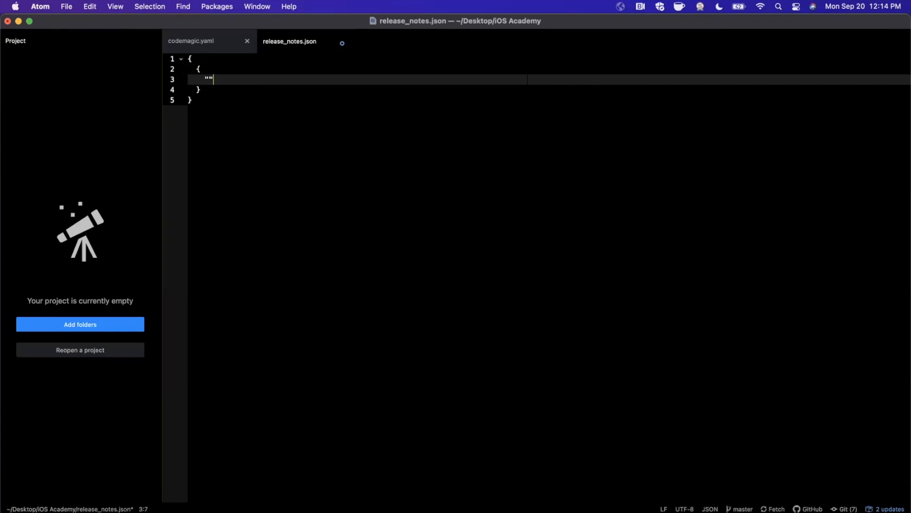
type("languae")
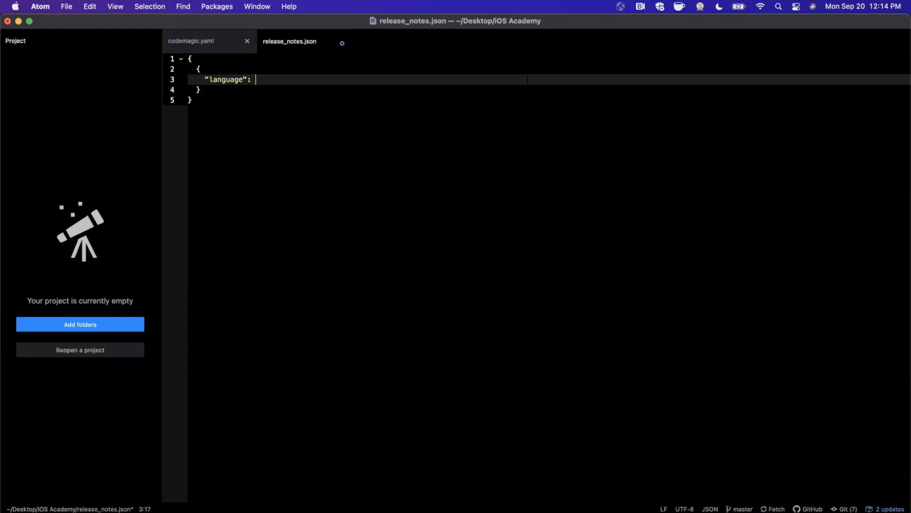
type("\"en-\"")
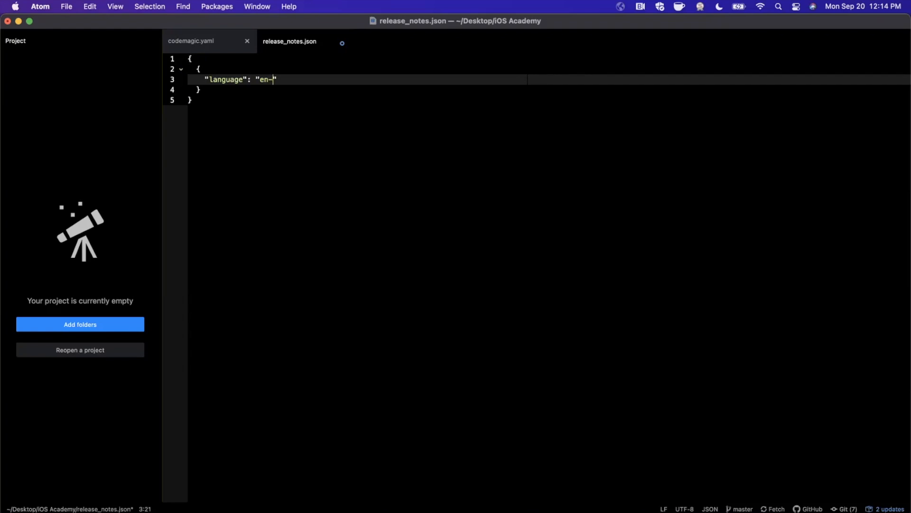
type("US")
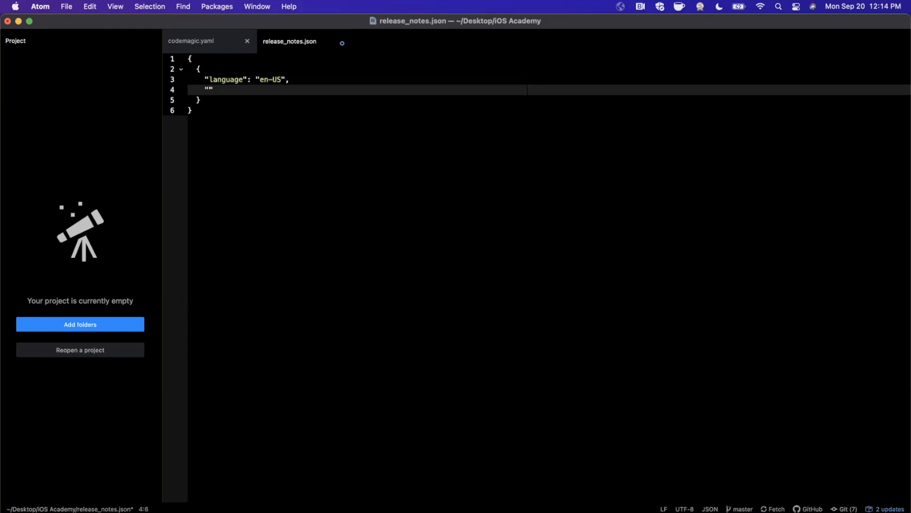
type("tex")
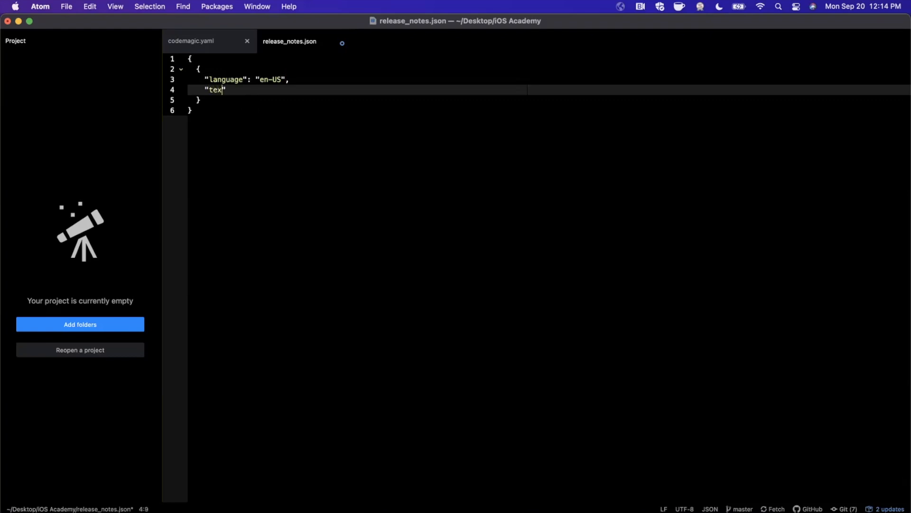
type("t\":")
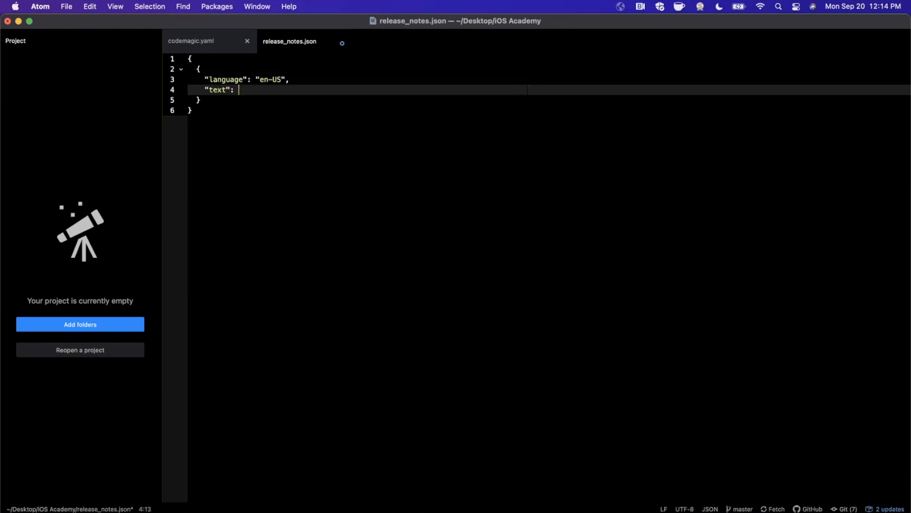
Step: Enter the note text "Check out how you like the new color!"
type("\"\"")
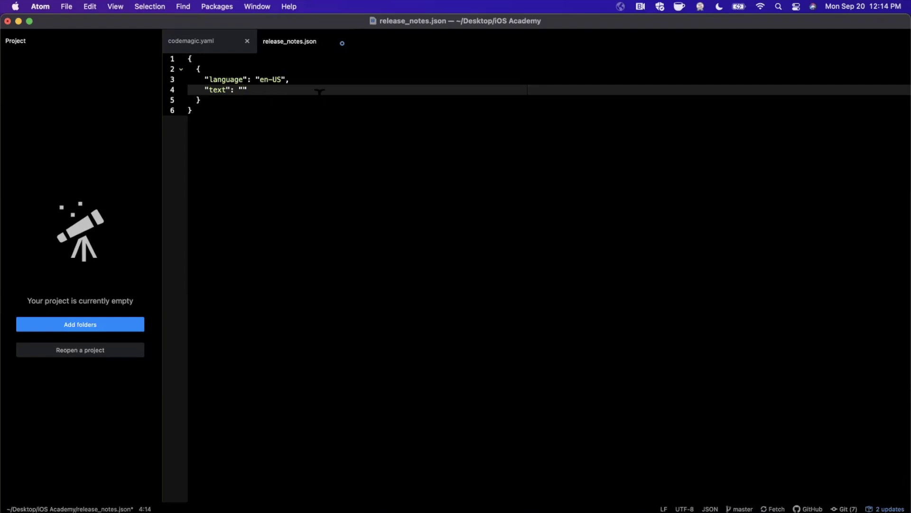
type("Chec")
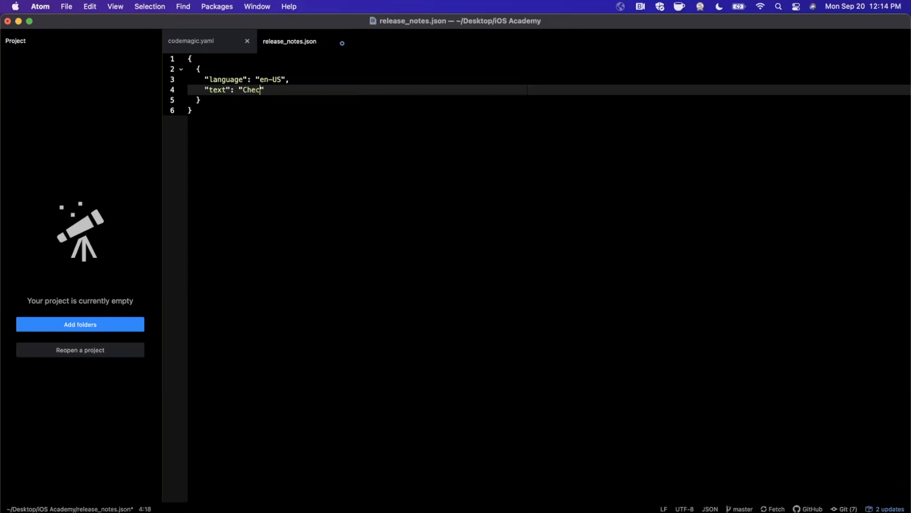
type("k out how you")
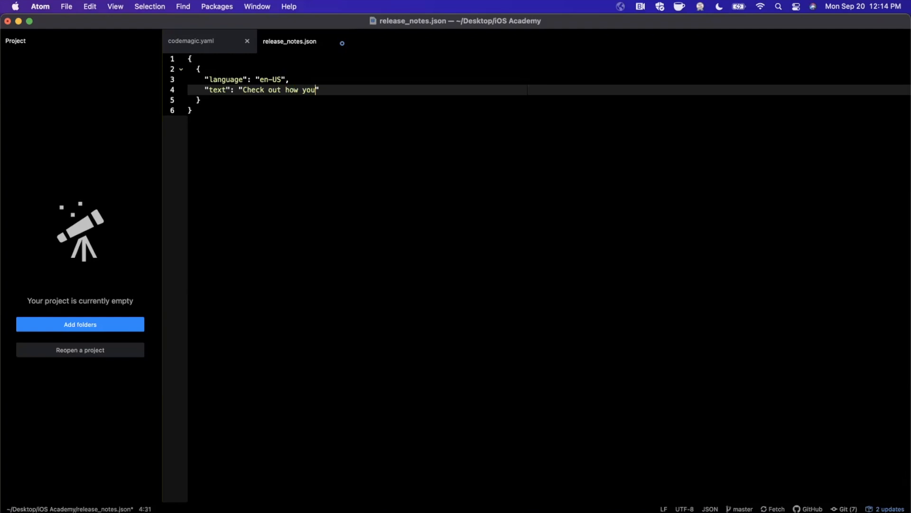
type("like the new")
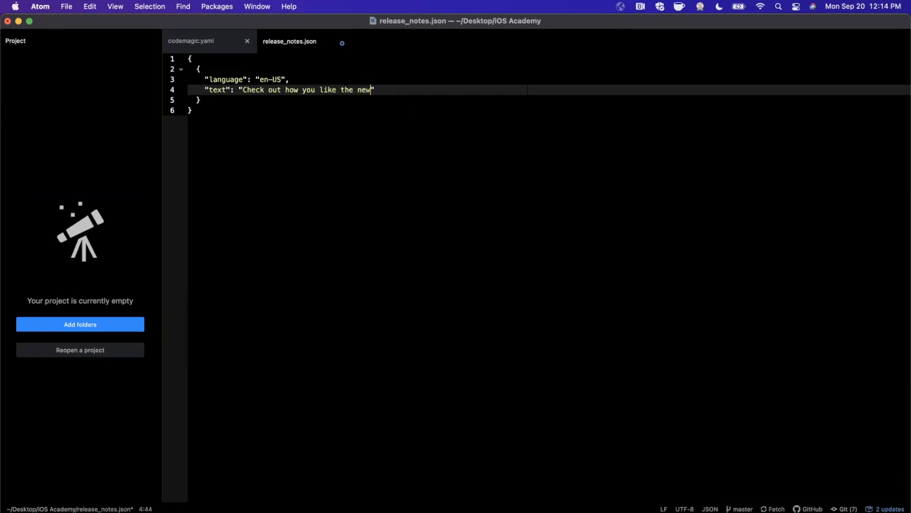
type("color!\"")
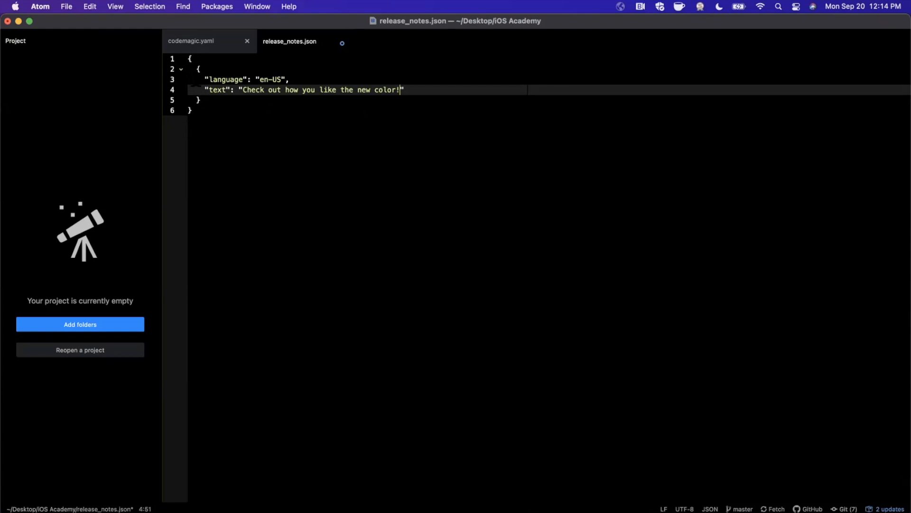
Step: Add the en-GB entry respelled as "colour!" and save the file
left_click(198, 100)
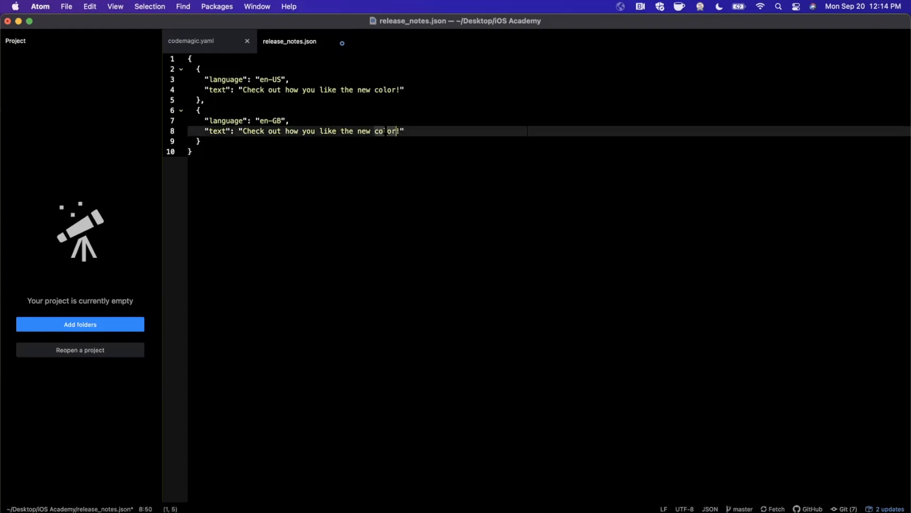
key("Backspace")
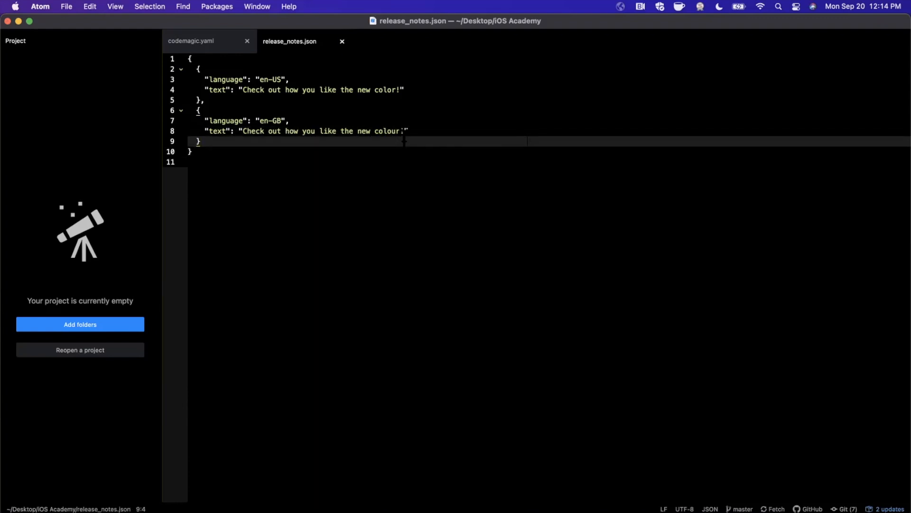
type("!")
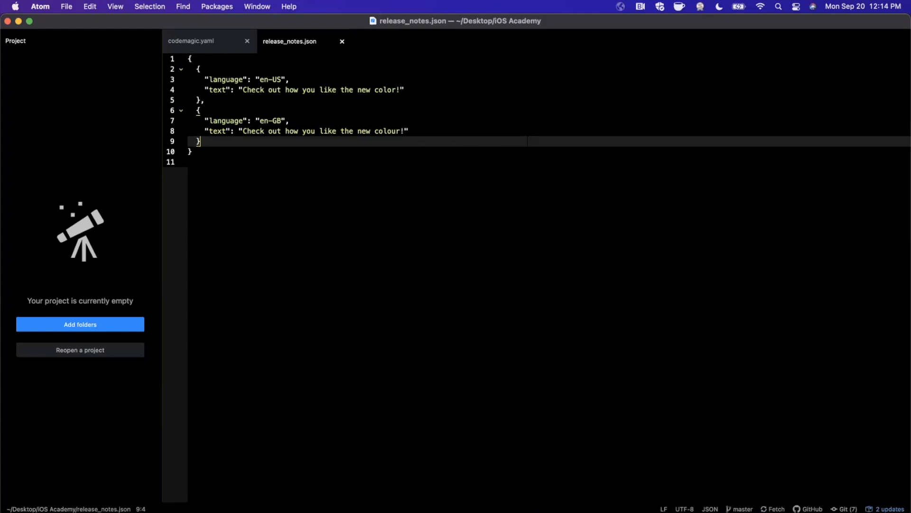
key("cmd+space")
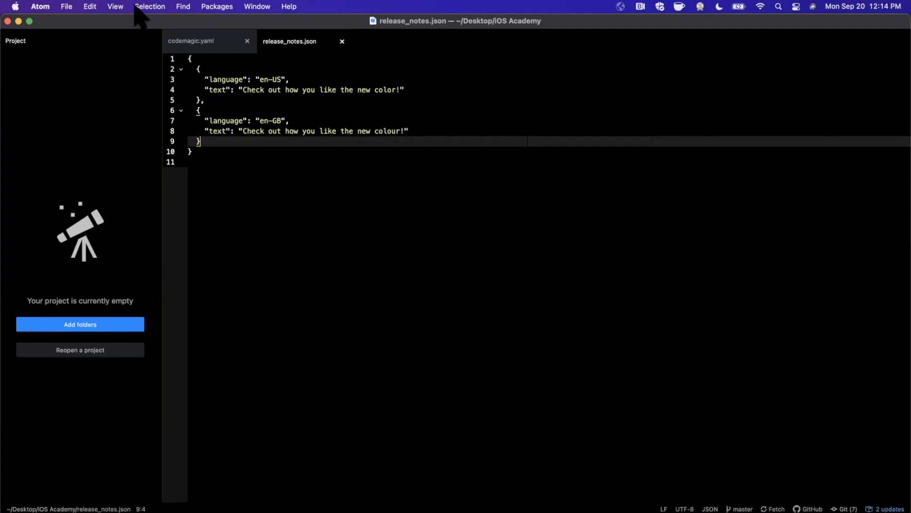
Step: Show codemagic.yaml's artifacts and app_store_connect publishing sections, unchanged
left_click(190, 41)
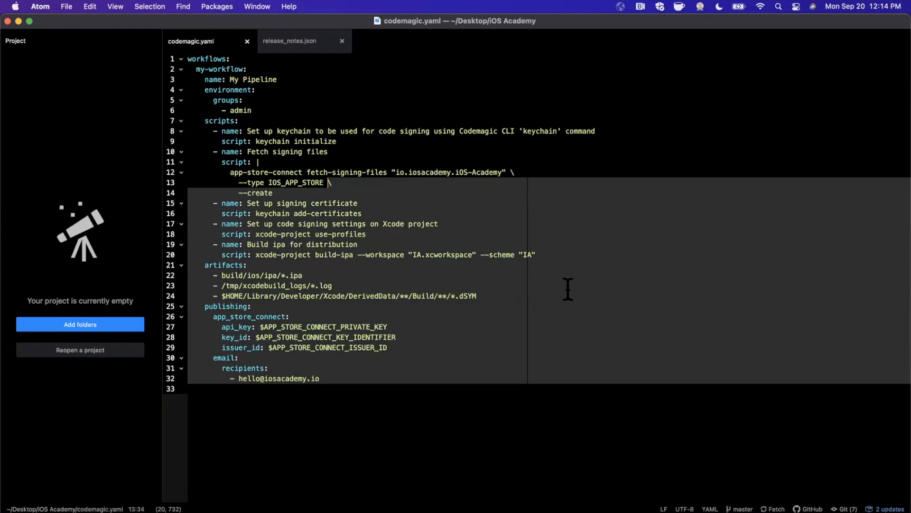
left_click(476, 296)
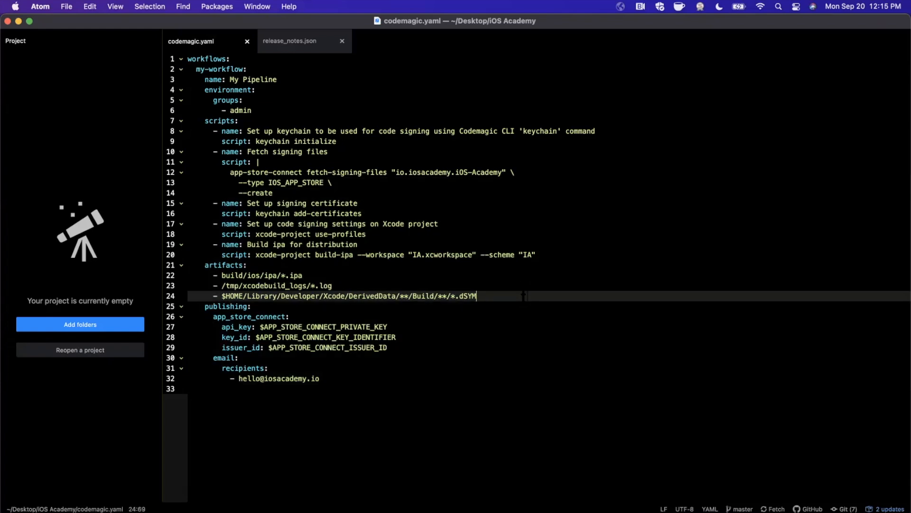
mouse_move(300, 55)
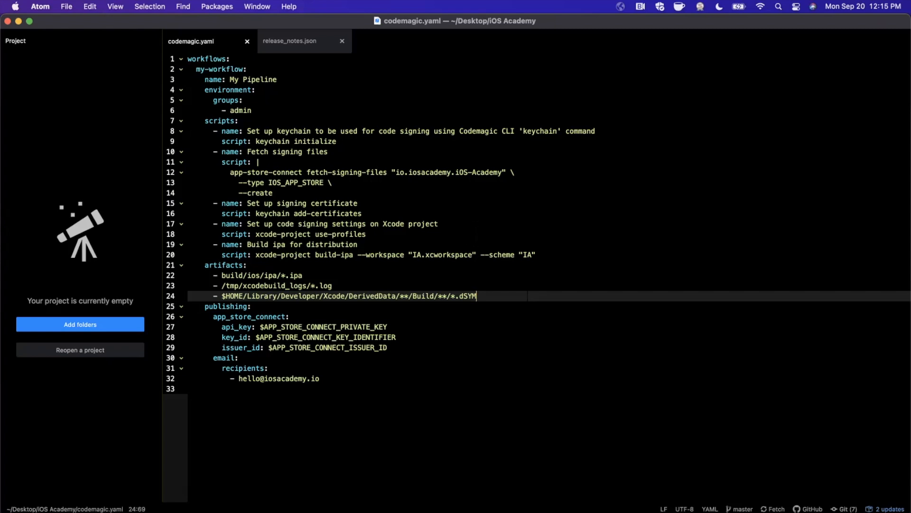
Step: Return to Terminal and run git status to check the staged files
type("terminal")
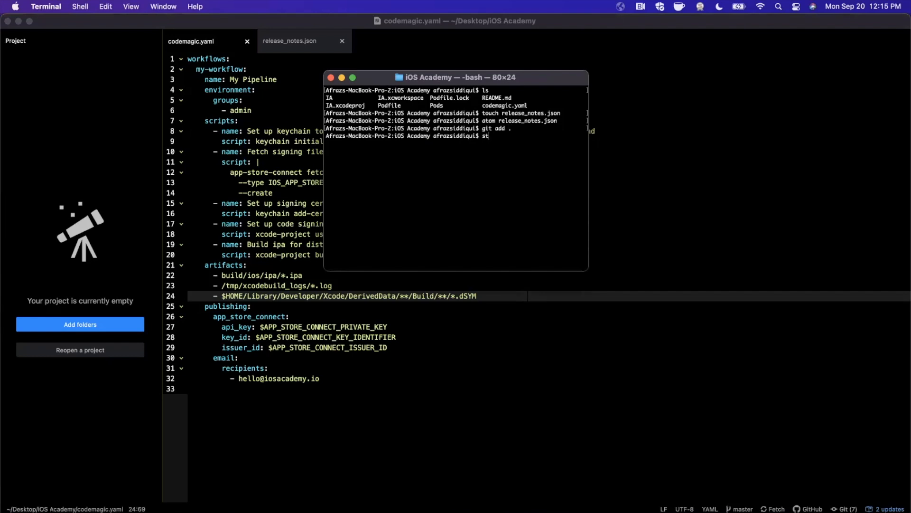
key("Return")
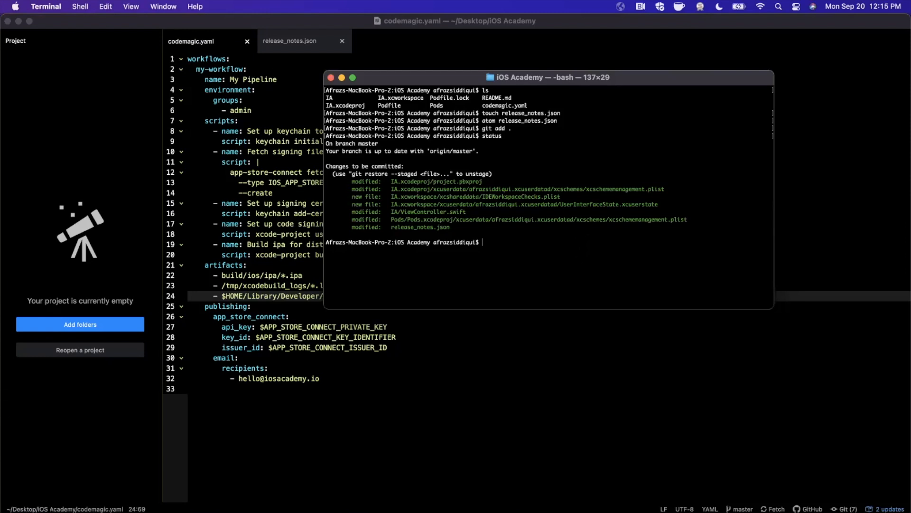
Step: Commit the changes as "Added release notes" and push them
type("git commit")
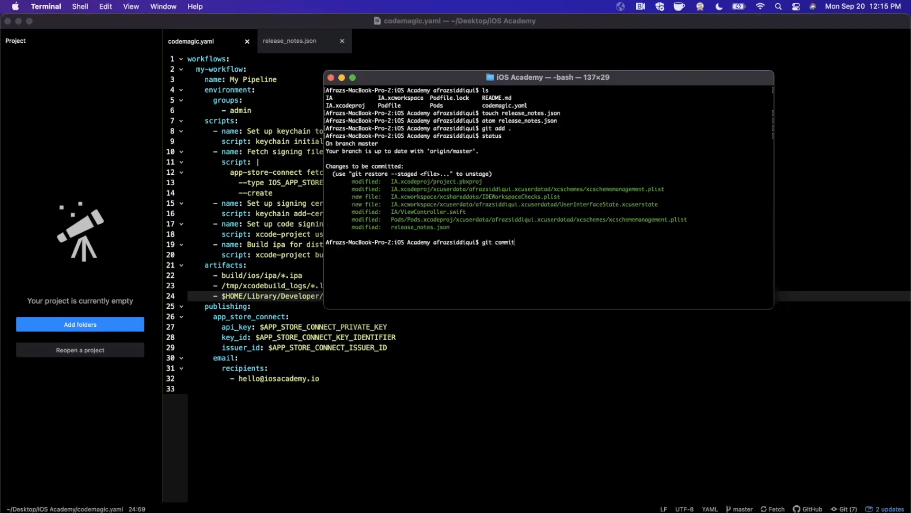
type("-m \"Add\"")
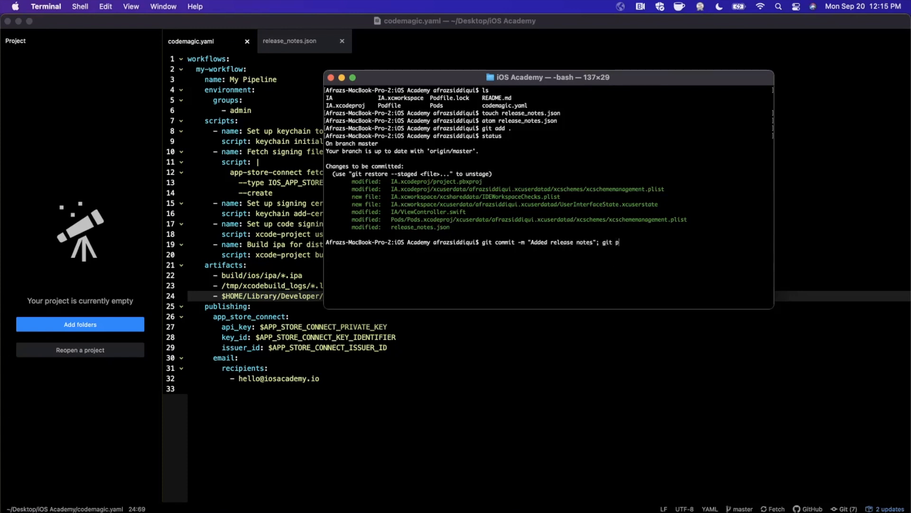
key("Return")
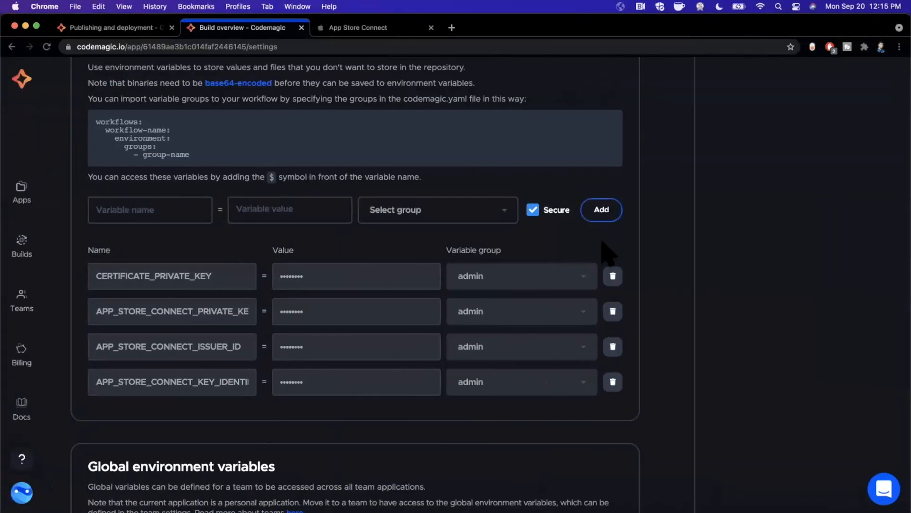
scroll("up", 3)
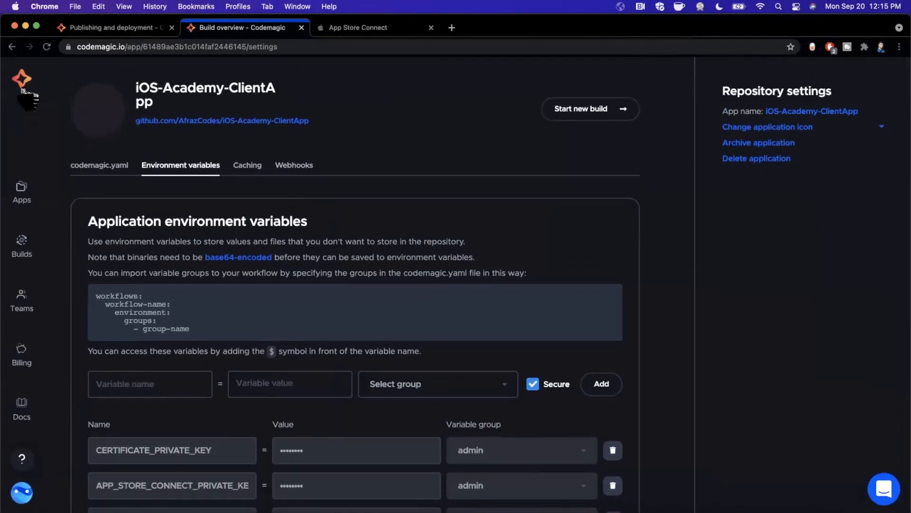
left_click(21, 192)
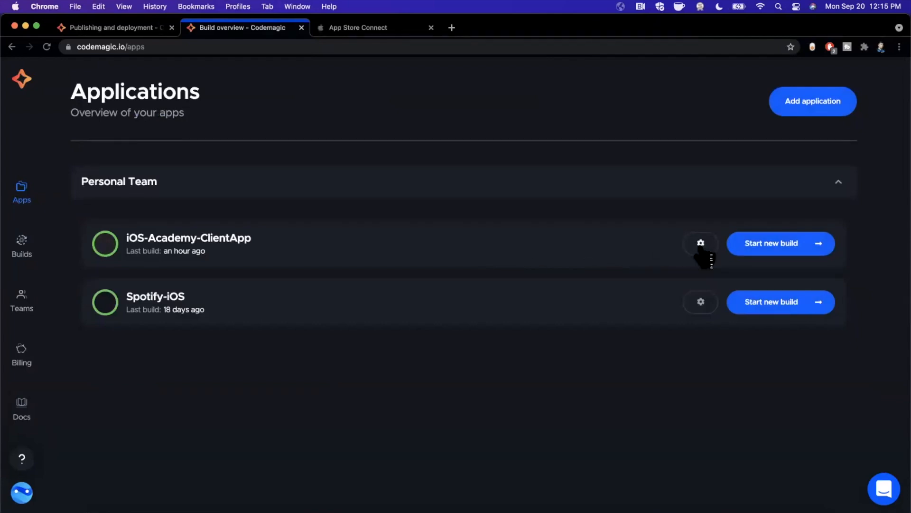
left_click(701, 242)
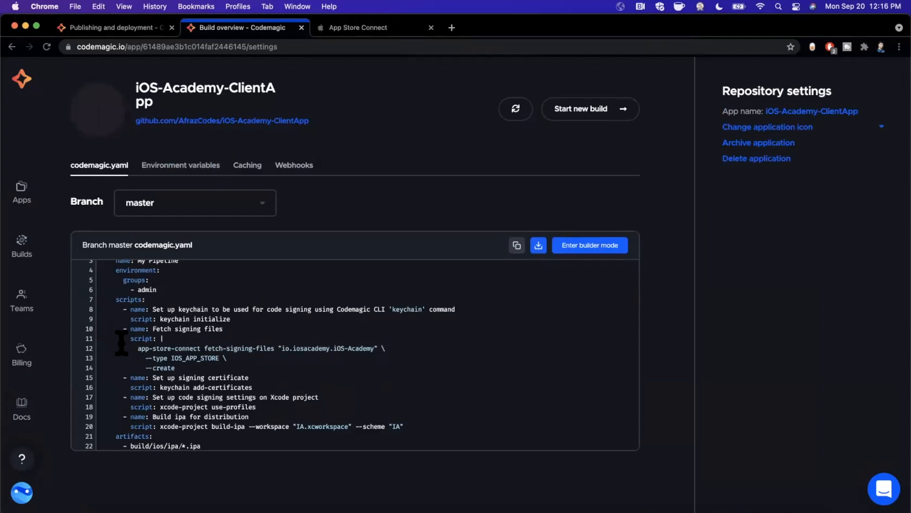
scroll("up", 3)
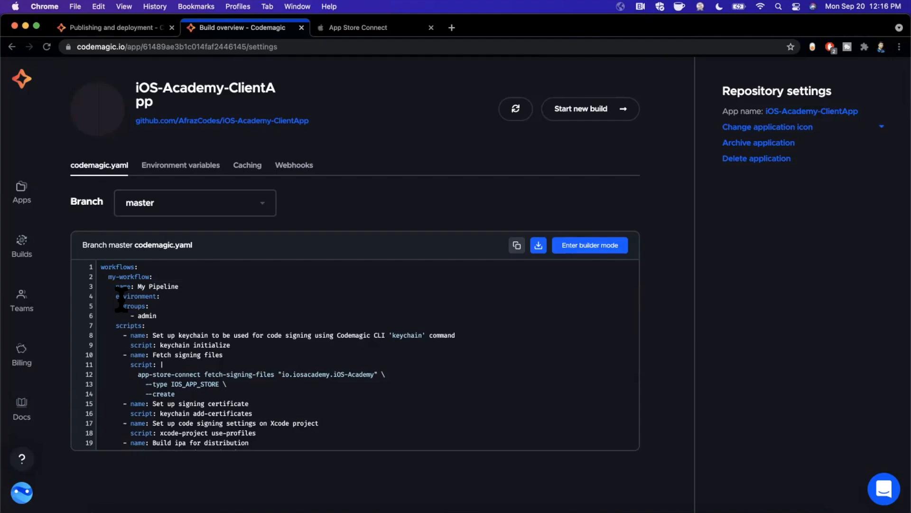
scroll("down", 3)
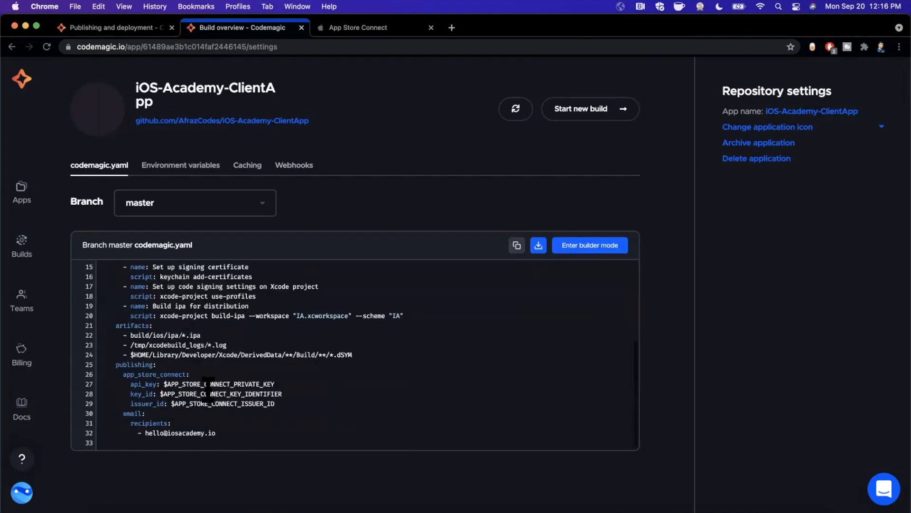
scroll("up", 3)
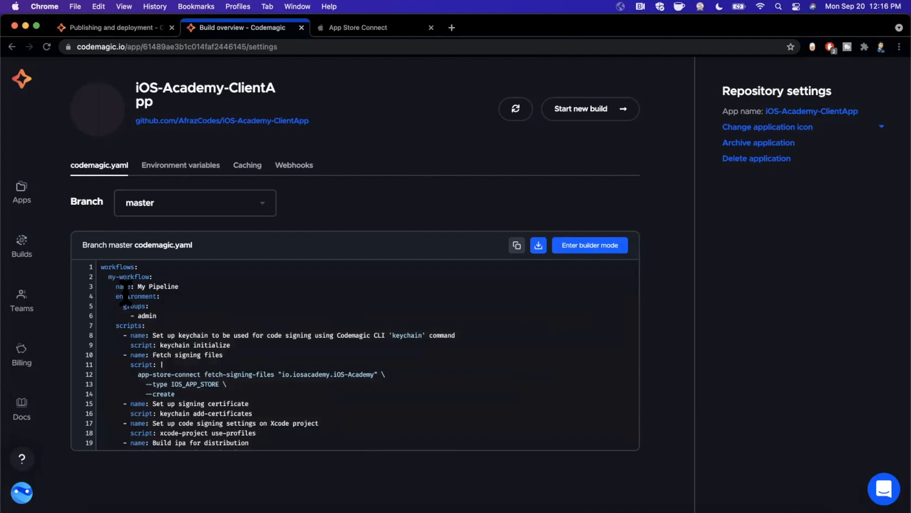
scroll("down", 3)
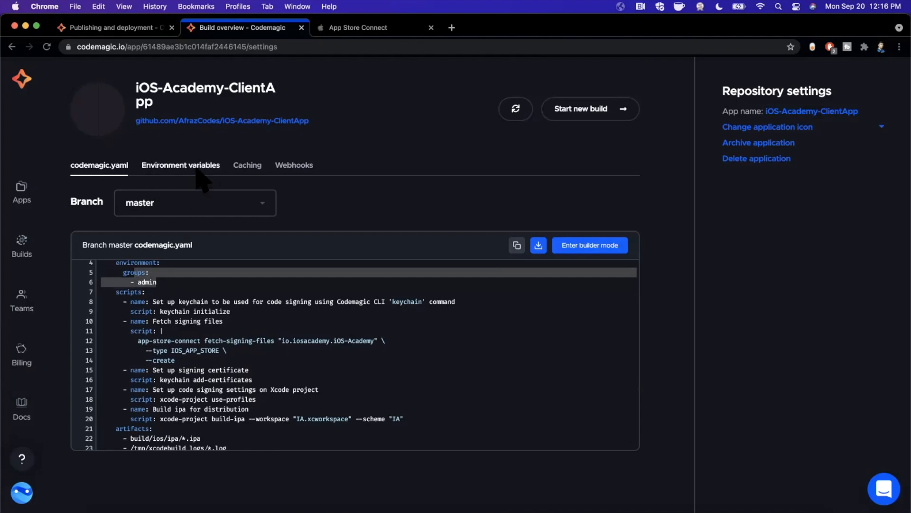
left_click(180, 165)
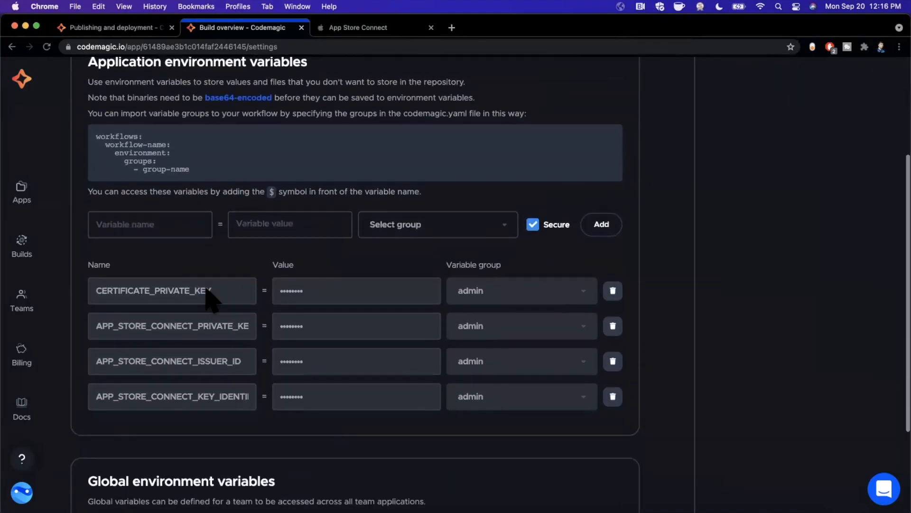
scroll("up", 3)
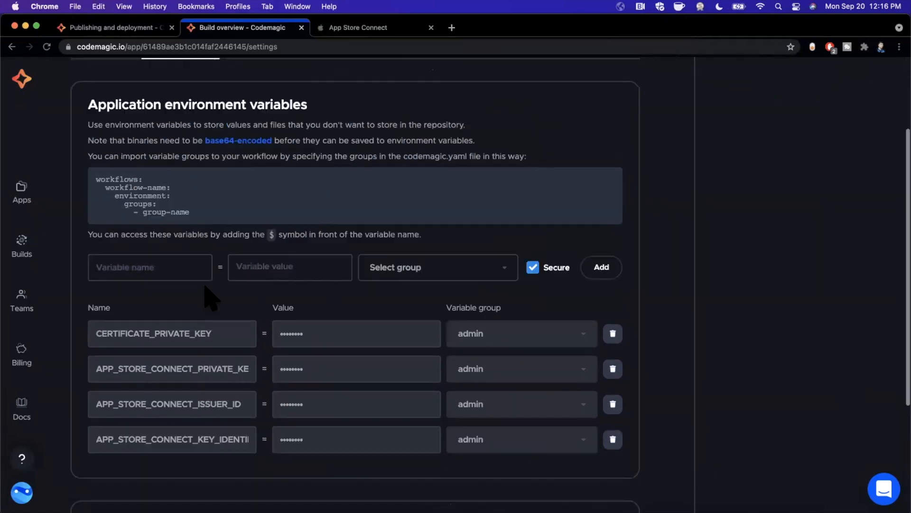
scroll("up", 3)
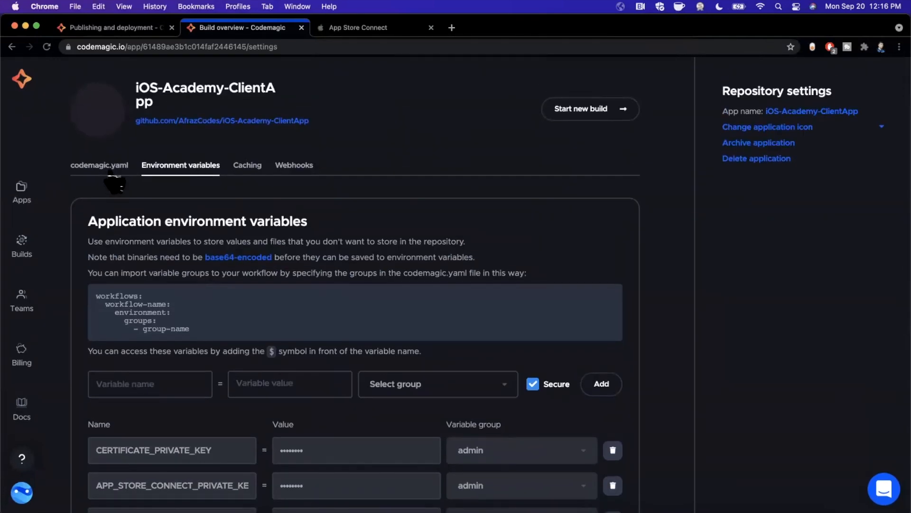
left_click(98, 165)
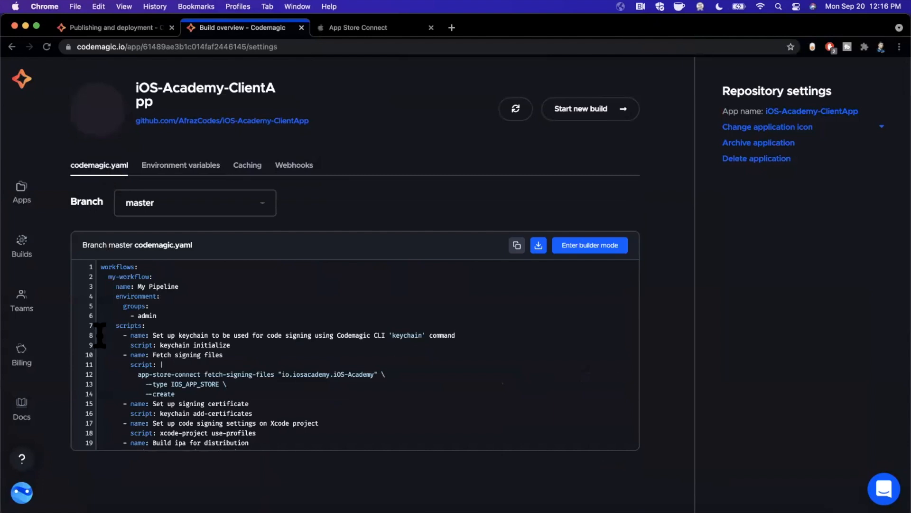
scroll("down", 3)
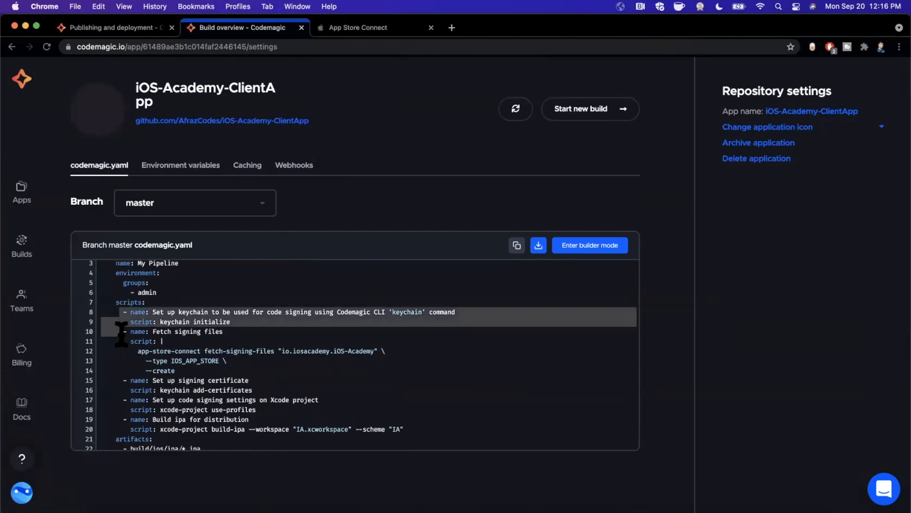
scroll("down", 3)
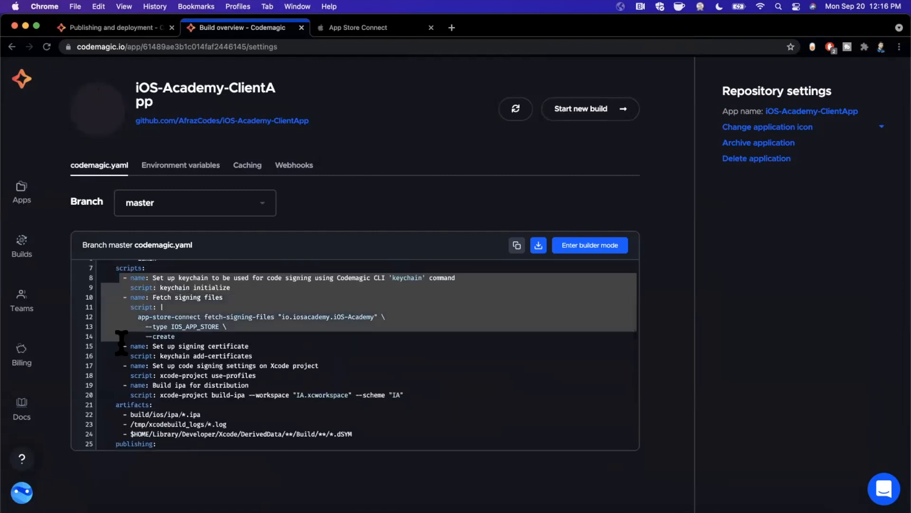
mouse_move(188, 334)
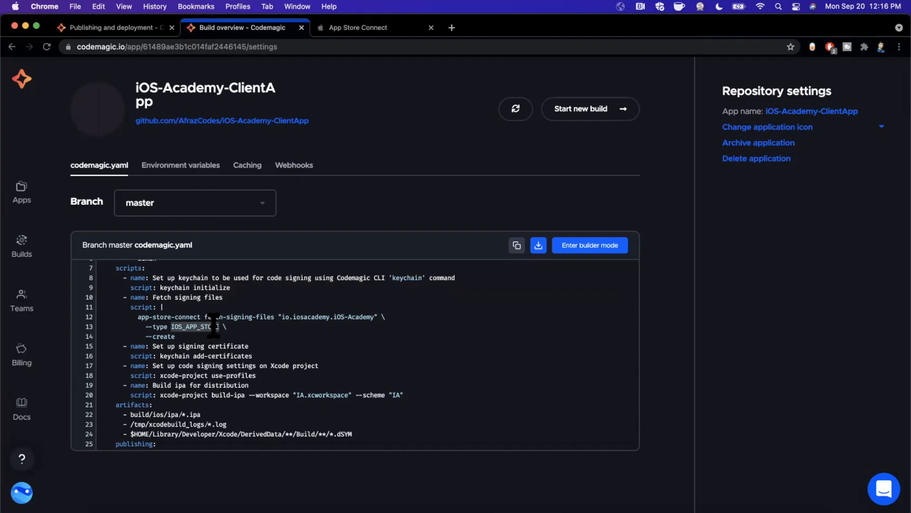
scroll("down", 3)
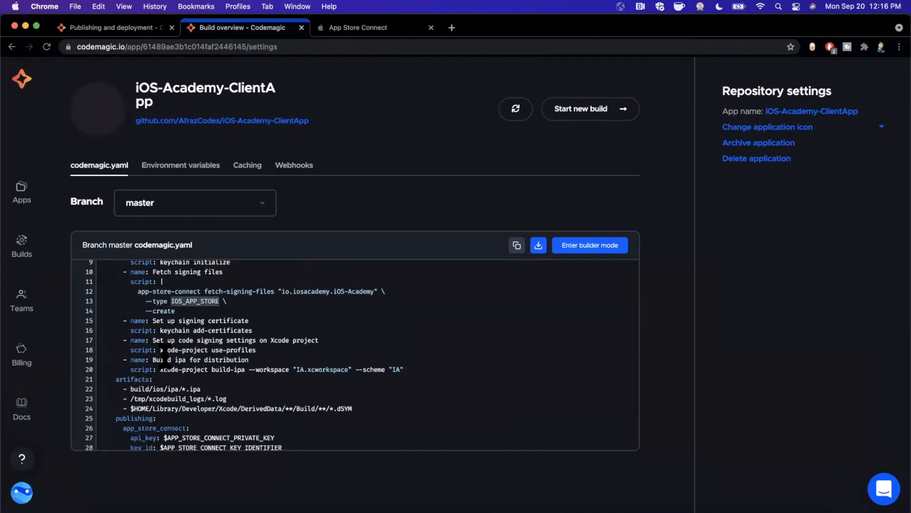
scroll("down", 3)
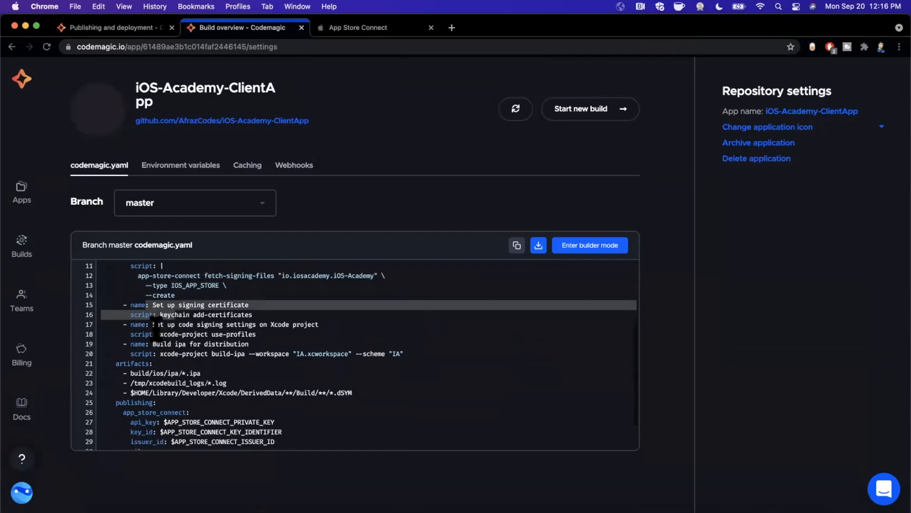
scroll("down", 3)
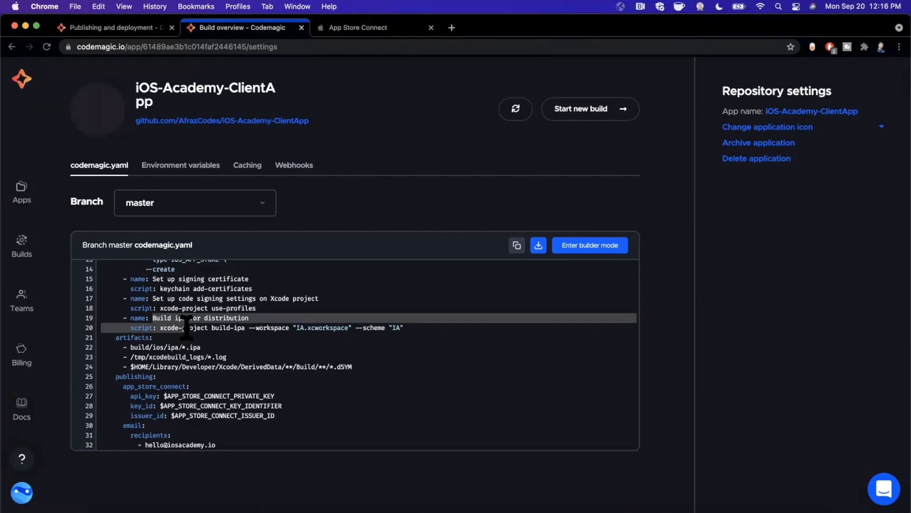
scroll("down", 3)
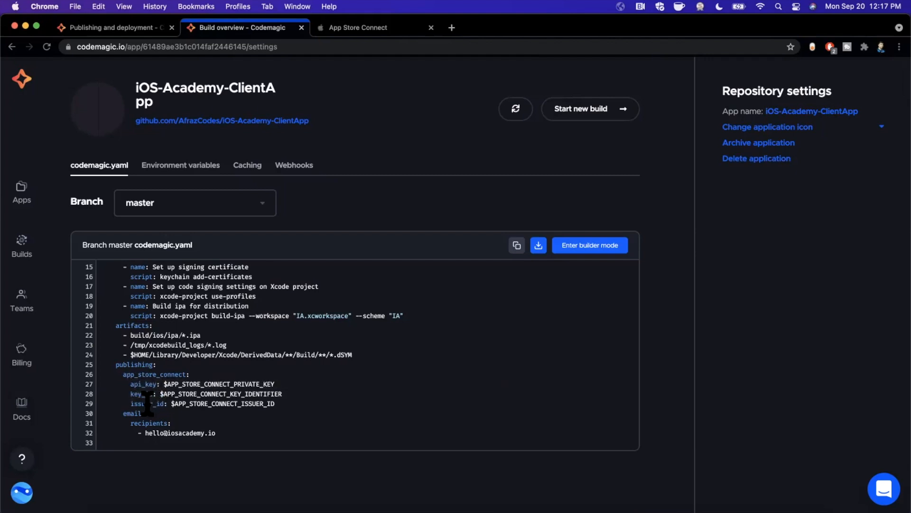
mouse_move(145, 477)
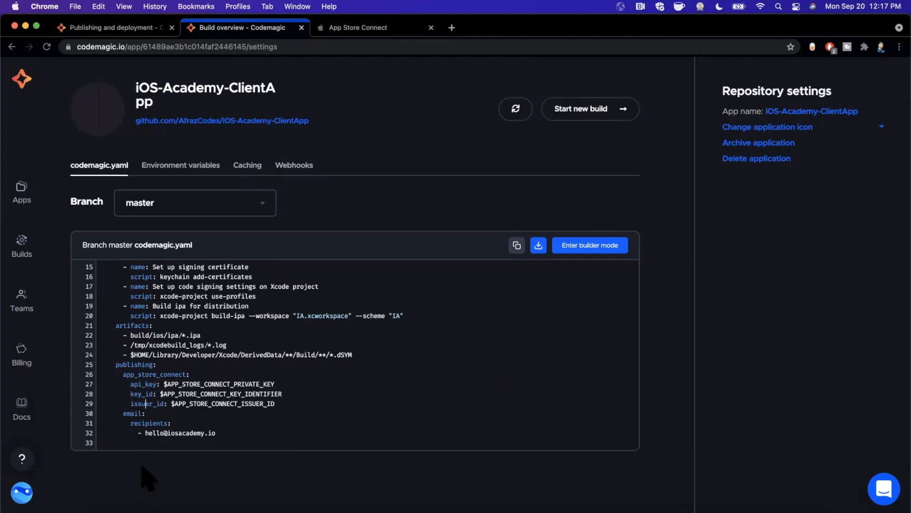
mouse_move(165, 460)
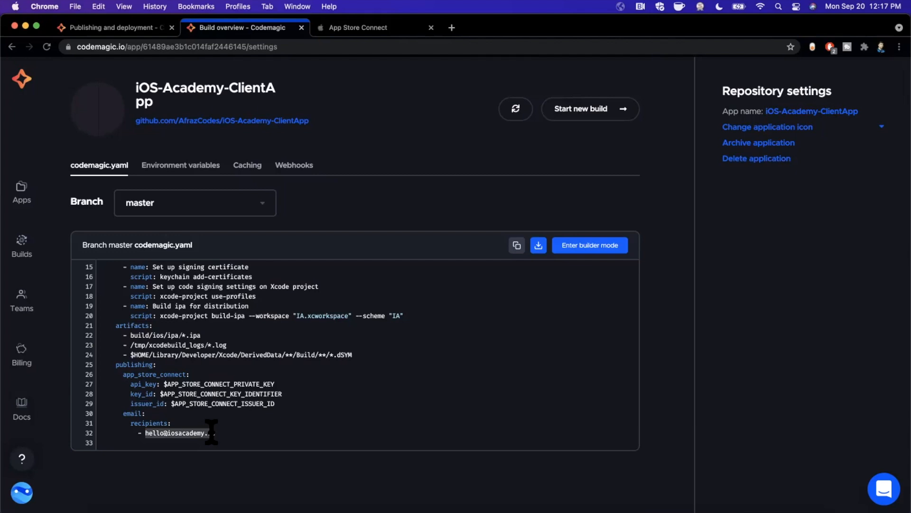
Step: Start a new build of iOS-Academy-ClientApp on master using the My Pipeline workflow
scroll("up", 3)
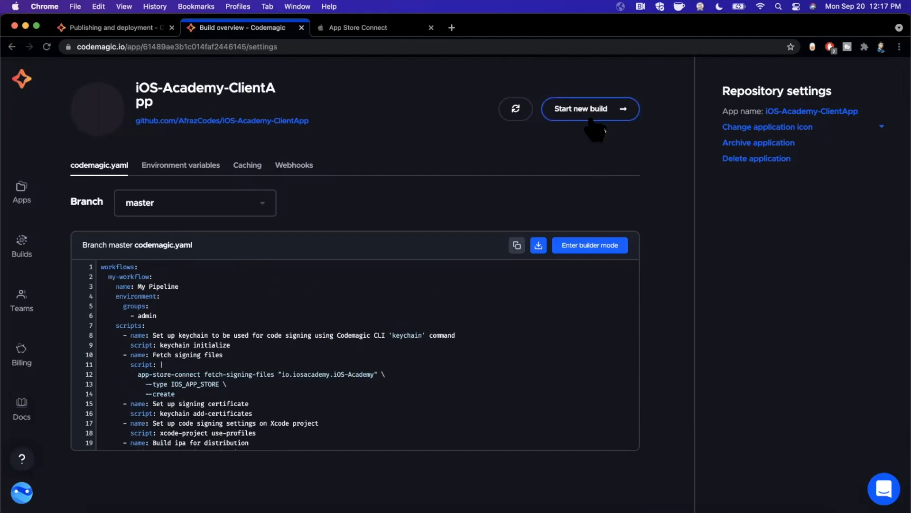
left_click(589, 108)
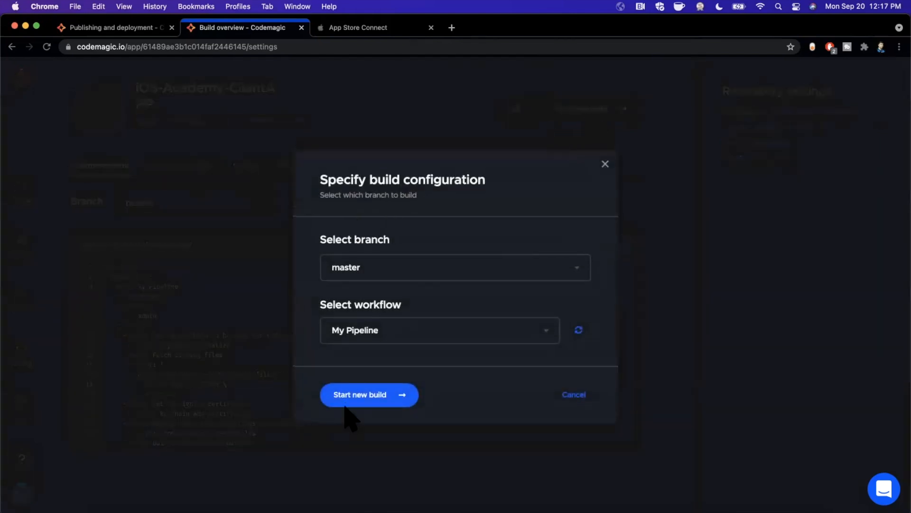
left_click(438, 330)
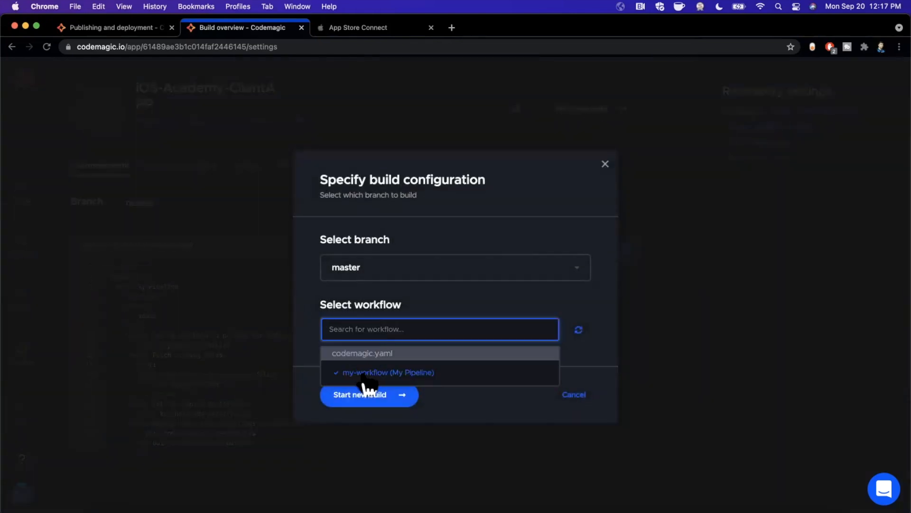
left_click(358, 394)
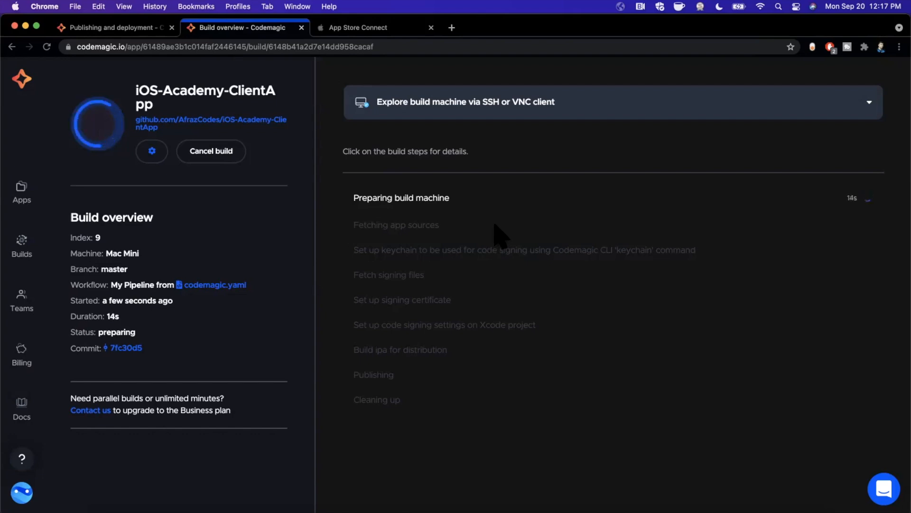
mouse_move(657, 386)
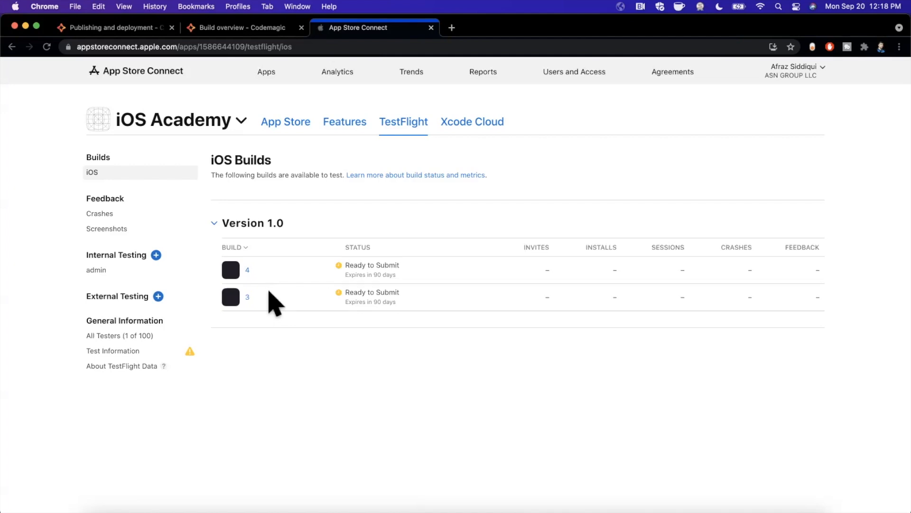
mouse_move(283, 316)
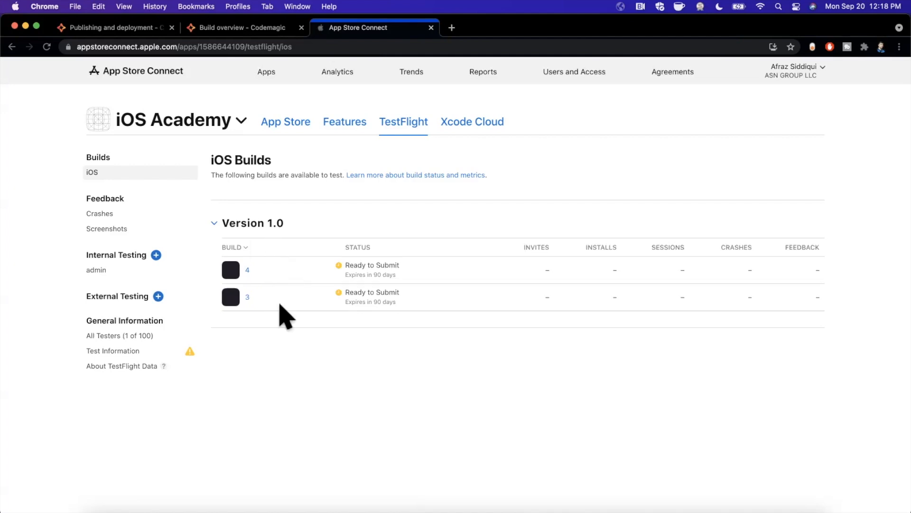
Step: Return to the Codemagic build overview to watch the ipa for distribution step run
left_click(241, 28)
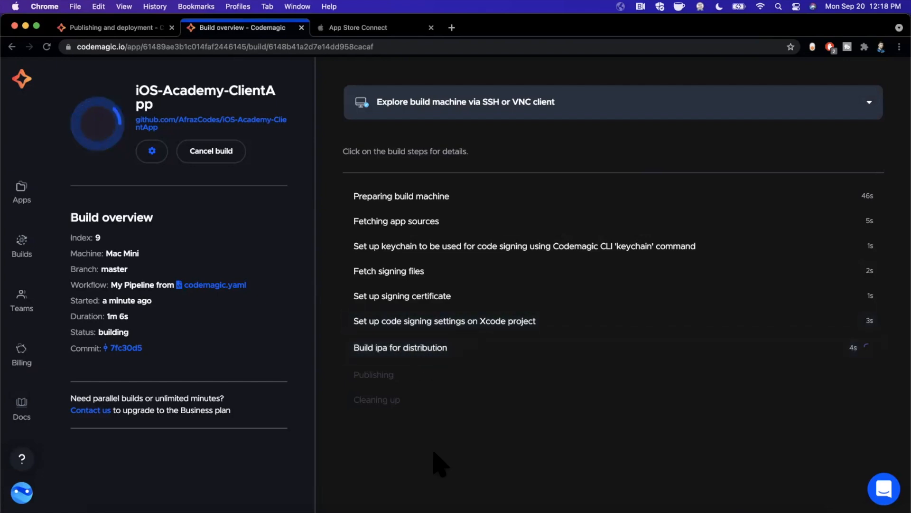
mouse_move(517, 447)
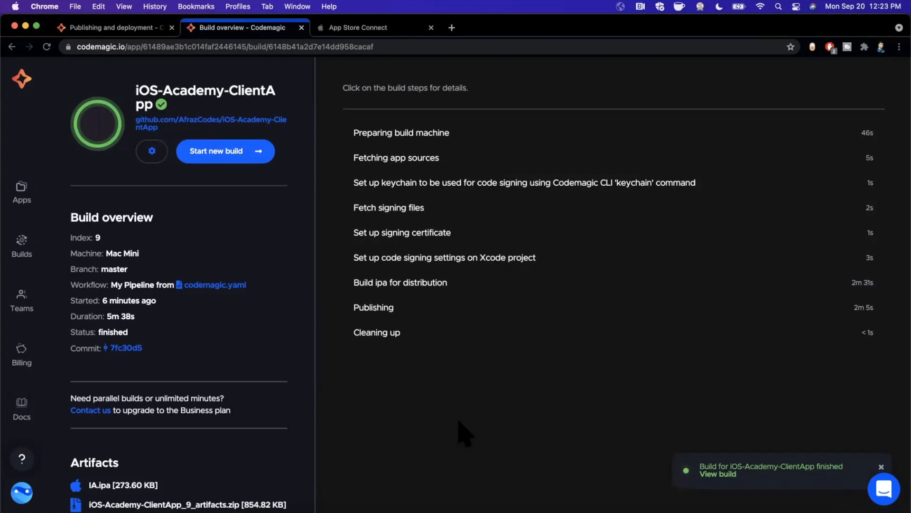
mouse_move(86, 338)
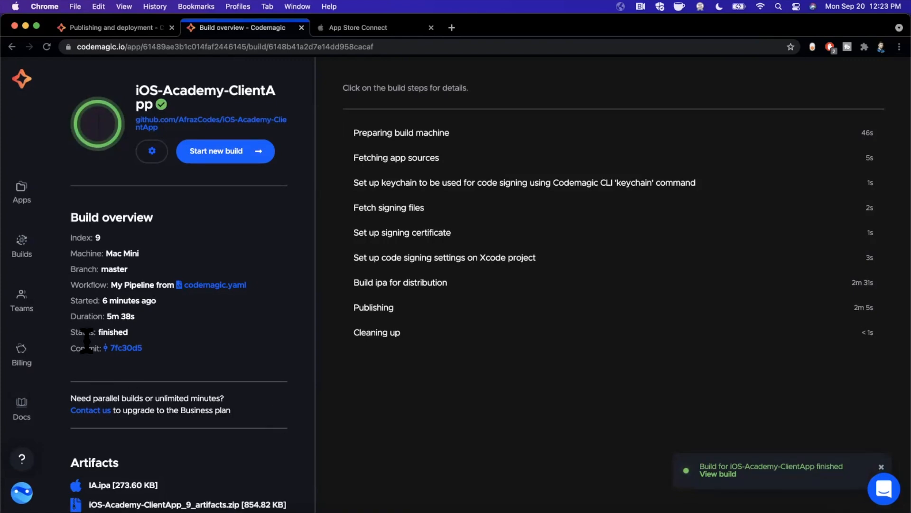
mouse_move(257, 384)
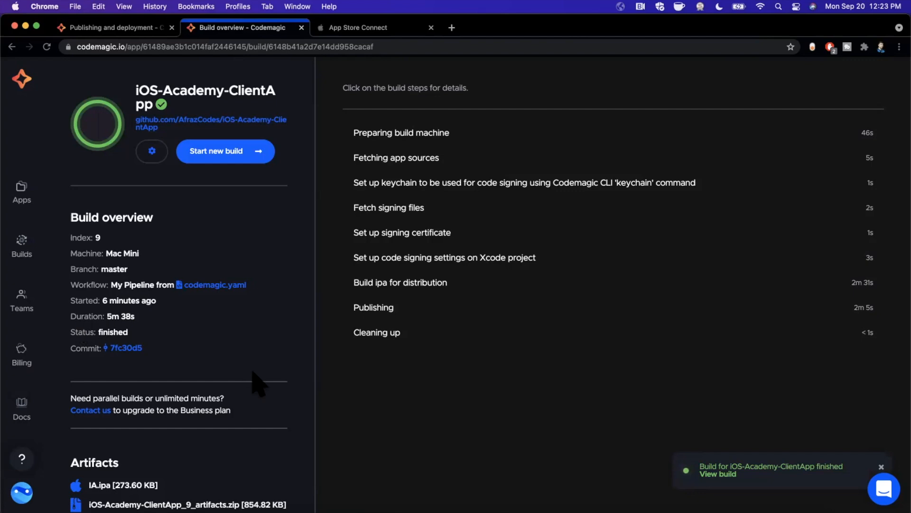
Step: Switch to App Store Connect and refresh TestFlight to see new build 10 processing
left_click(881, 466)
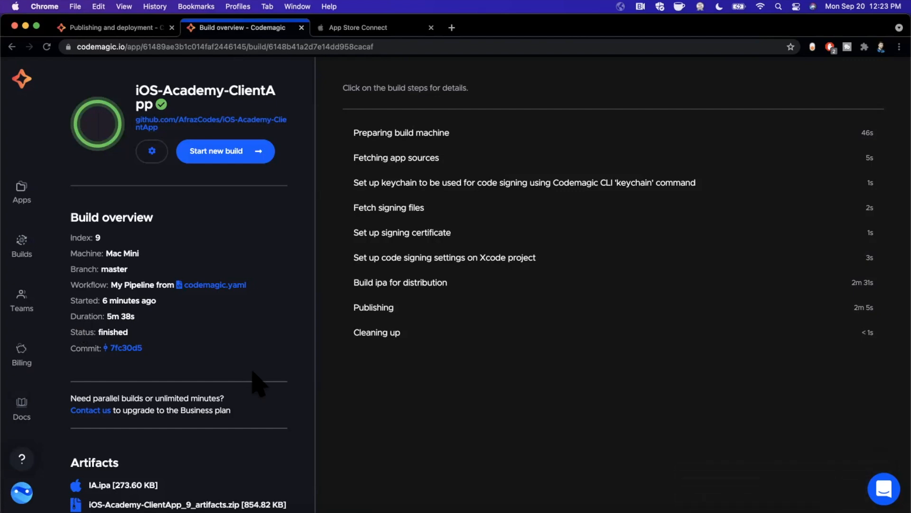
mouse_move(340, 417)
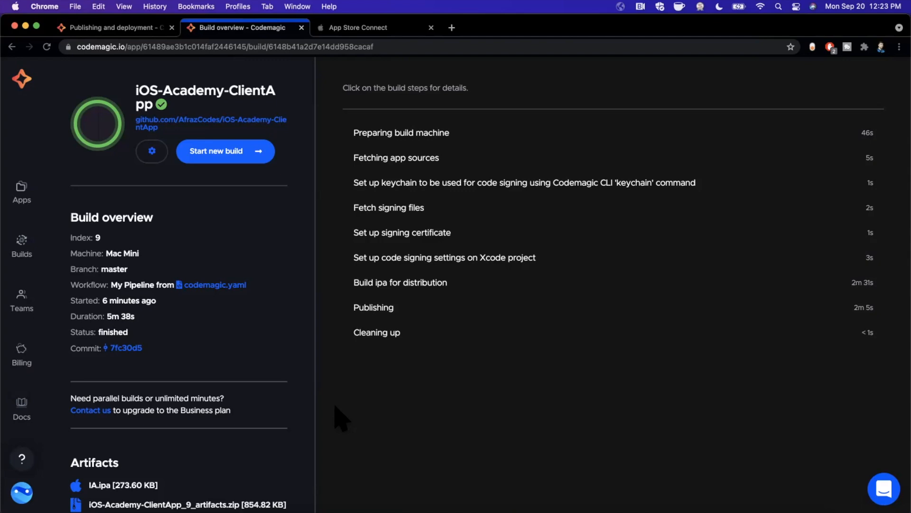
left_click(374, 27)
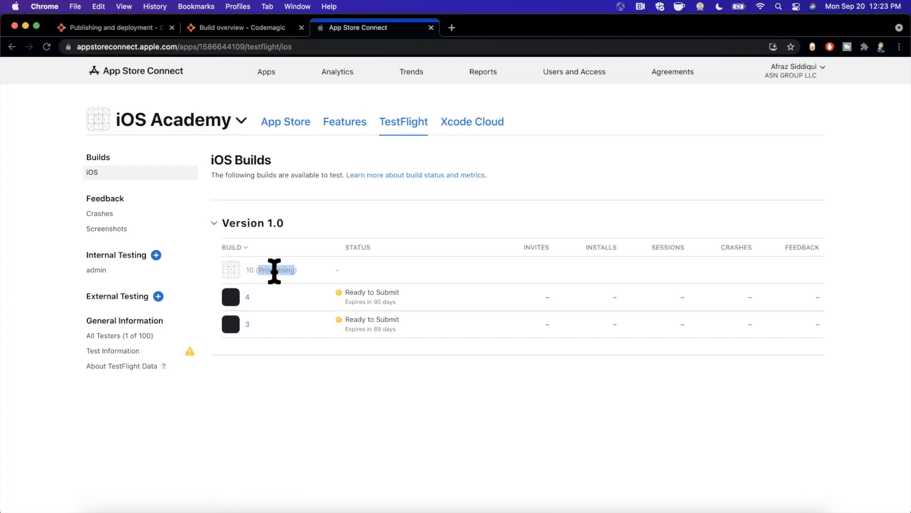
Step: Load and read the full Build ipa step log on the finished Codemagic build
left_click(239, 27)
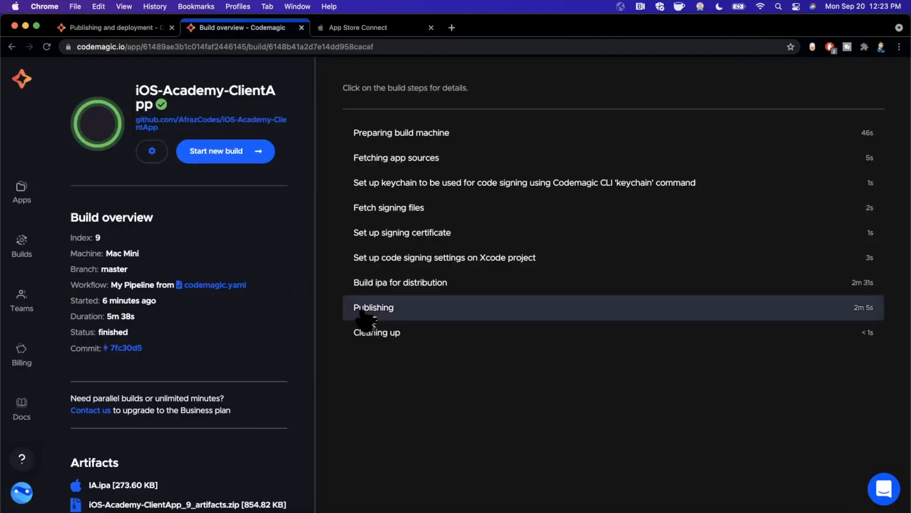
mouse_move(413, 321)
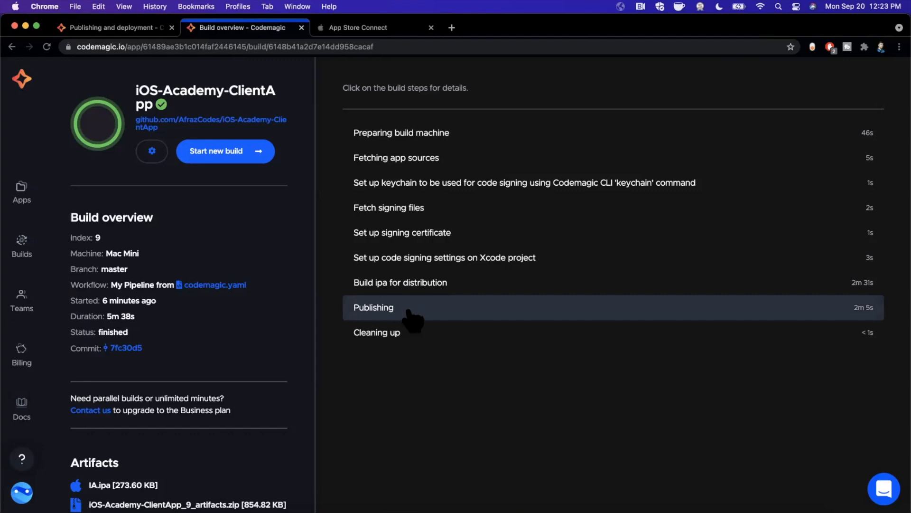
left_click(399, 282)
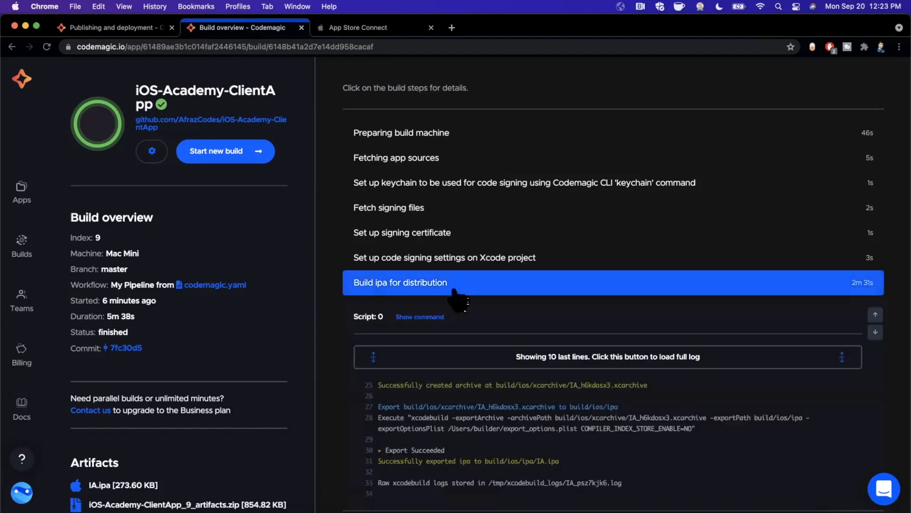
mouse_move(403, 430)
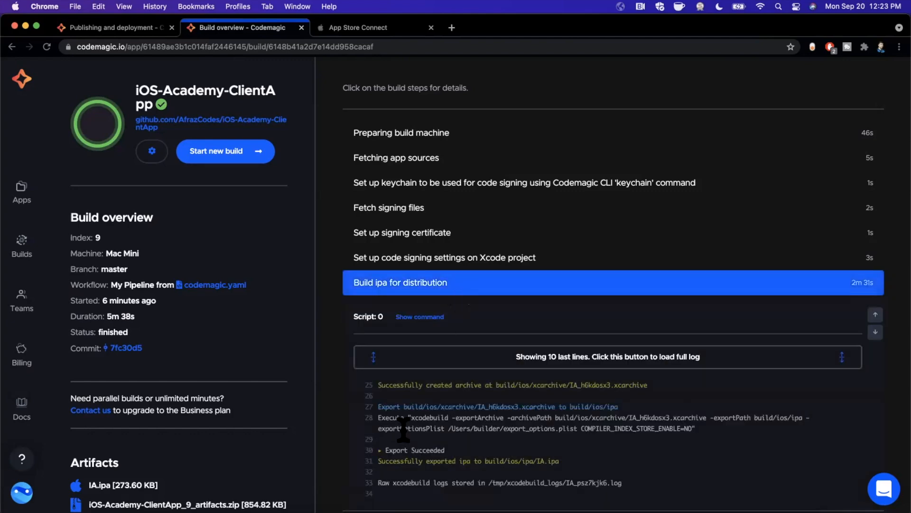
scroll("down", 3)
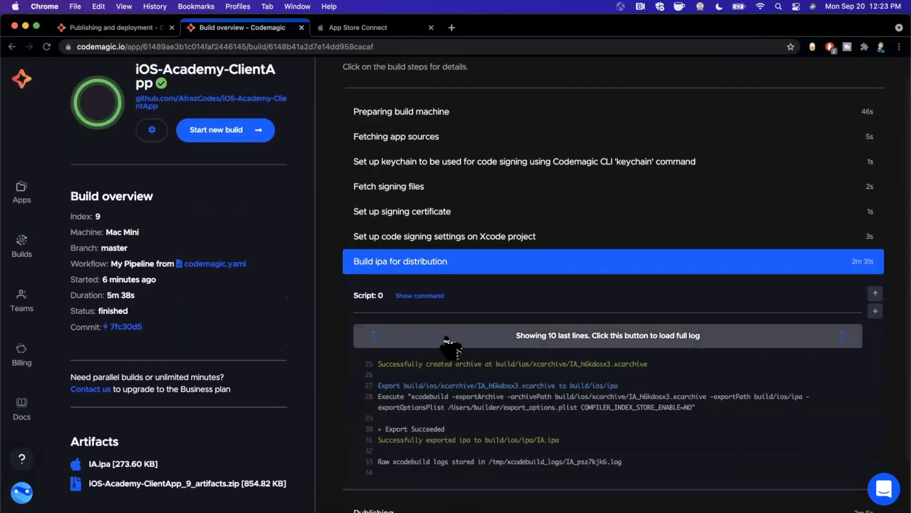
left_click(612, 335)
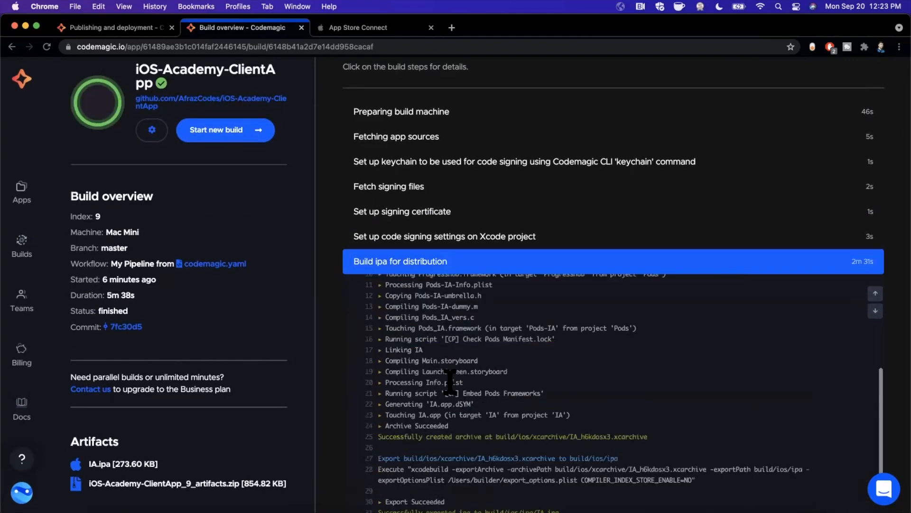
scroll("down", 3)
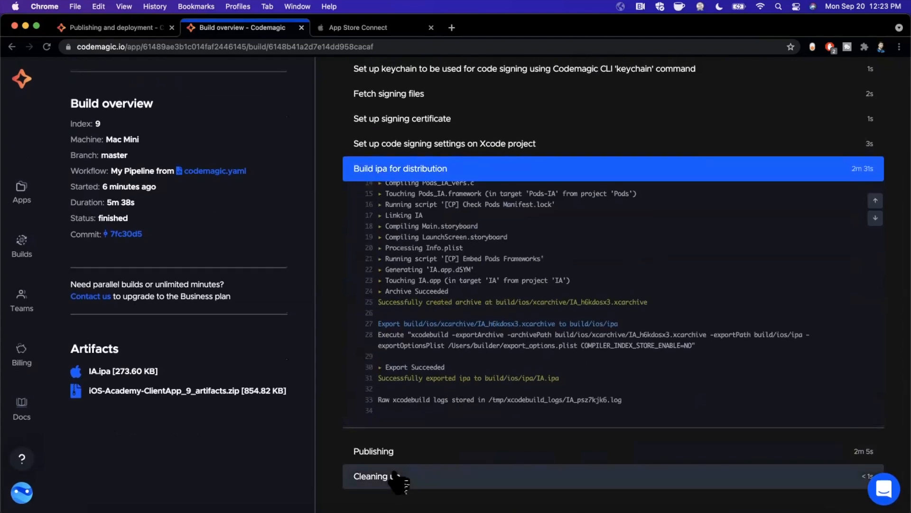
scroll("down", 3)
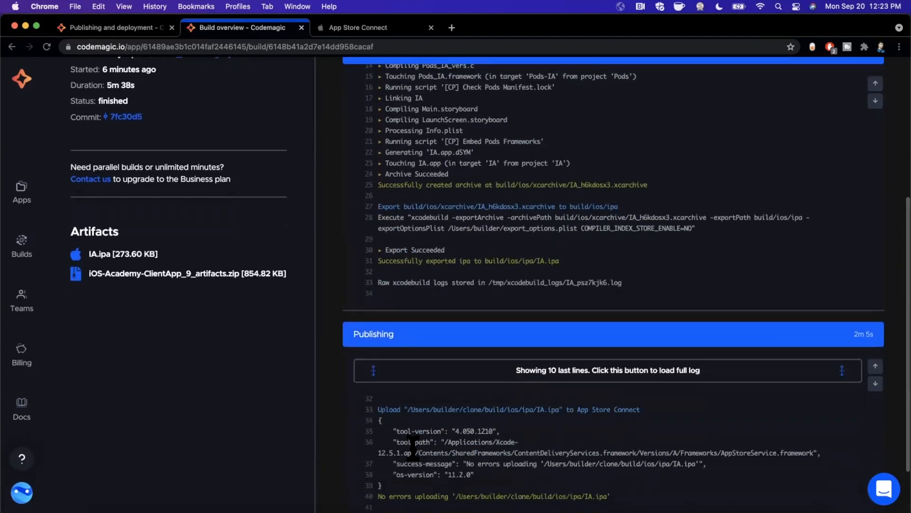
Step: Load and read the full Publishing log, confirming the ipa uploaded with no errors
left_click(607, 371)
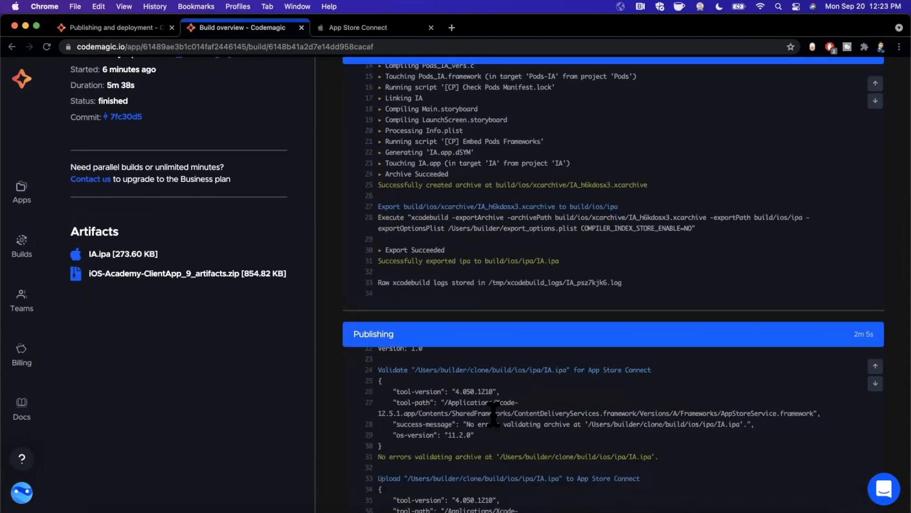
scroll("down", 3)
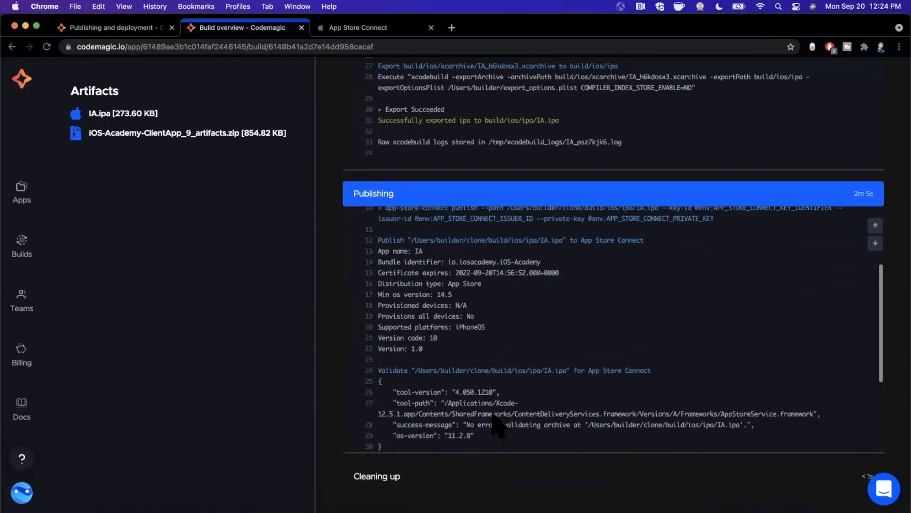
scroll("down", 3)
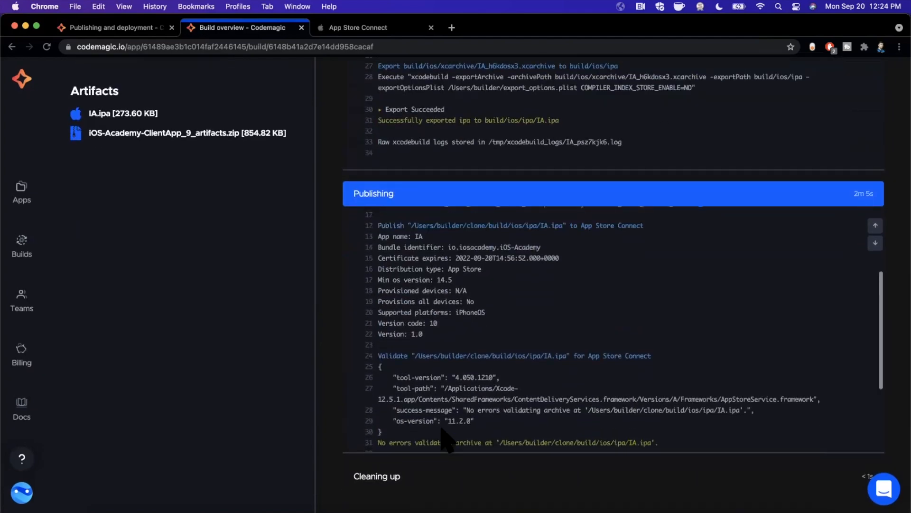
scroll("down", 3)
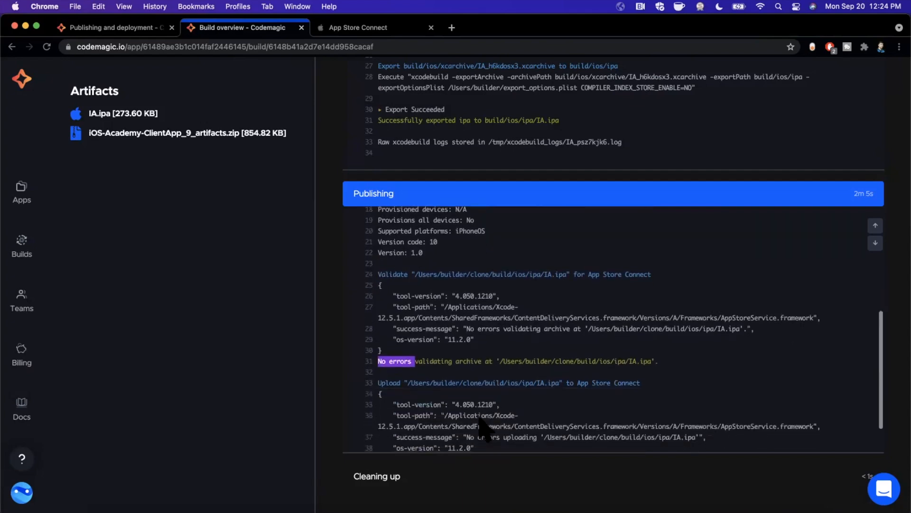
scroll("down", 3)
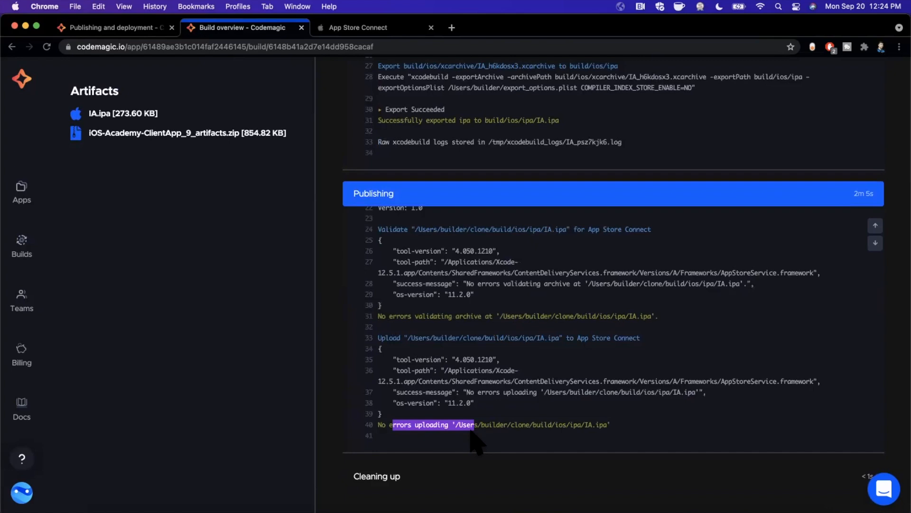
mouse_move(501, 233)
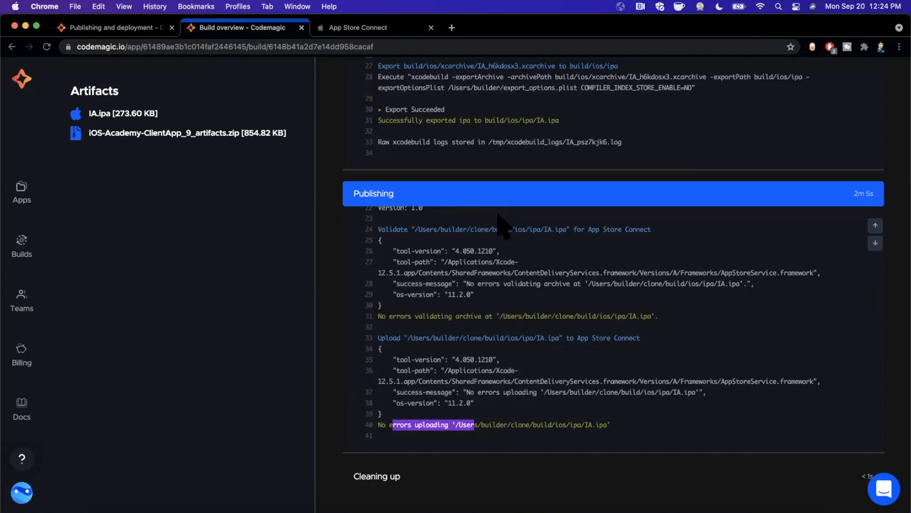
scroll("up", 3)
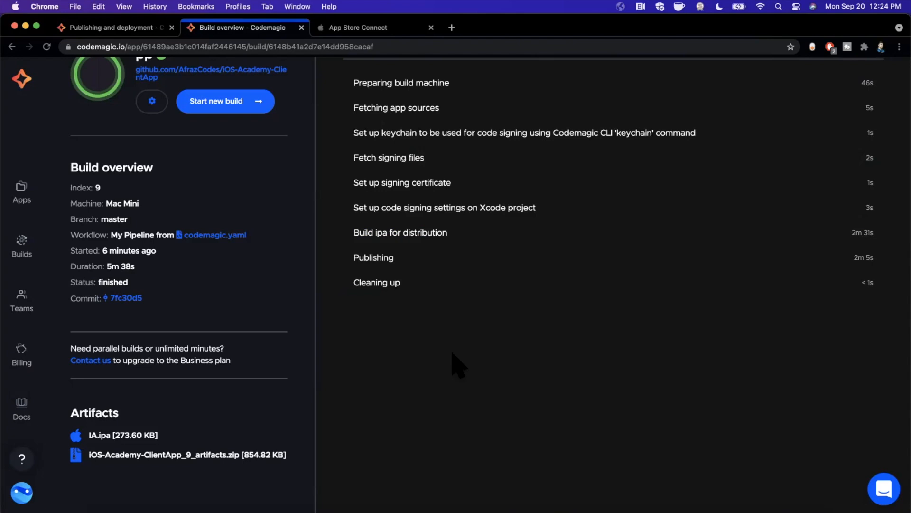
scroll("up", 3)
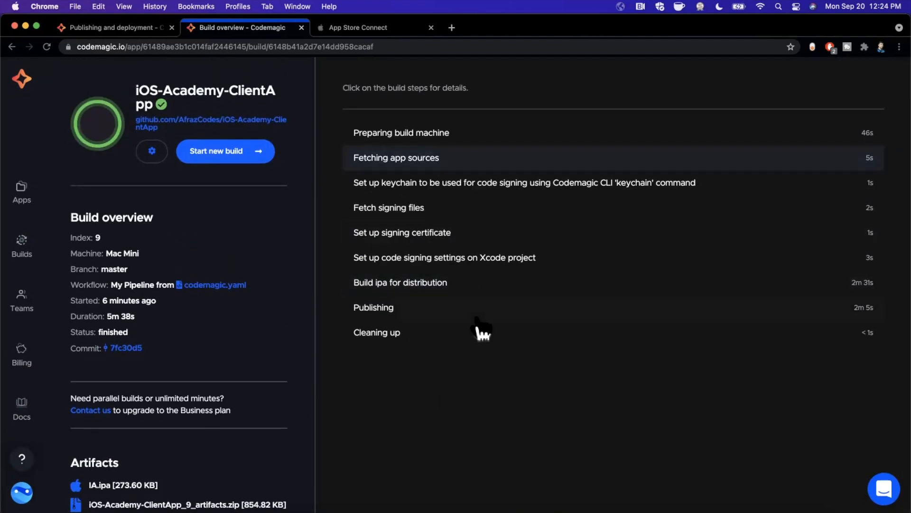
mouse_move(482, 314)
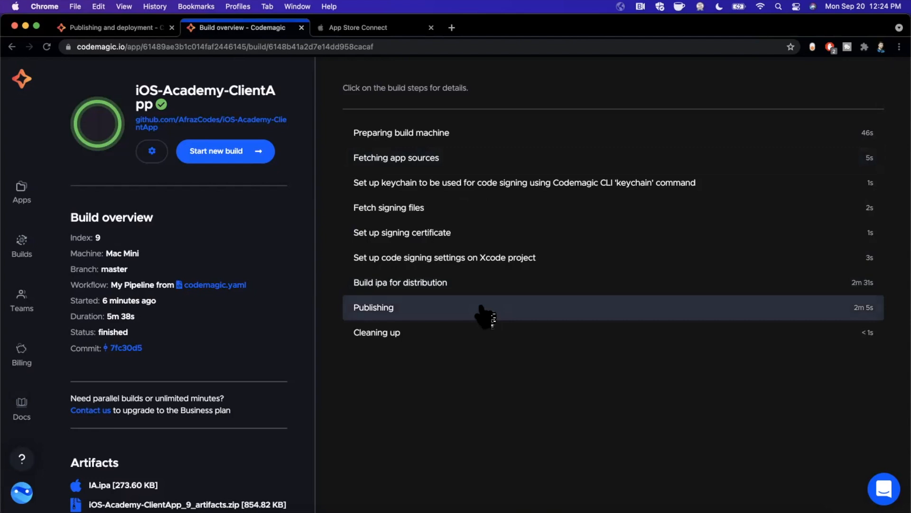
Step: View build 1.0 (4)'s Test Information in App Store Connect, showing an empty What to Test
left_click(359, 27)
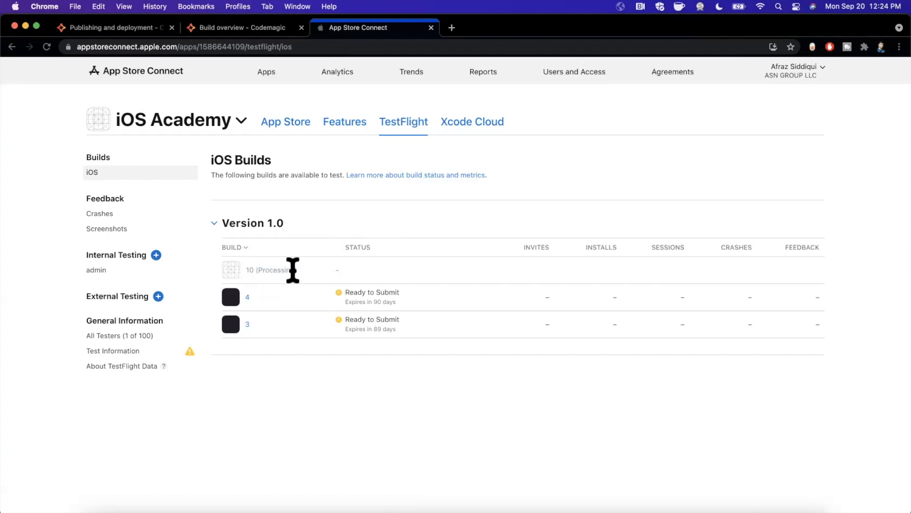
mouse_move(251, 305)
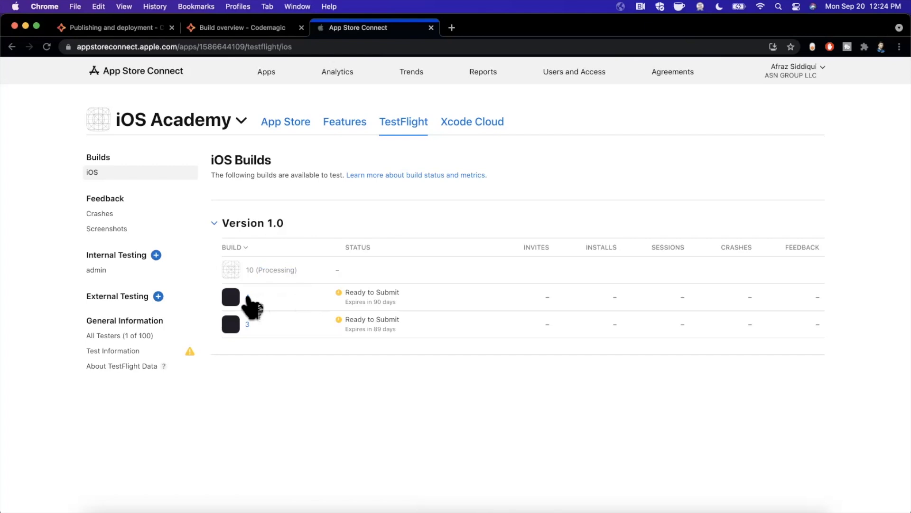
left_click(230, 297)
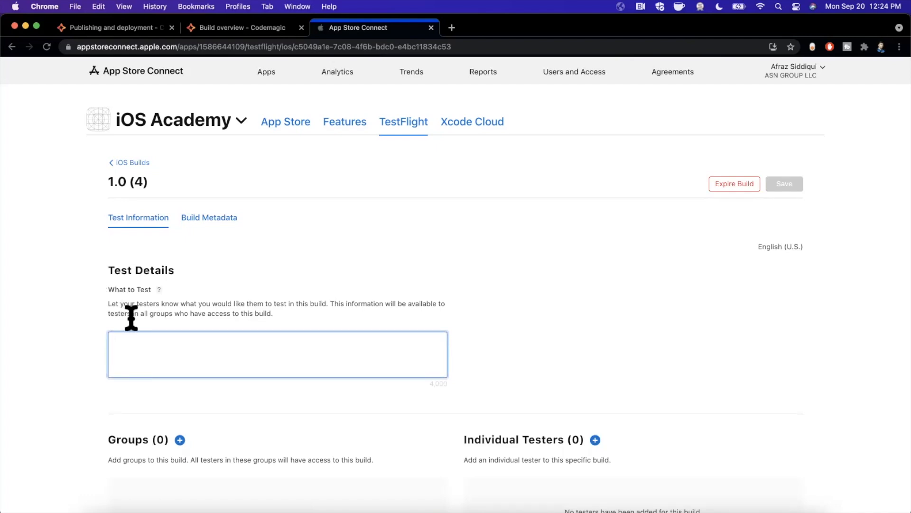
mouse_move(746, 319)
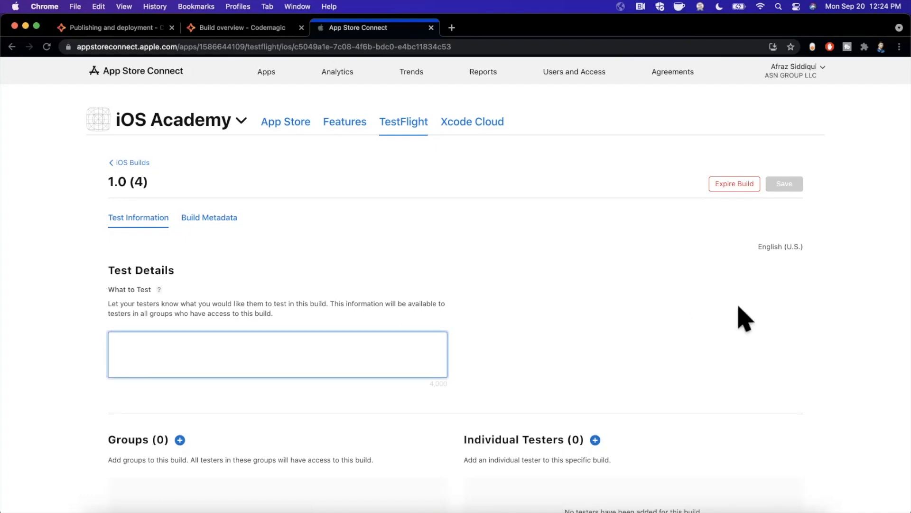
mouse_move(791, 258)
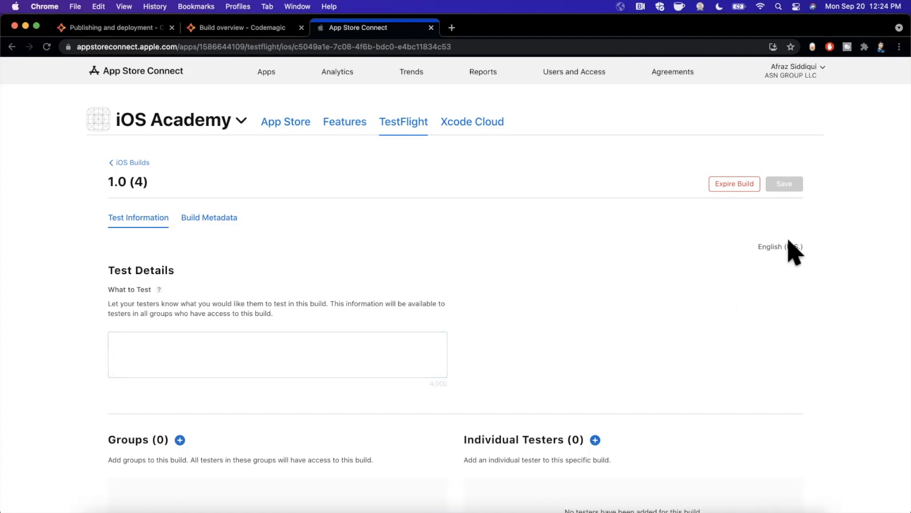
mouse_move(792, 255)
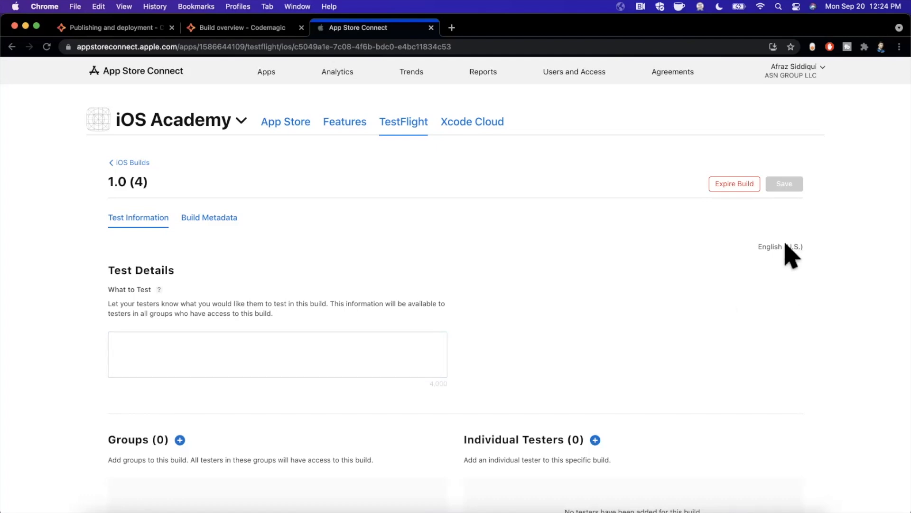
mouse_move(315, 133)
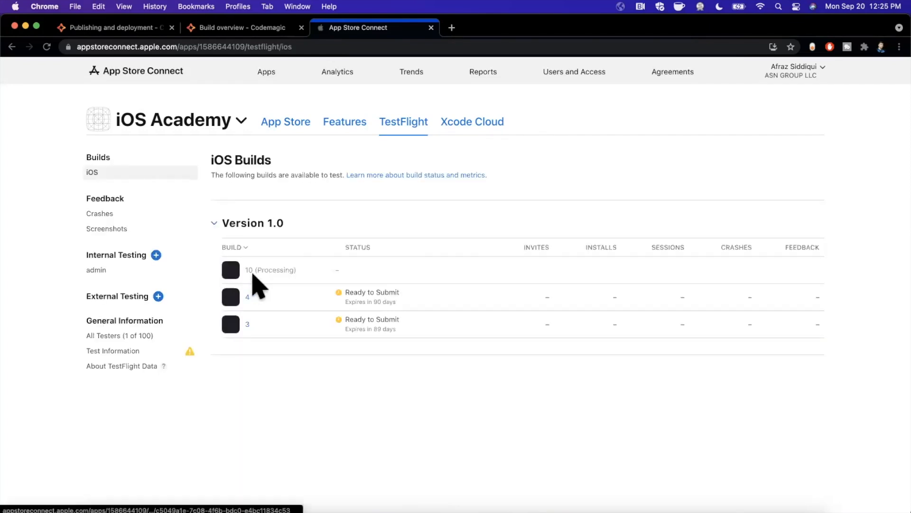
mouse_move(288, 269)
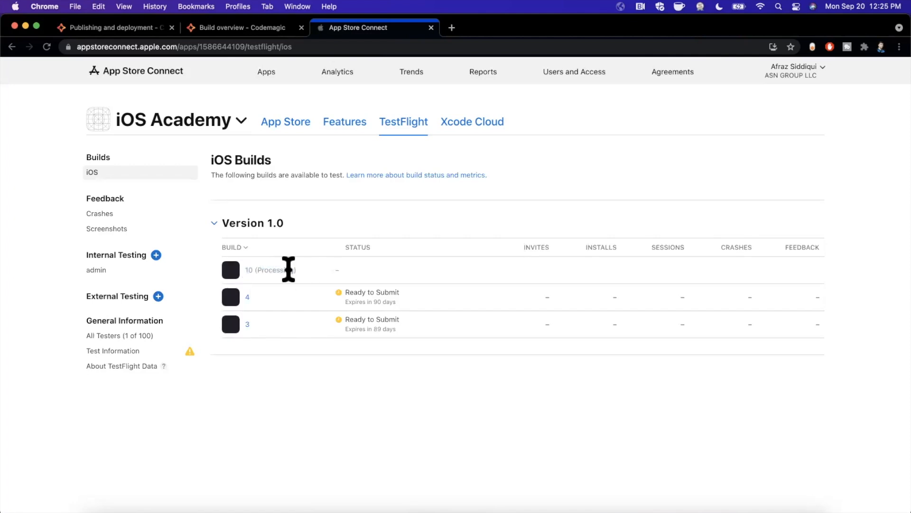
Step: Glance at the finished Codemagic build, then return to codemagic.yaml in Atom at the publishing line
left_click(239, 28)
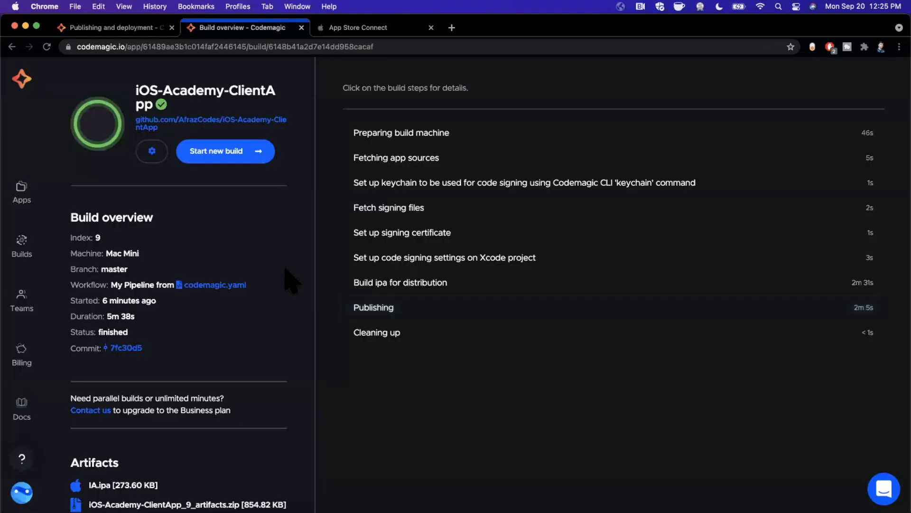
mouse_move(465, 407)
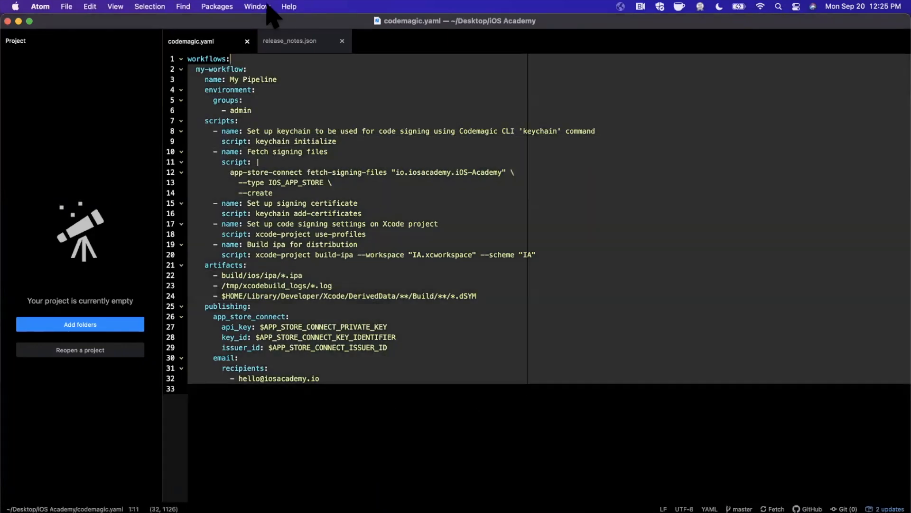
mouse_move(392, 372)
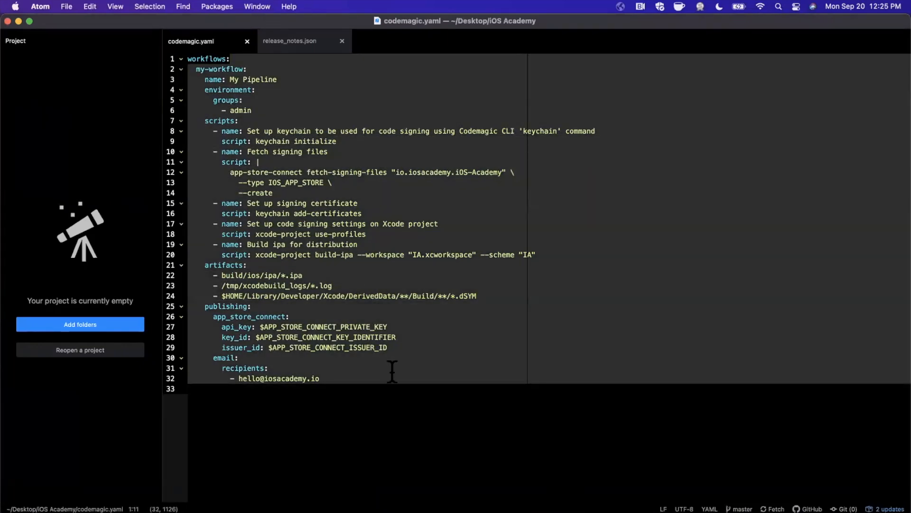
left_click(231, 59)
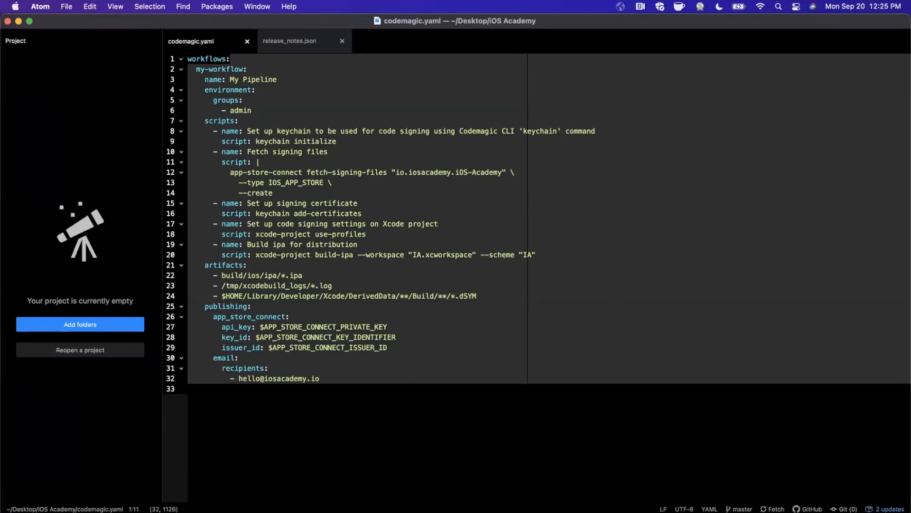
left_click(231, 59)
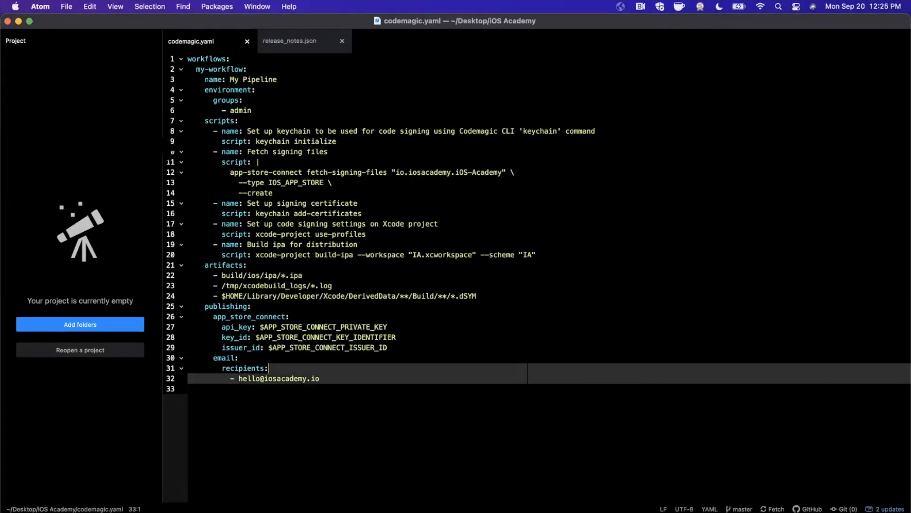
left_click(227, 307)
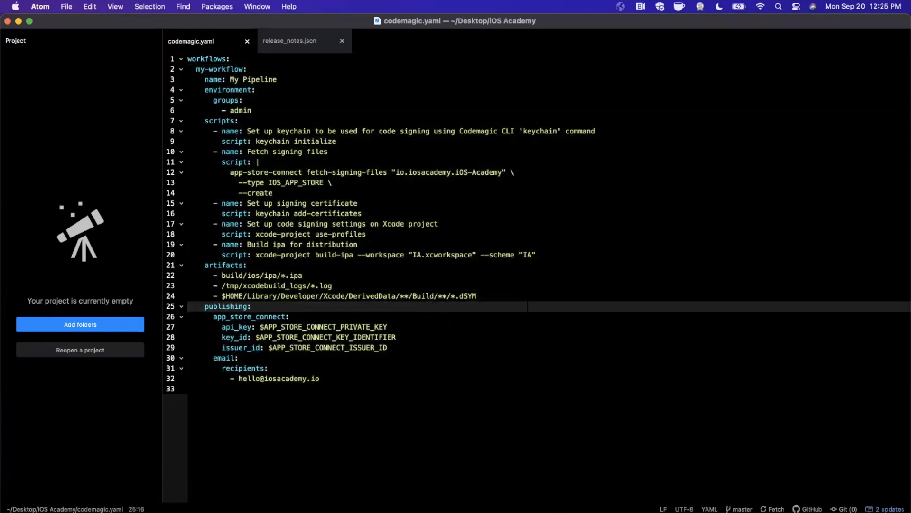